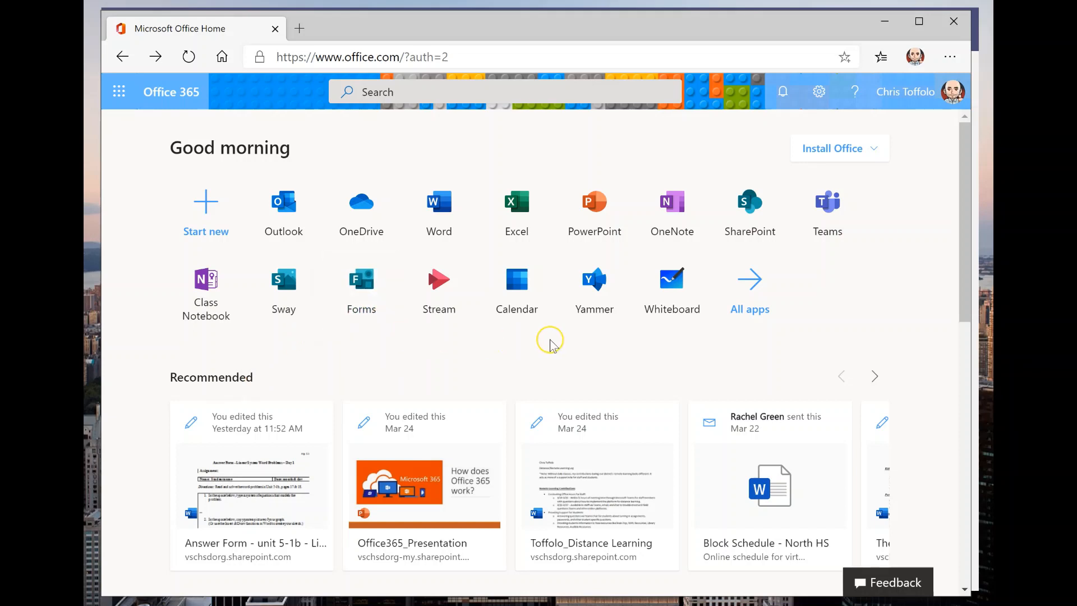
mouse_move(442, 316)
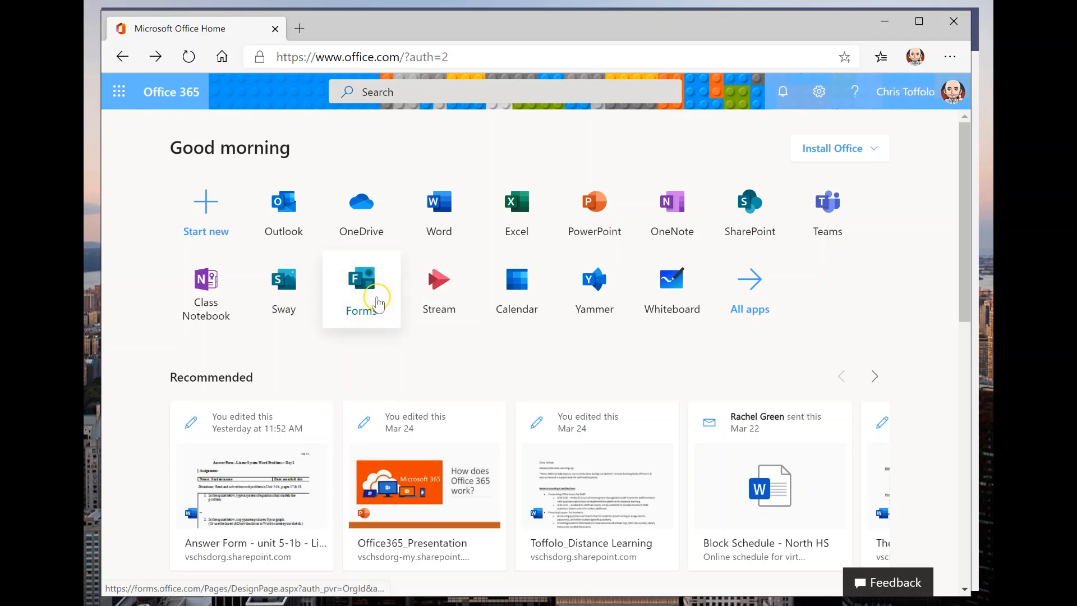
mouse_move(377, 282)
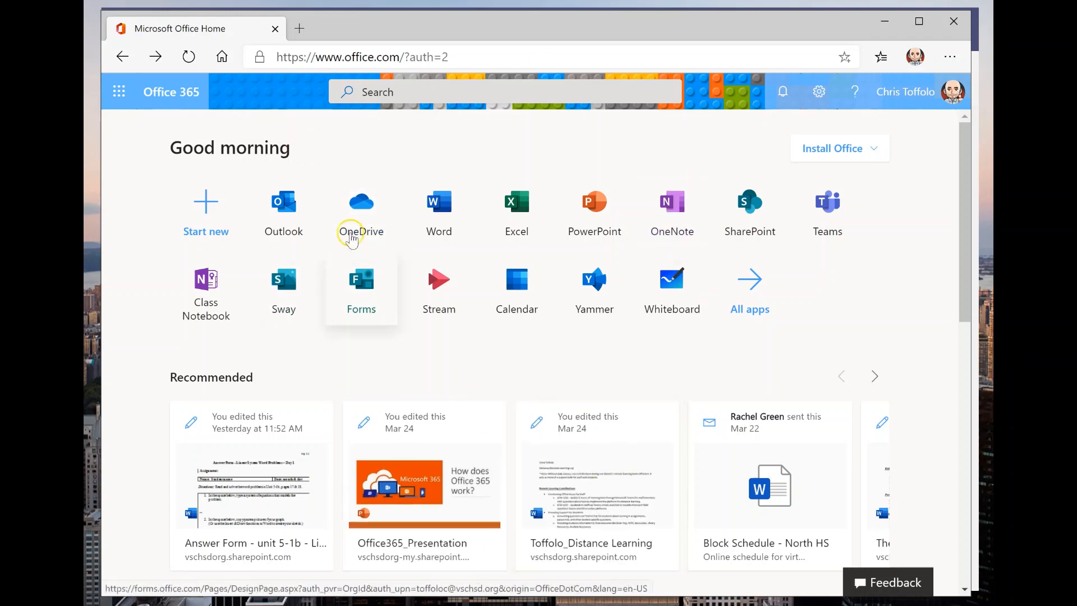
mouse_move(393, 297)
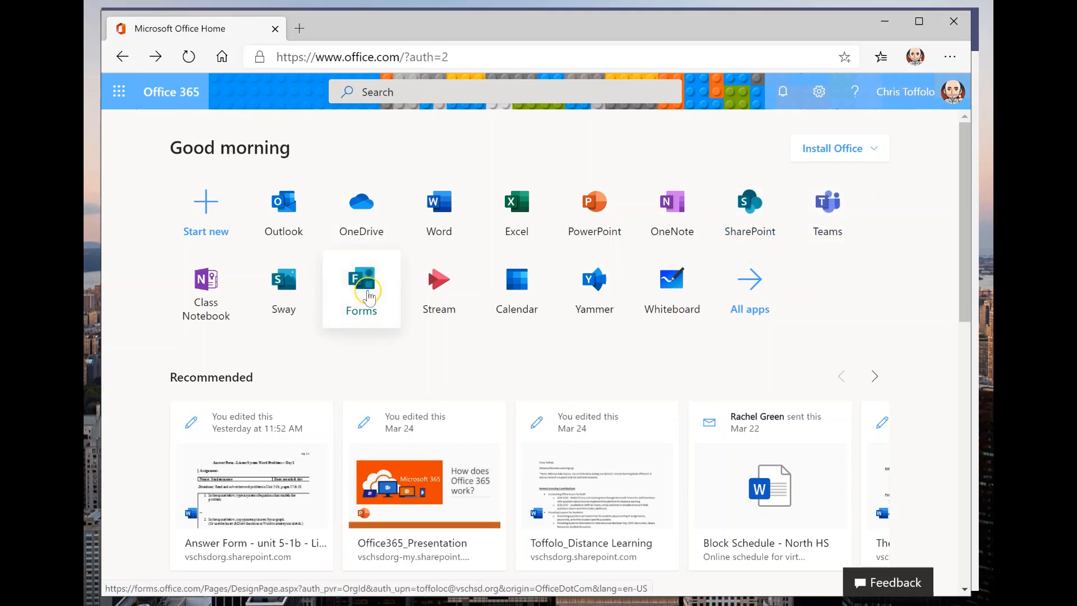
Launch Microsoft Forms from the Office 365 home page app tiles.
click(361, 282)
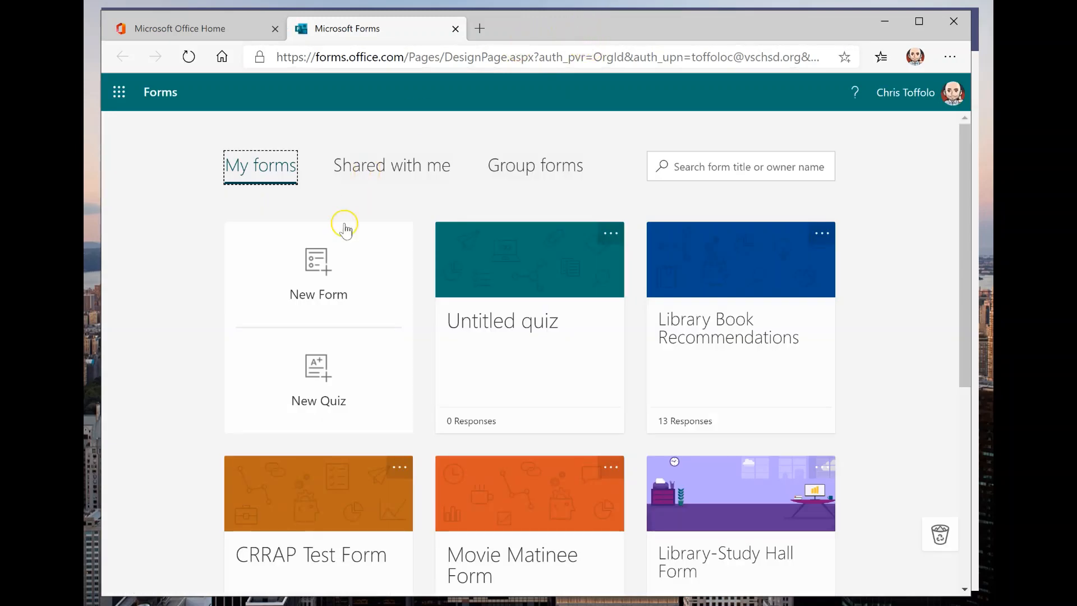
mouse_move(322, 277)
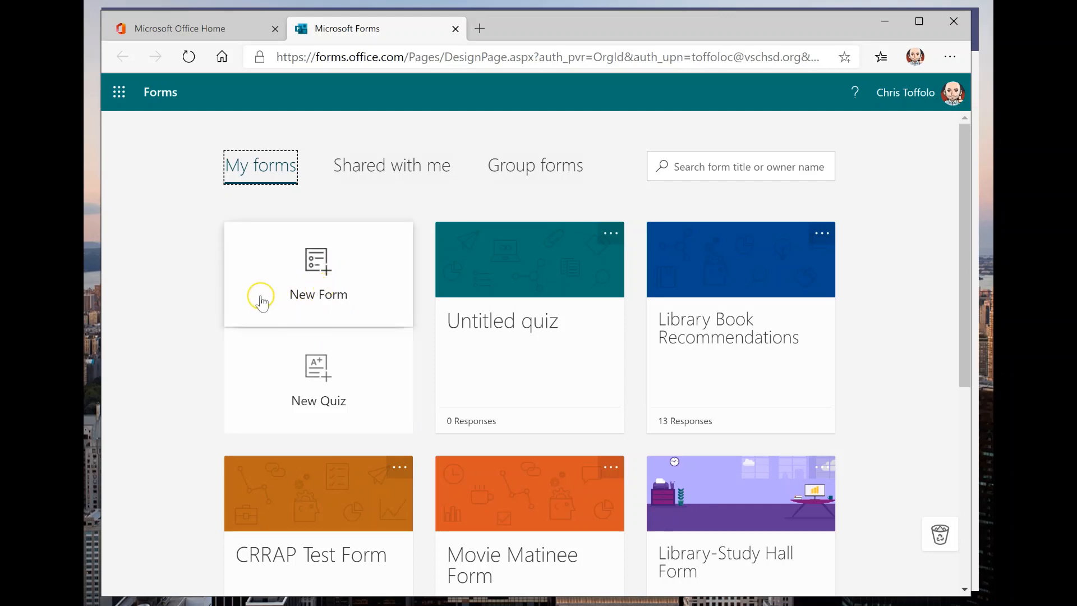
mouse_move(226, 197)
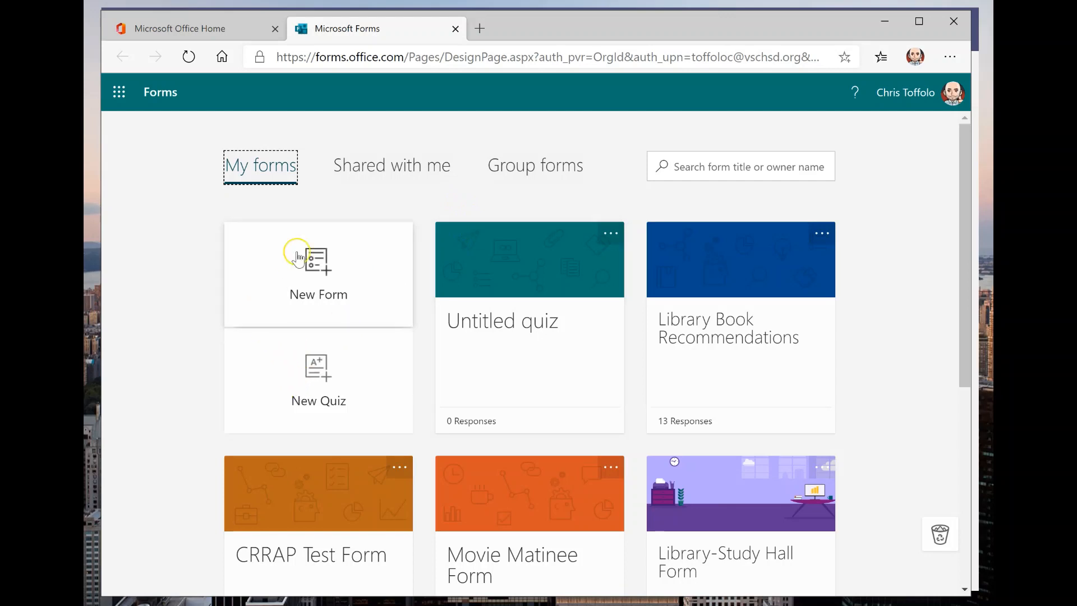
mouse_move(320, 324)
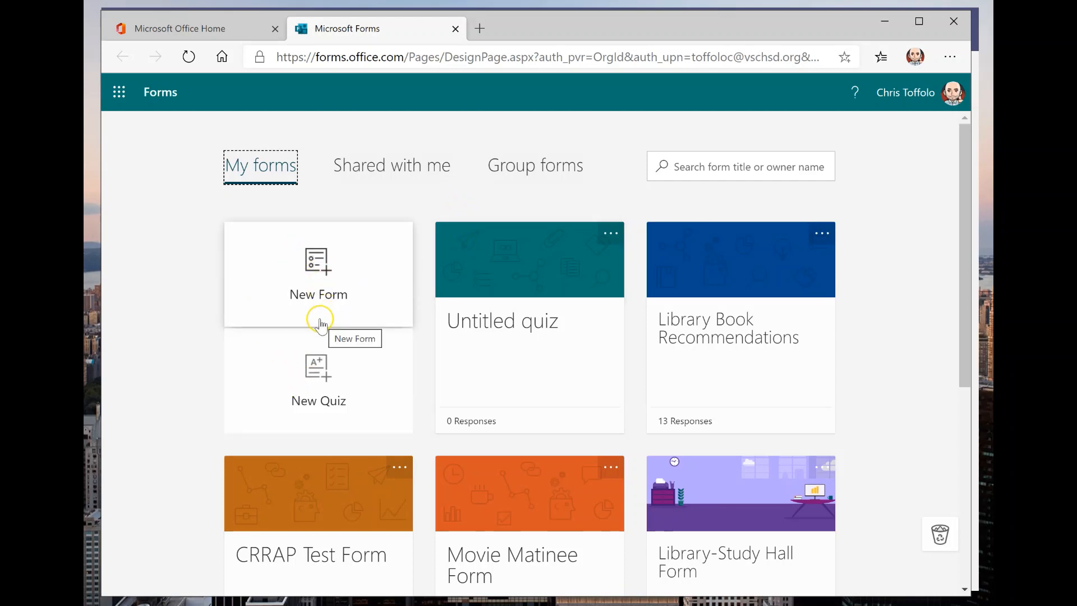
mouse_move(295, 264)
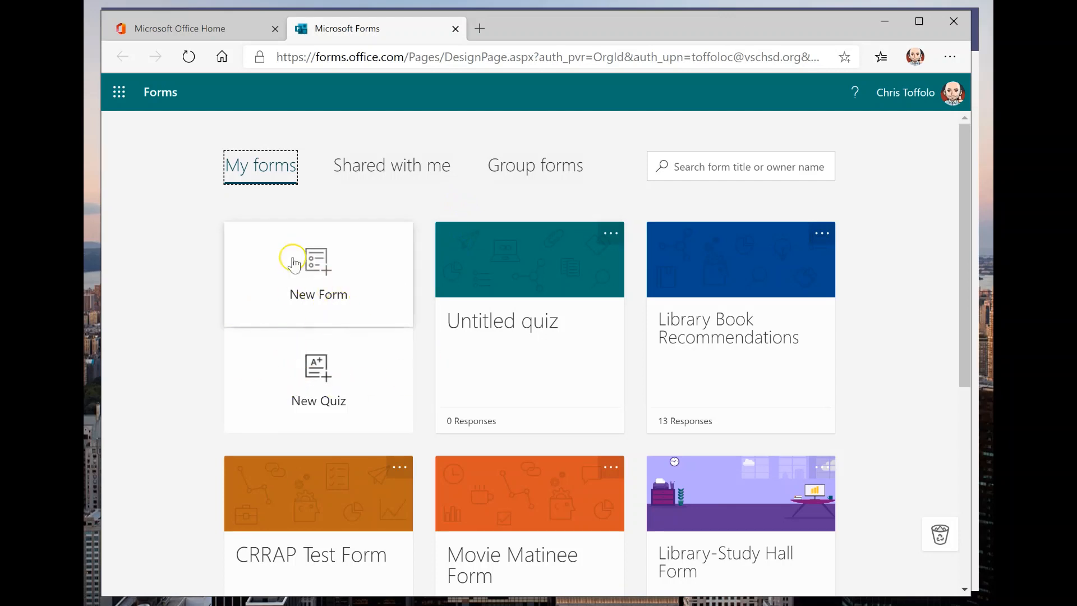
mouse_move(330, 421)
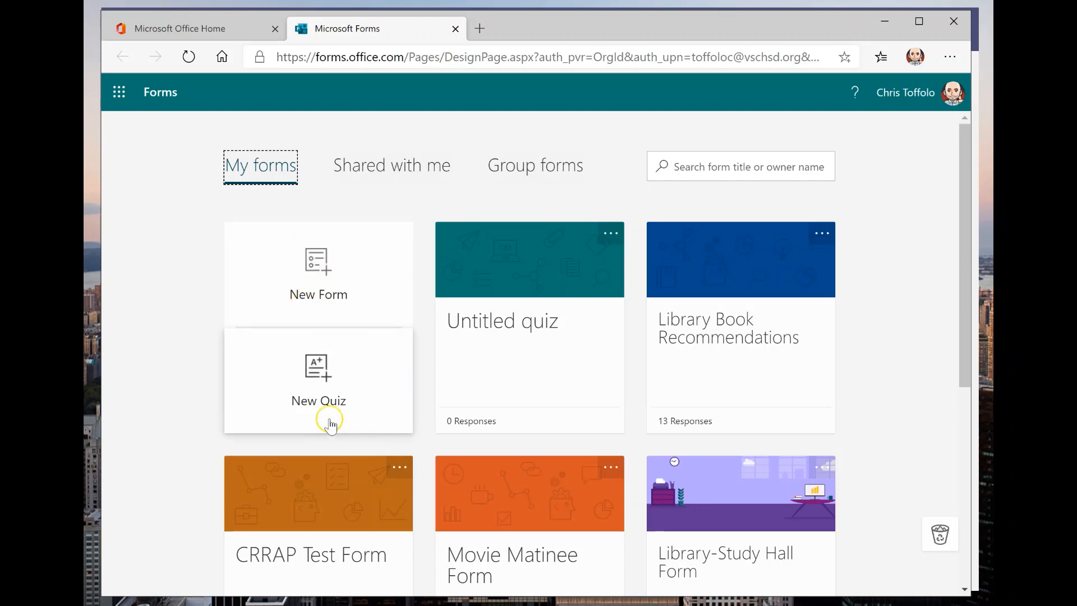
mouse_move(328, 380)
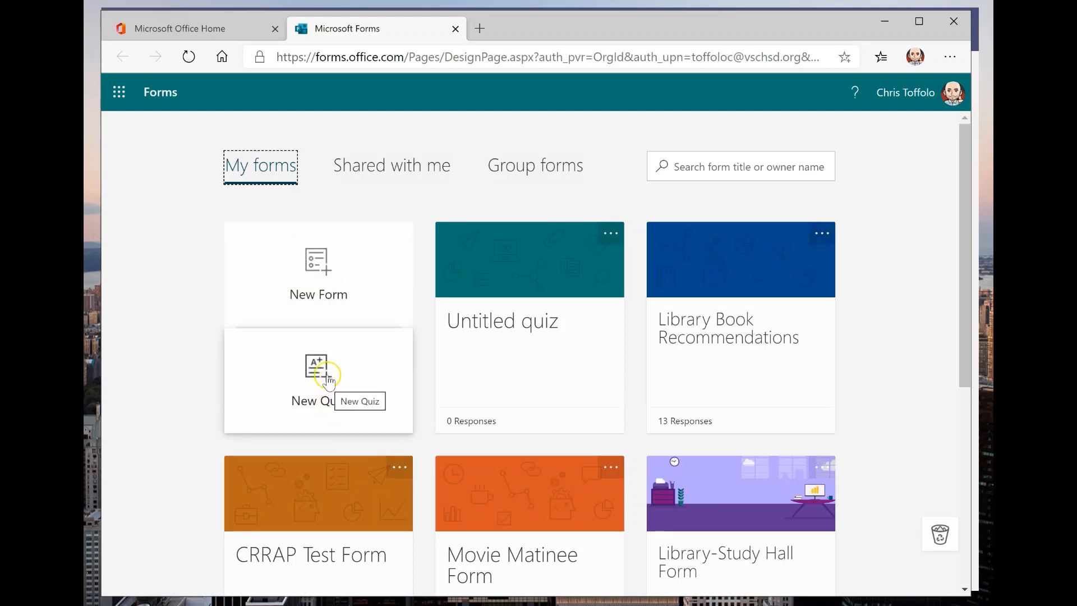
Start a new blank quiz and title it 'Teenage Mutant Ninja Turtles Quiz.'.
click(317, 377)
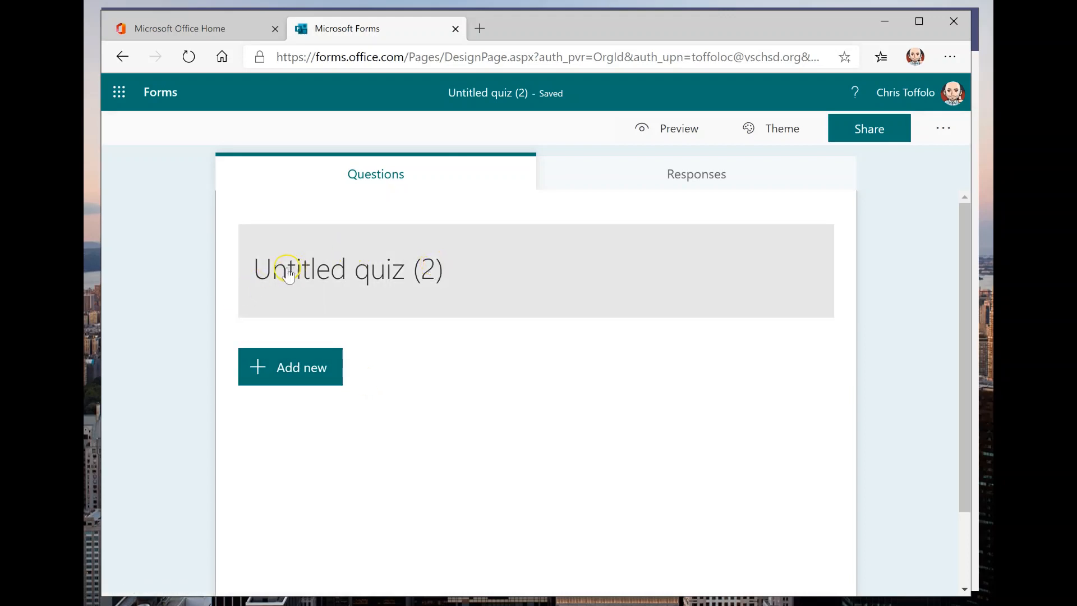
mouse_move(442, 270)
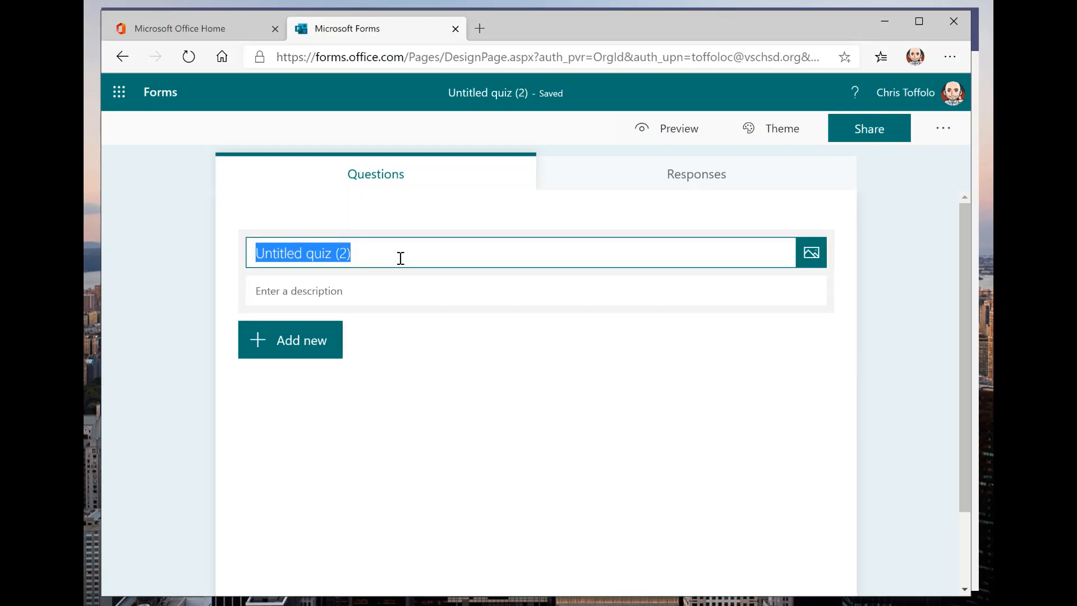
text(Teem)
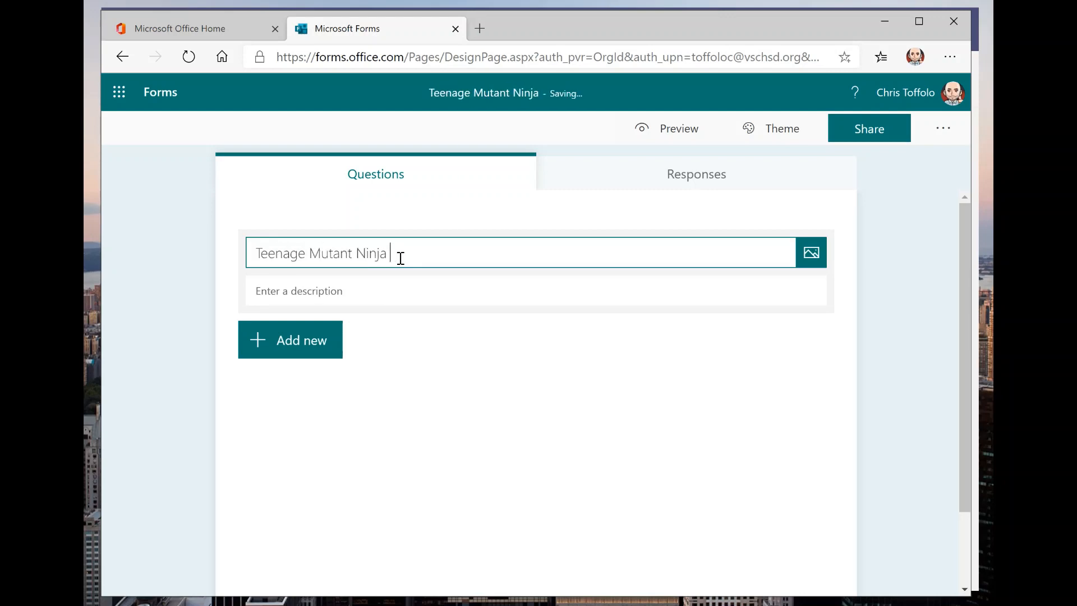
text(Turtles Quiz.)
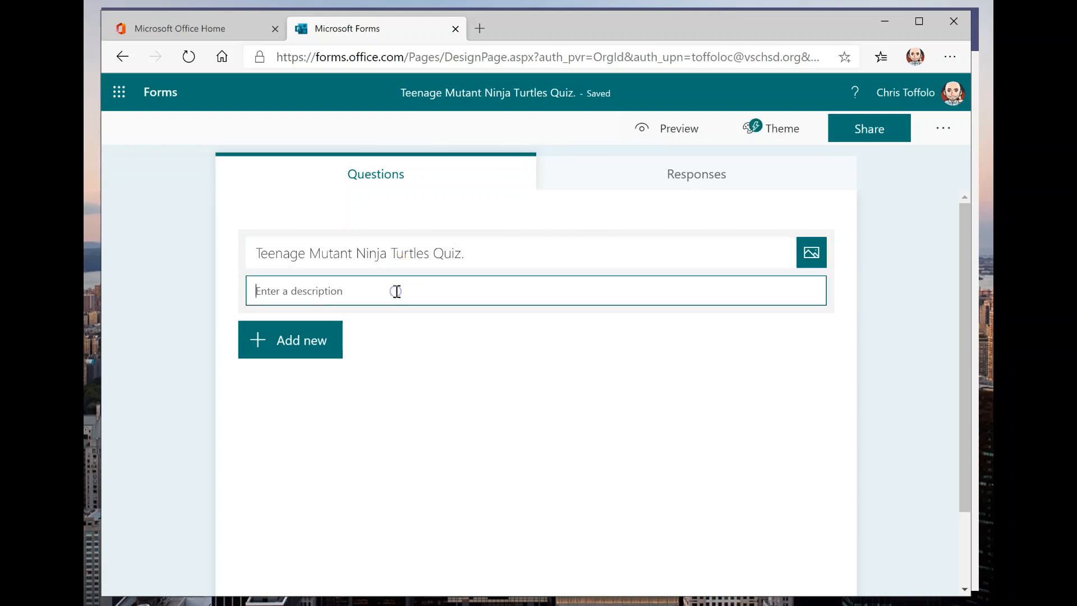
Describe the quiz as assessing your knowledge of the Ninja Turtles.
text(This)
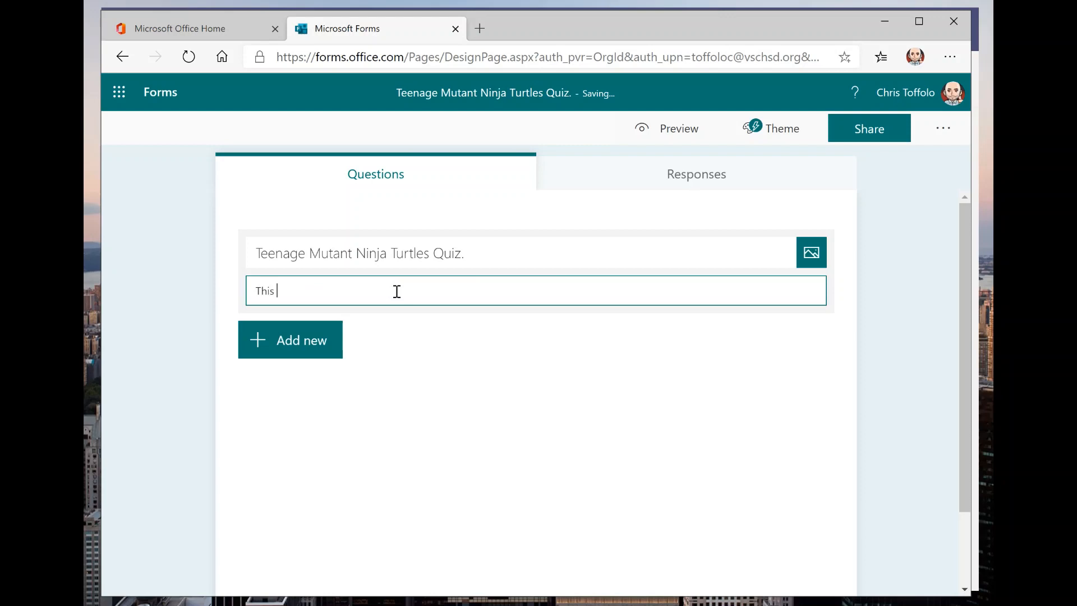
text(quiz will assess your knowlege of)
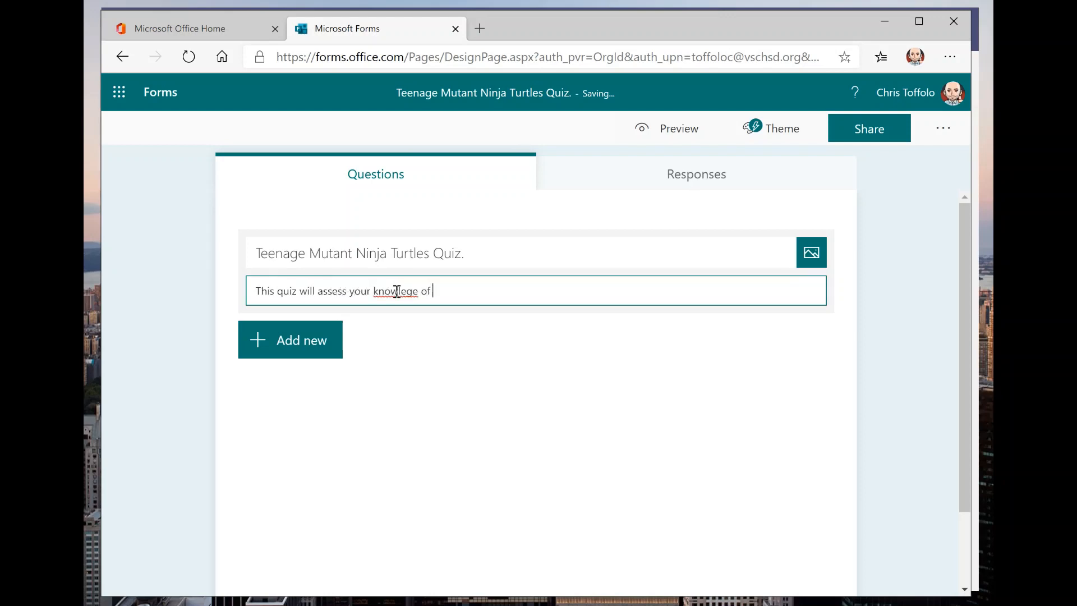
text(knowledge)
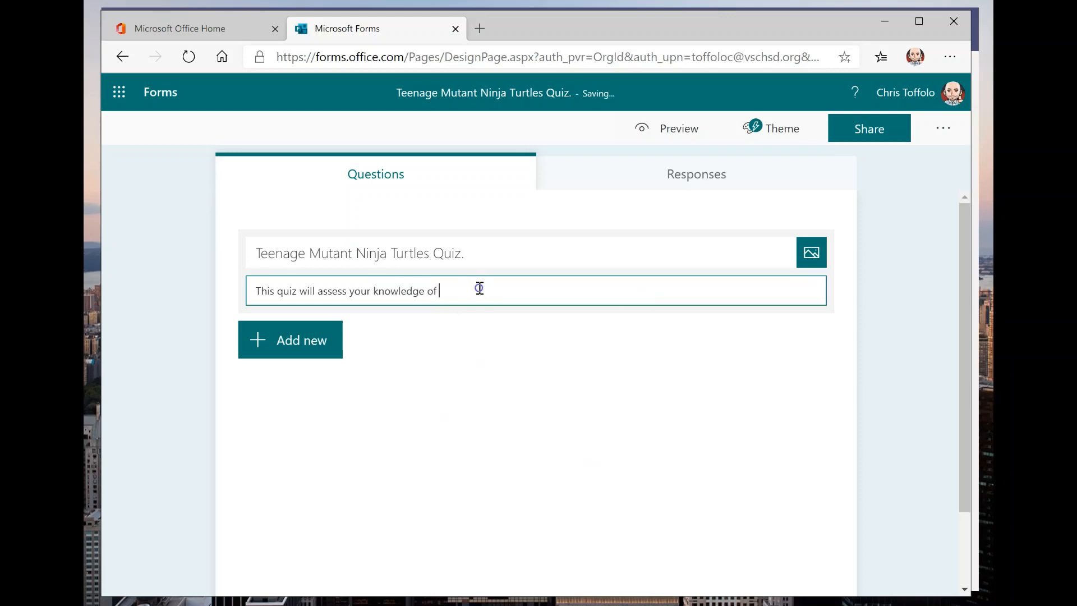
text(the Ninja Turltes)
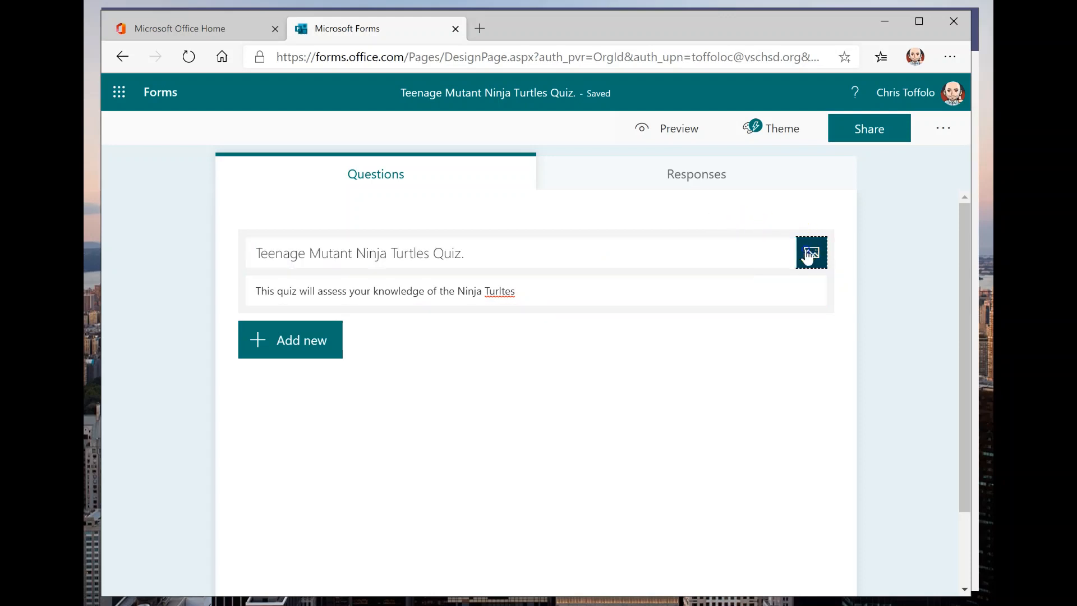
Search Bing images for 'Ninja Turtles' to pick a comic cover for the title.
click(811, 252)
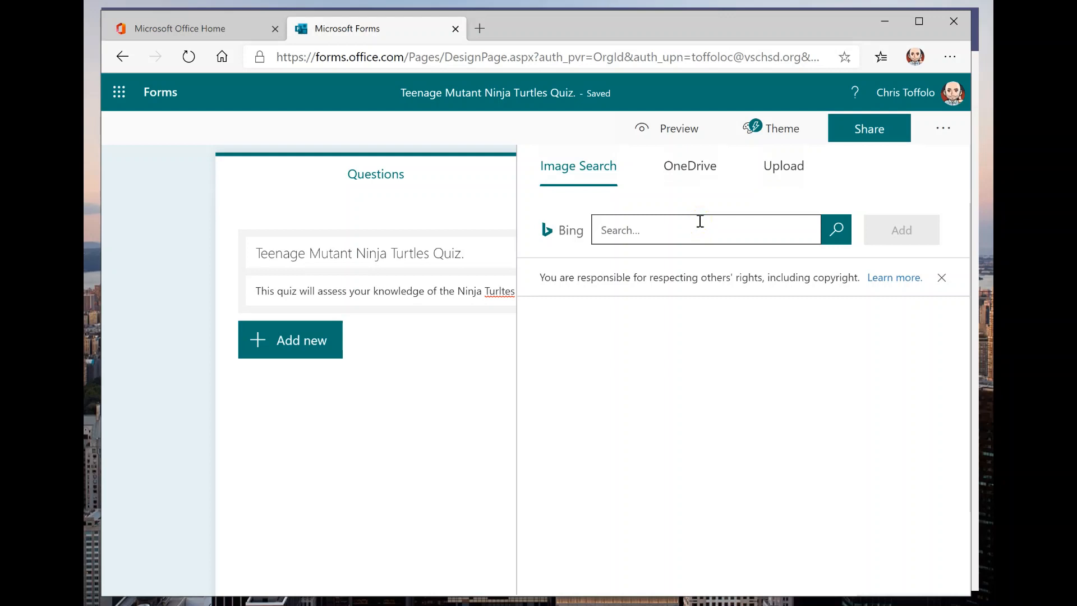
click(704, 229)
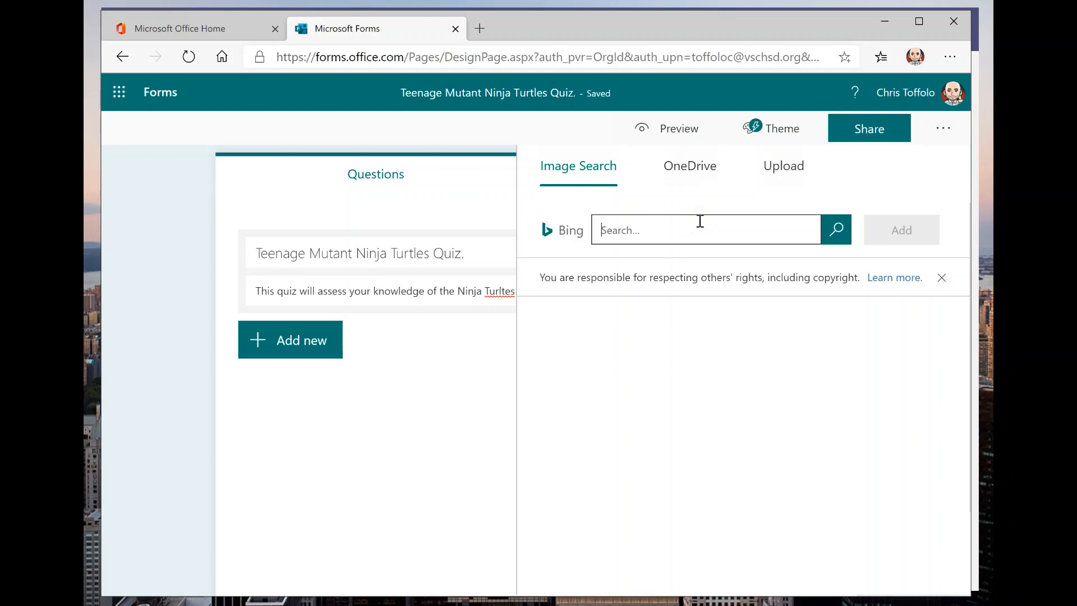
text(Ninja Turltes)
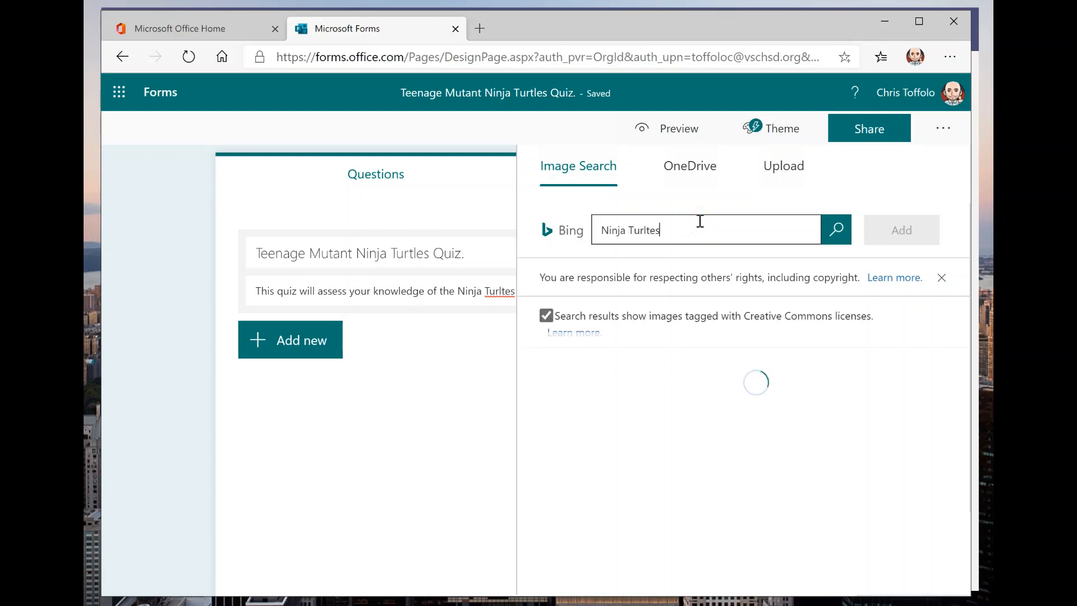
click(836, 230)
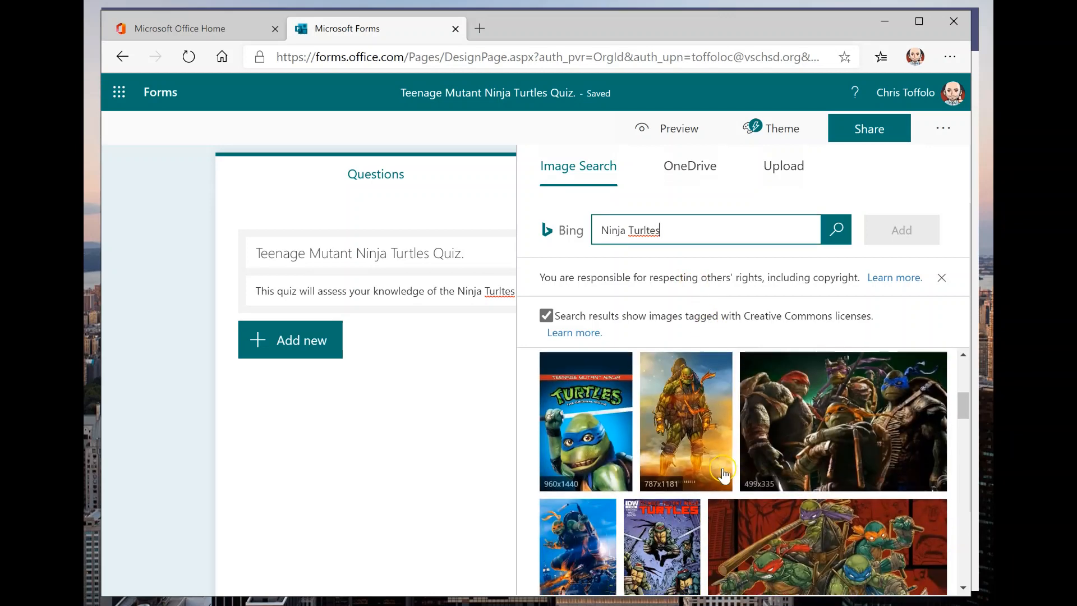
scroll(down, 3)
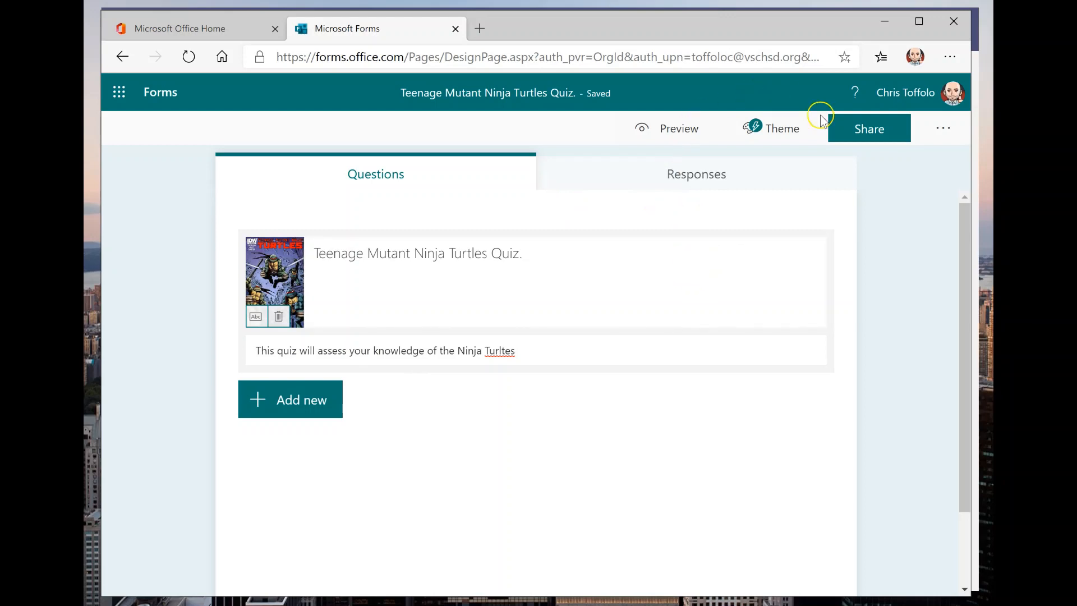
mouse_move(675, 137)
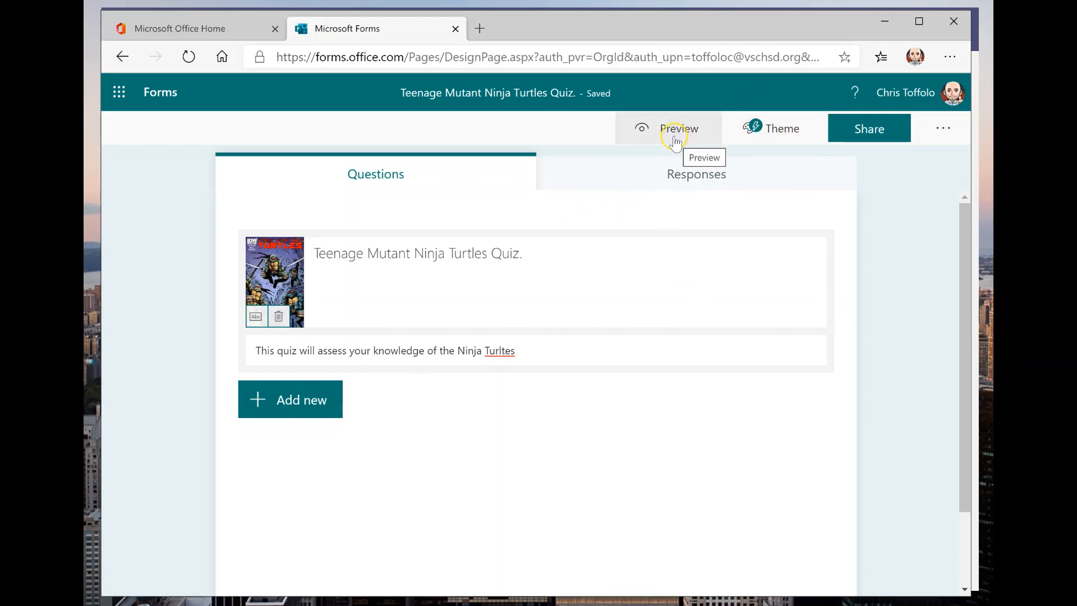
click(680, 129)
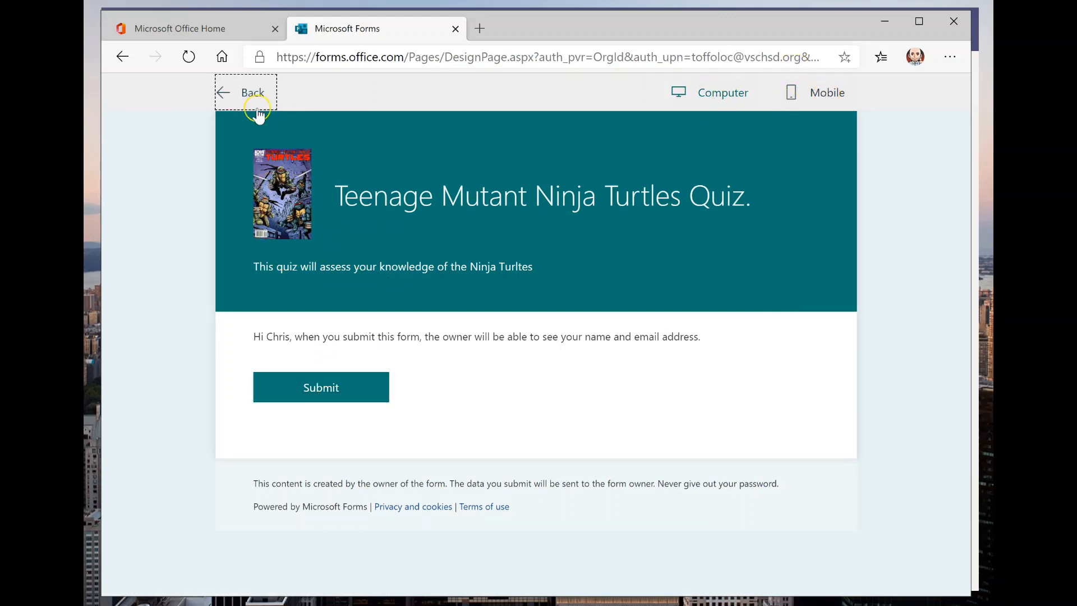
click(826, 92)
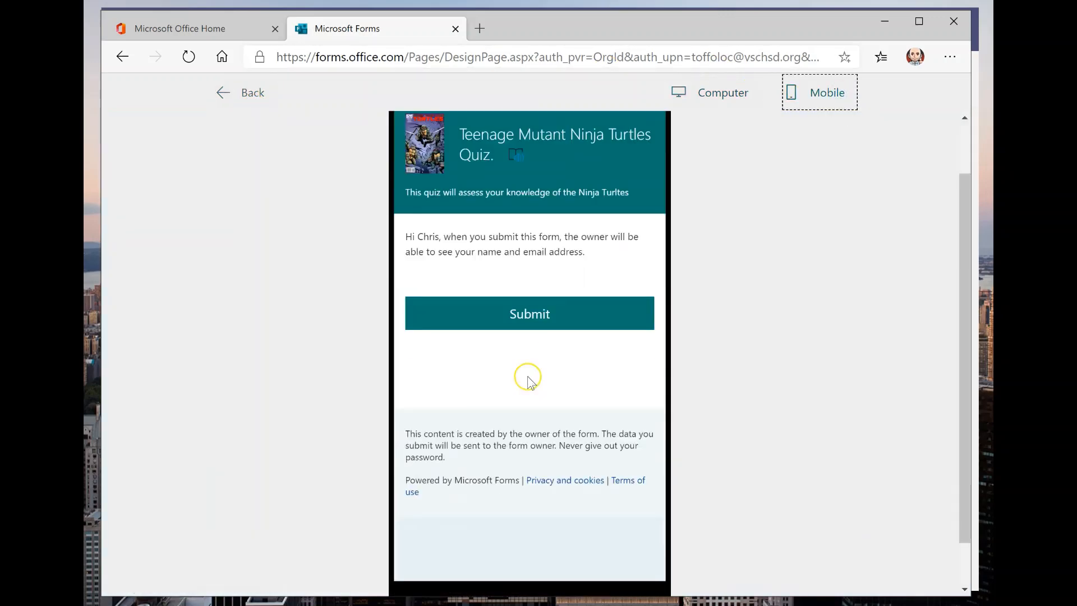
click(720, 94)
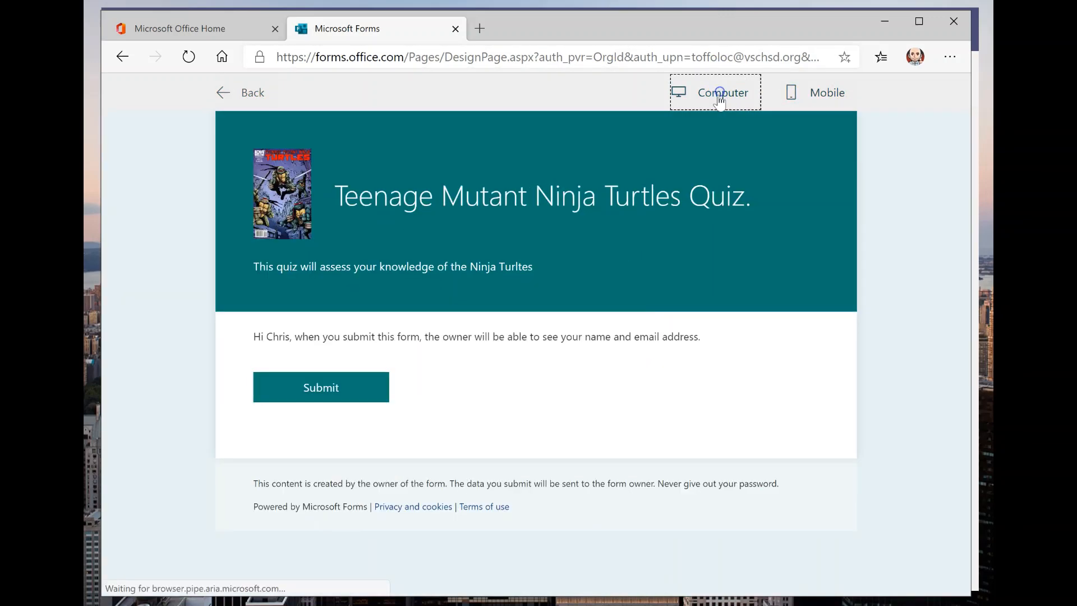
click(224, 92)
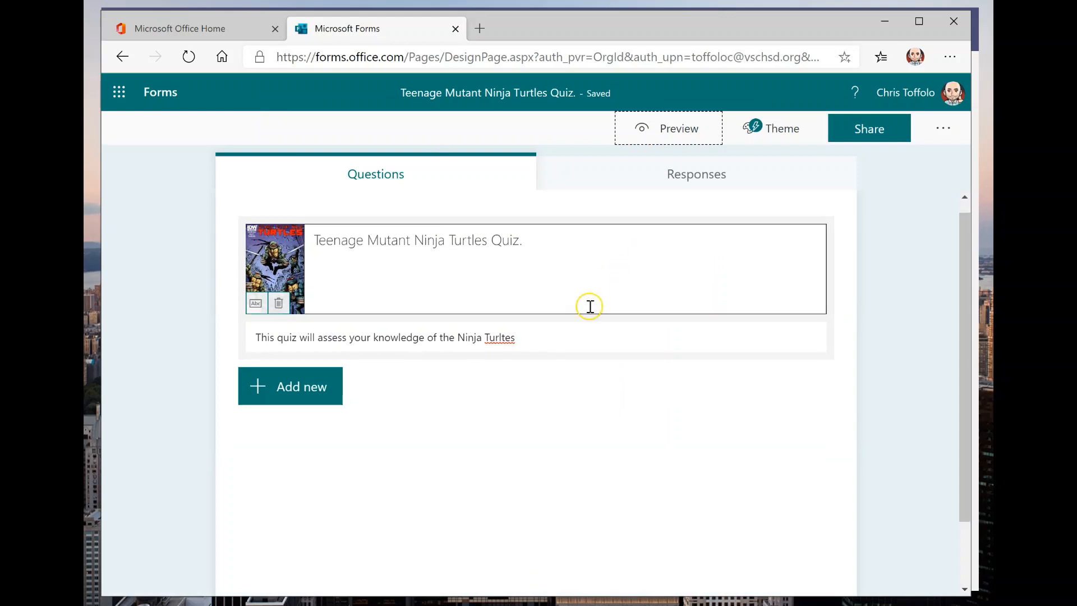
Expand the More question types list under Add new.
scroll(down, 3)
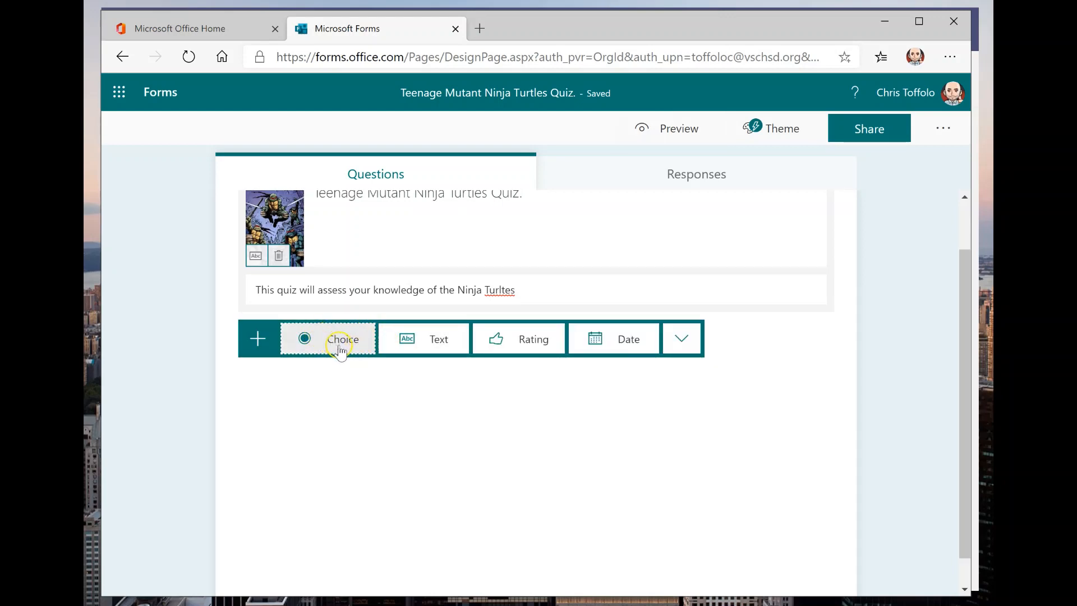
mouse_move(426, 341)
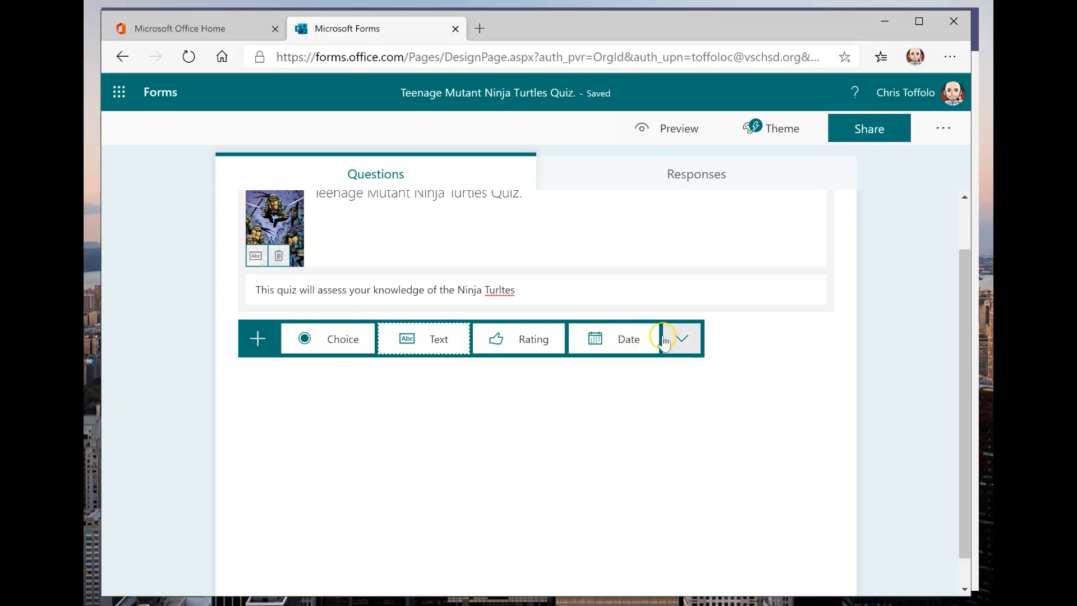
click(683, 339)
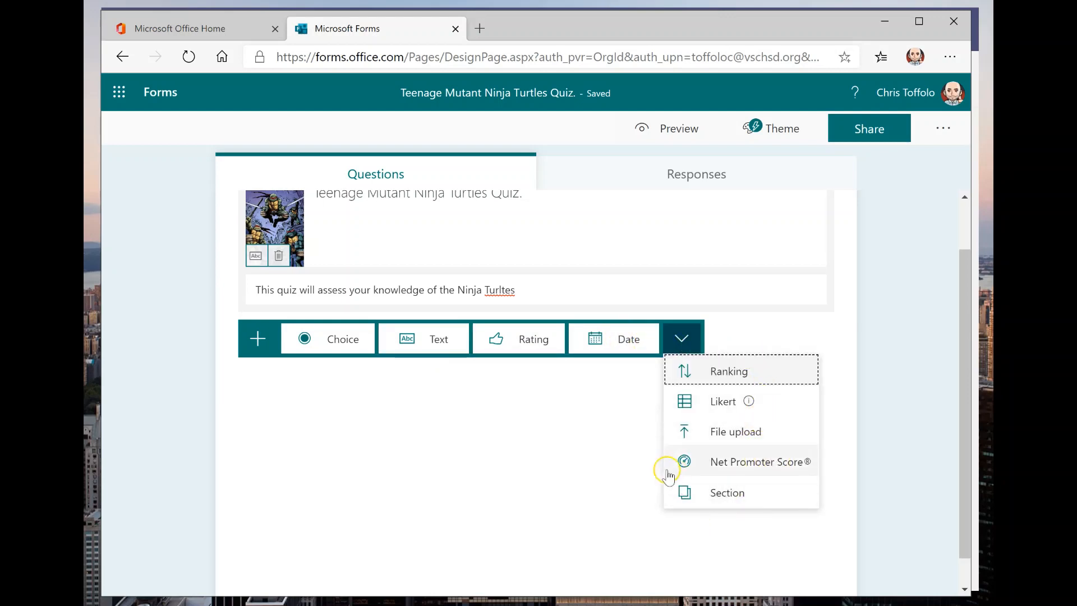
mouse_move(345, 339)
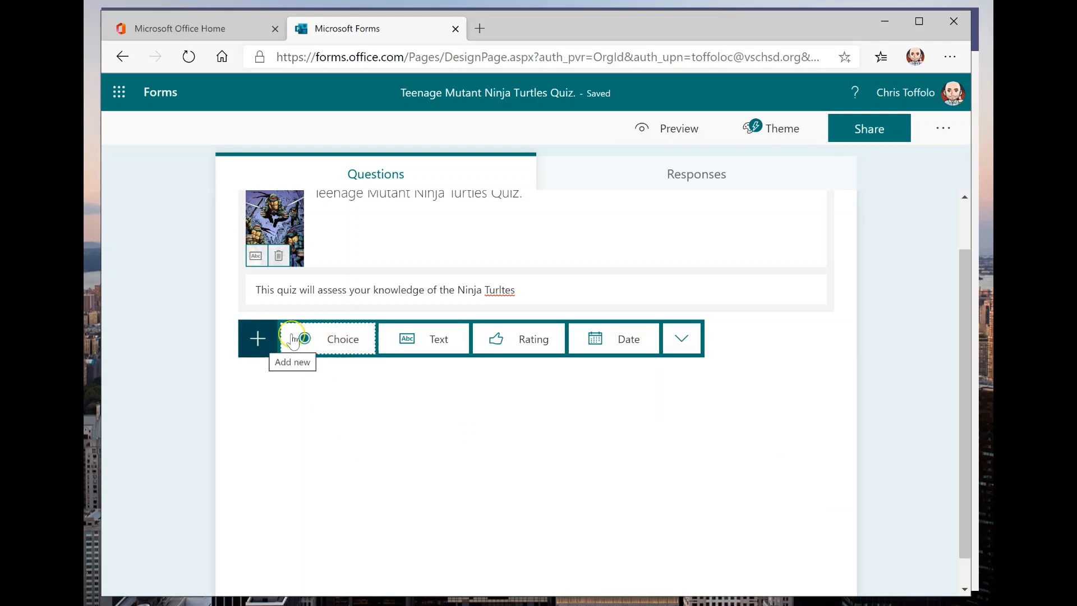
Add choice question 'What turtle is best?' with options Leo, Raph, Don and Mikey.
click(298, 339)
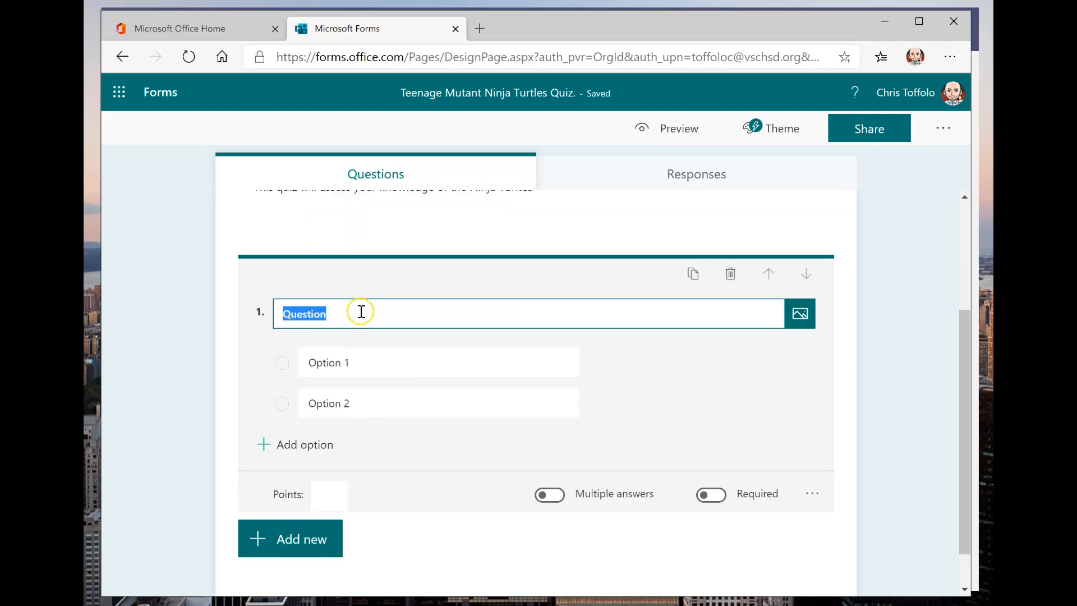
text(What)
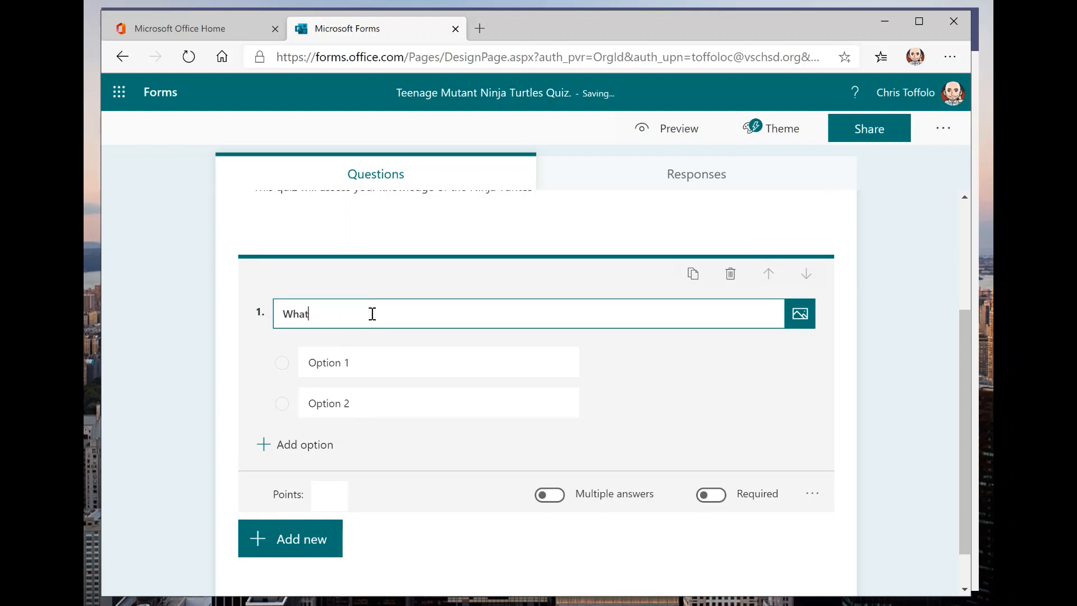
text(Turtle is best)
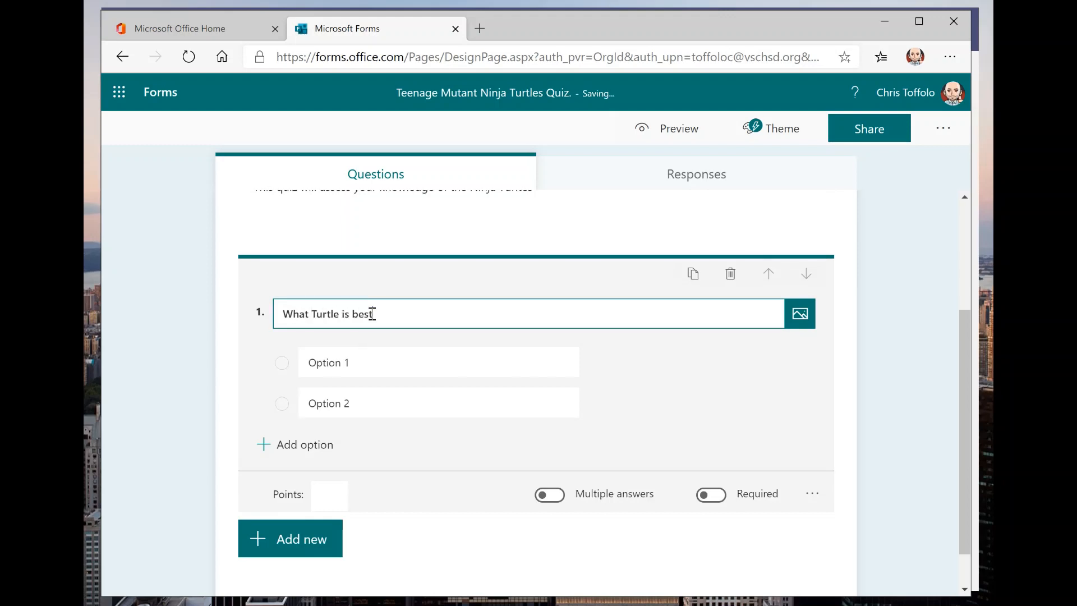
text(?)
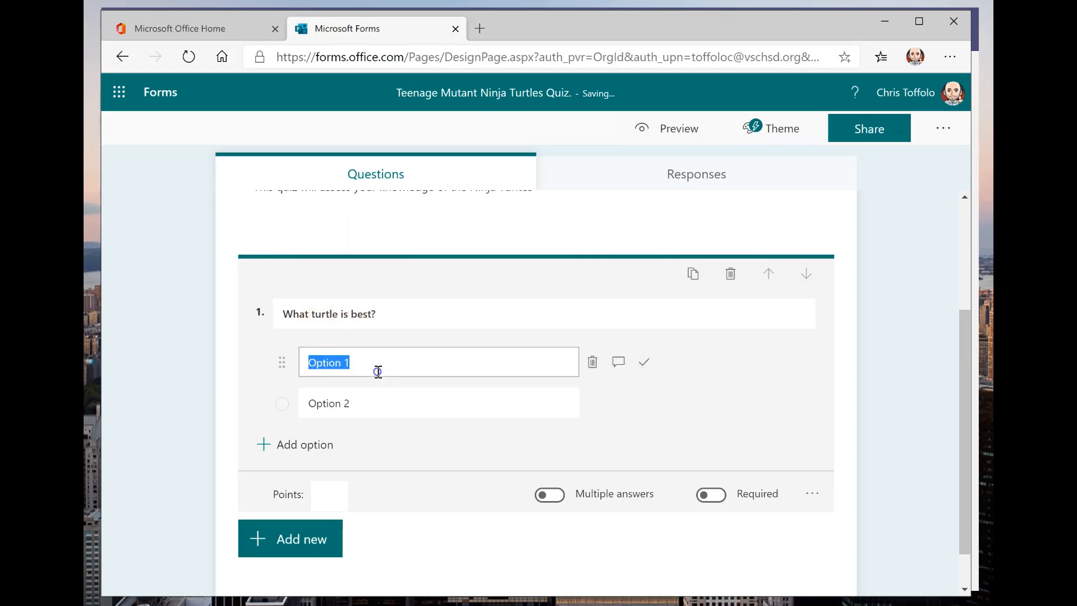
text(Leo)
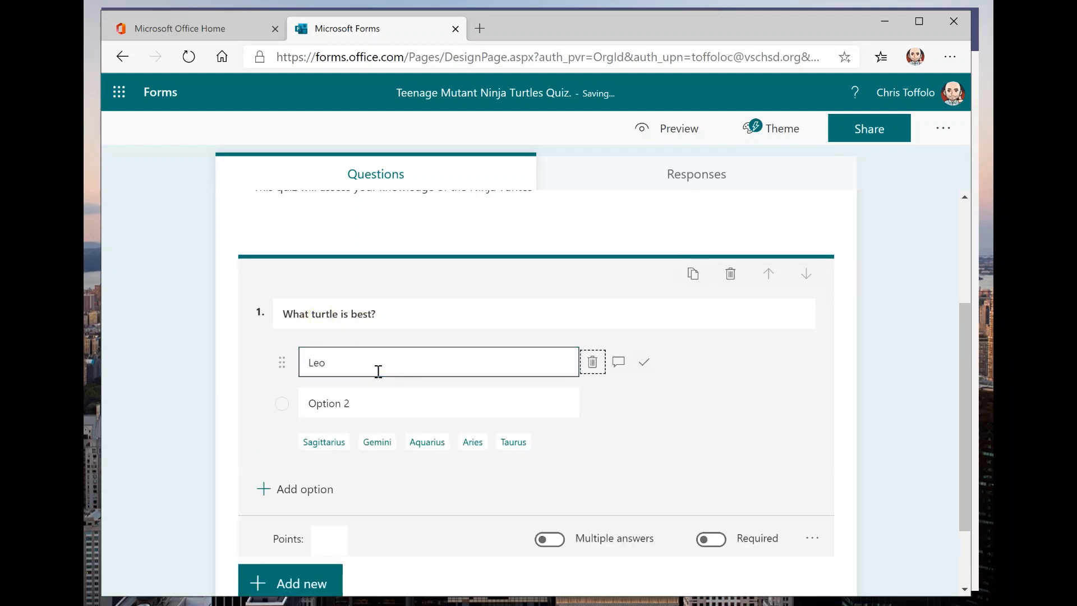
text(Ral)
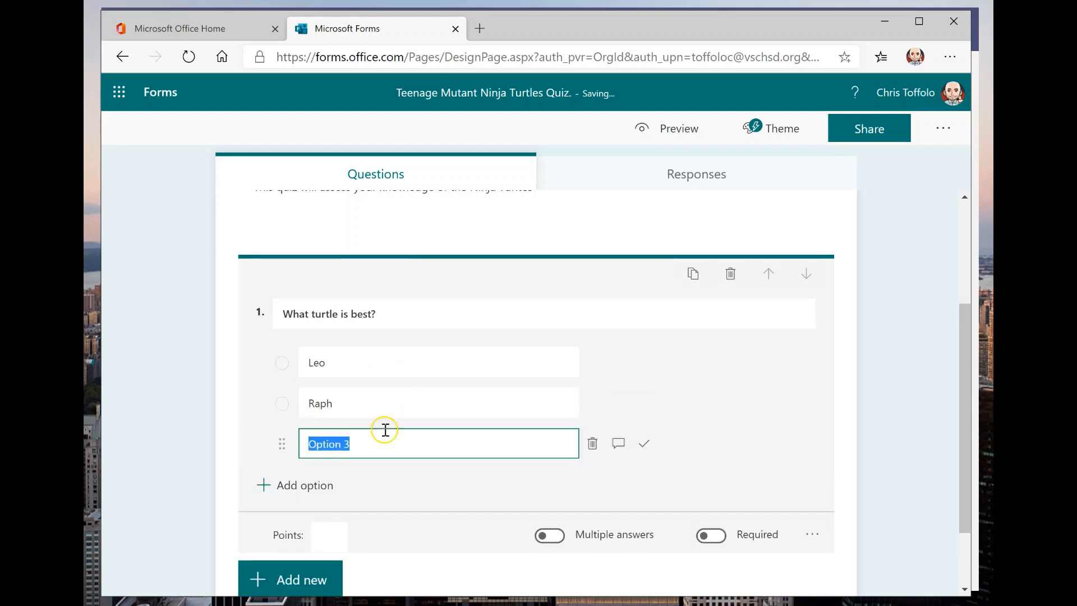
text(Don)
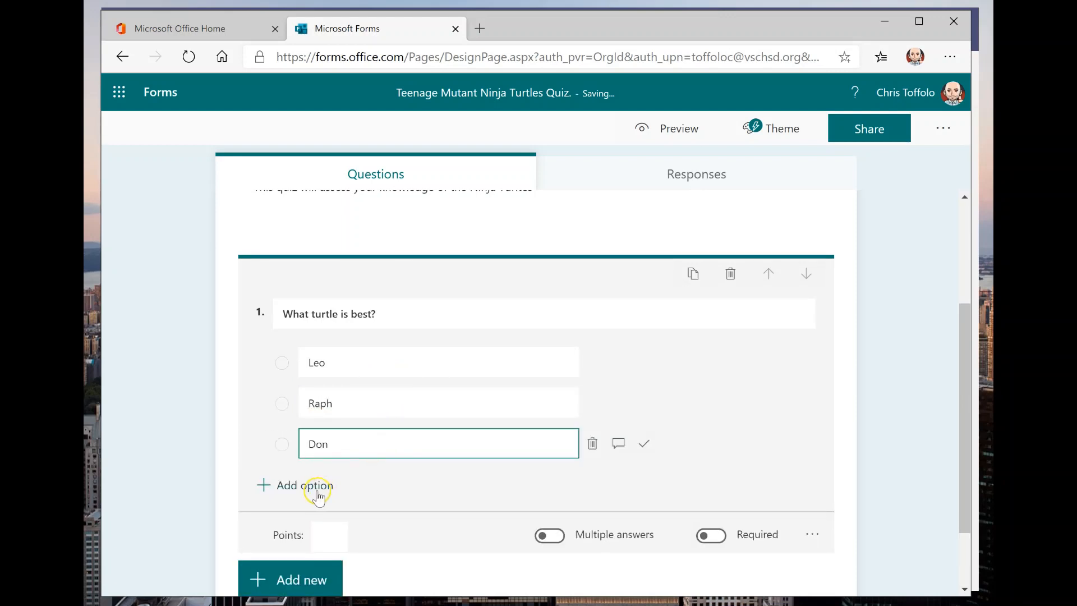
text(Mikey)
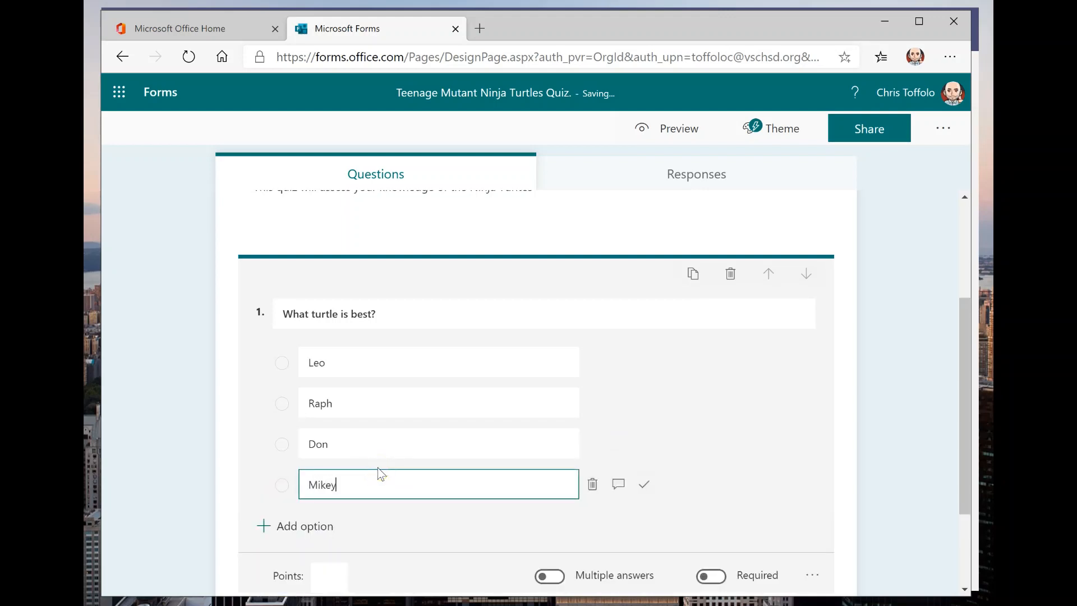
mouse_move(250, 429)
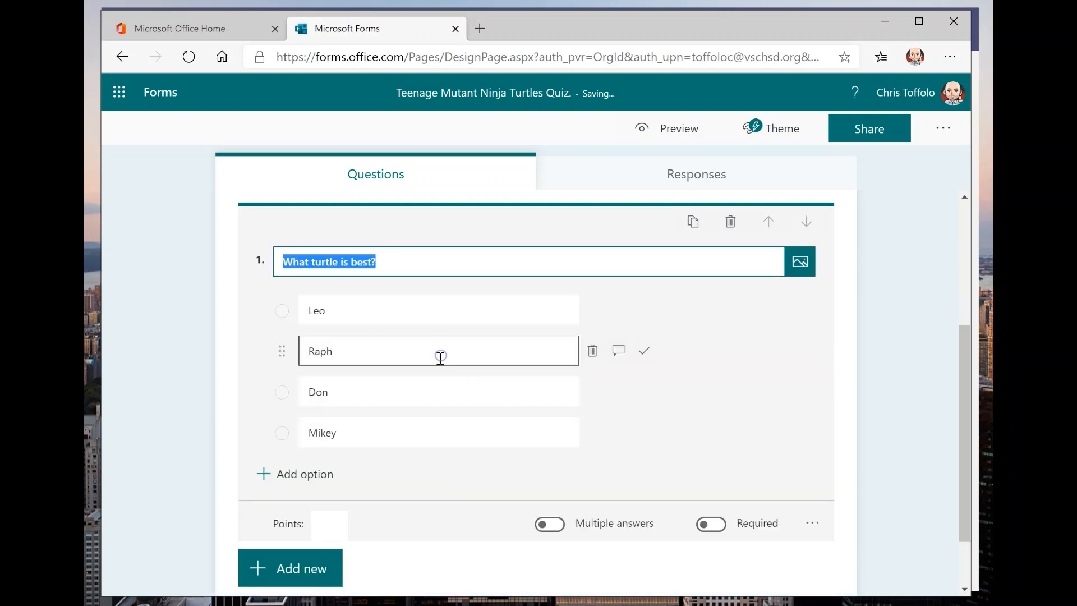
Make it worth 10 points, mark Don correct, allow multiple answers and require it.
click(326, 525)
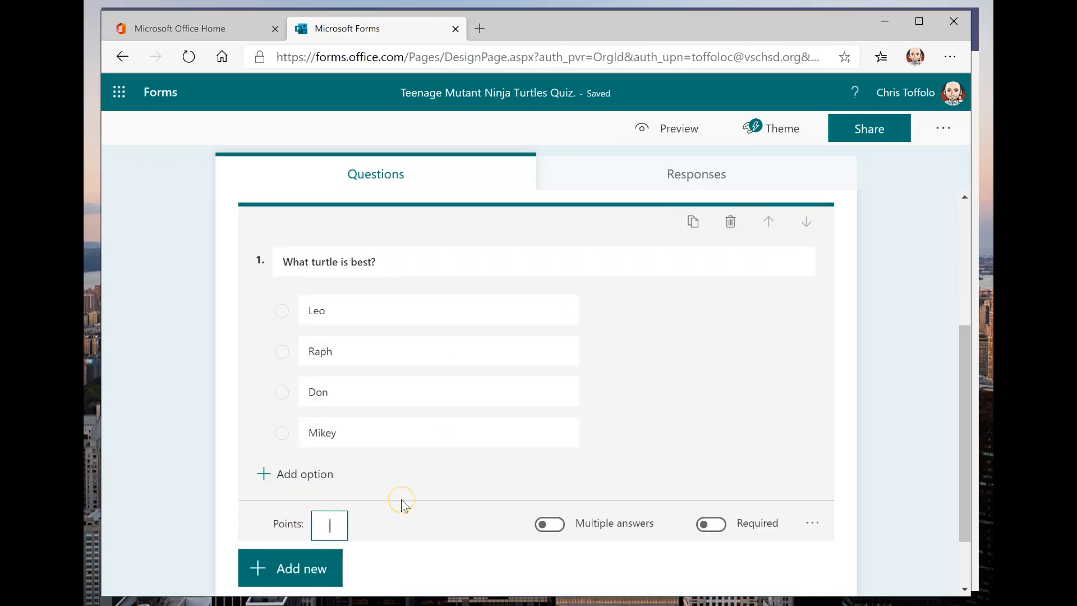
text(10)
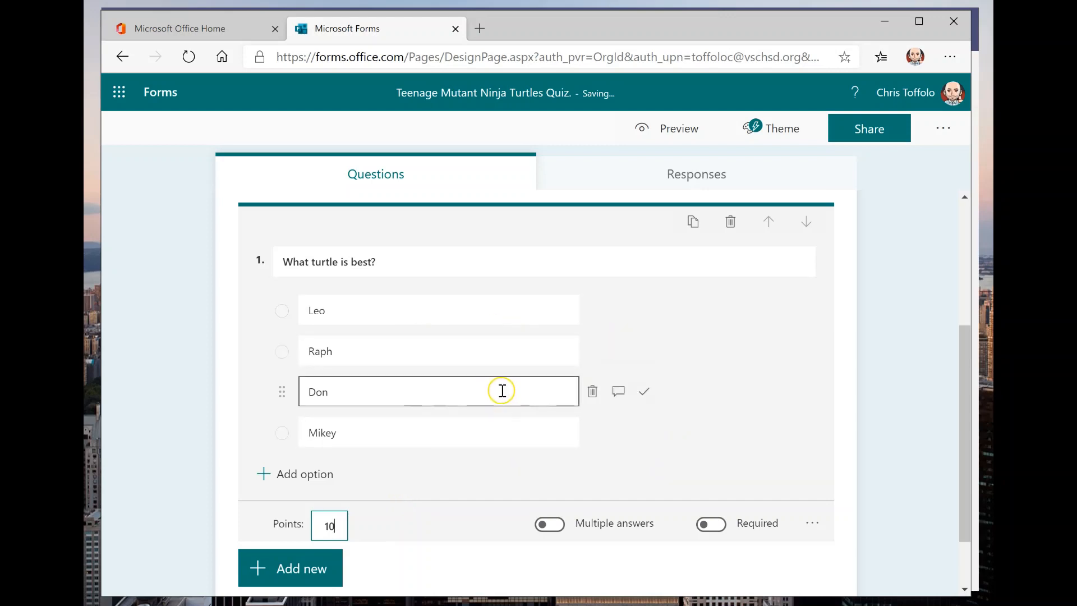
mouse_move(645, 391)
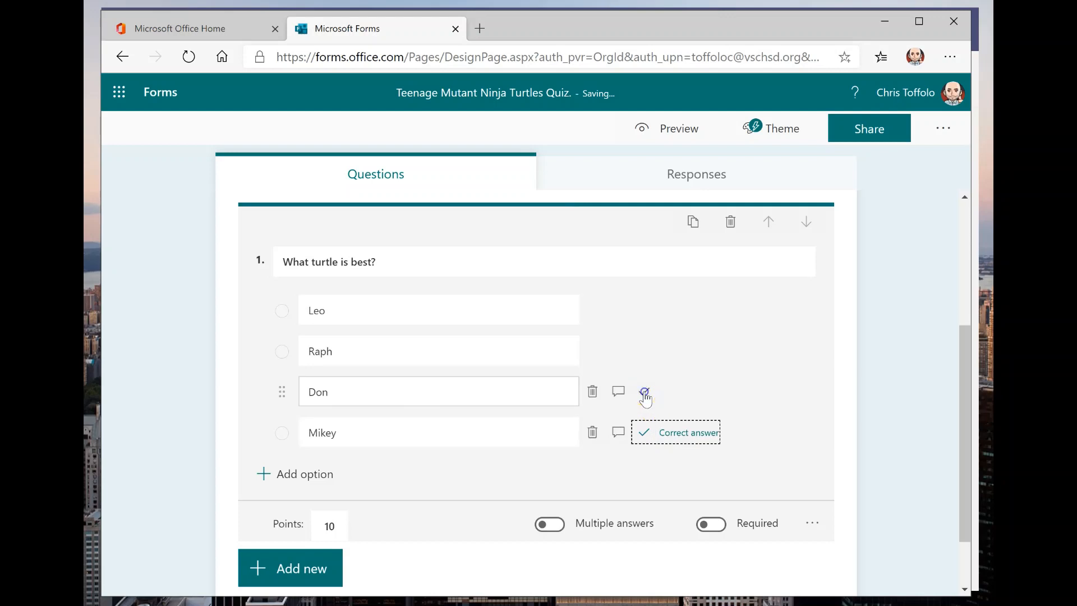
click(644, 393)
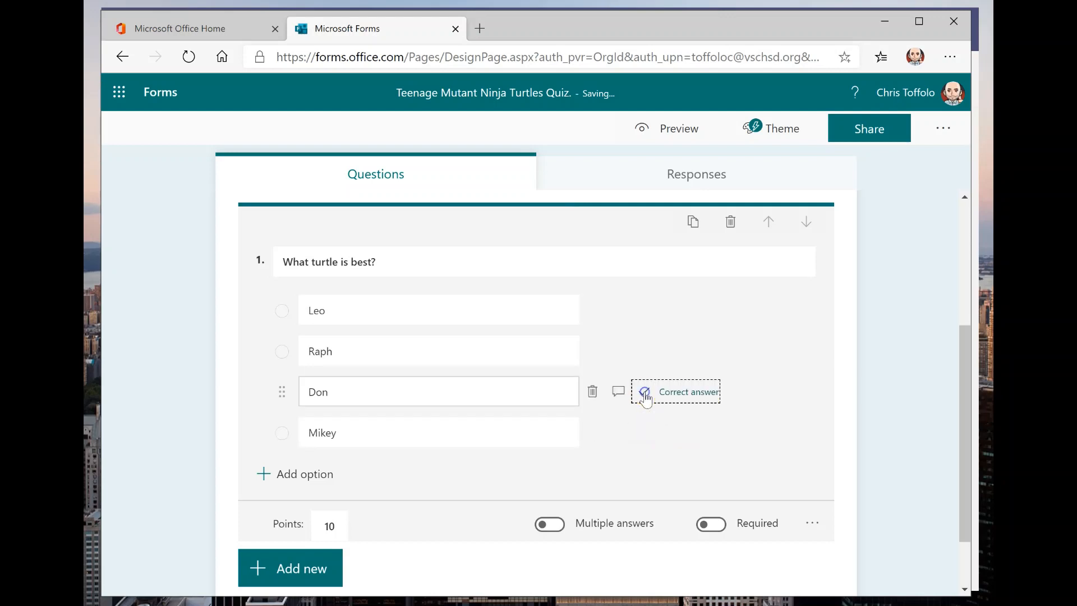
click(550, 523)
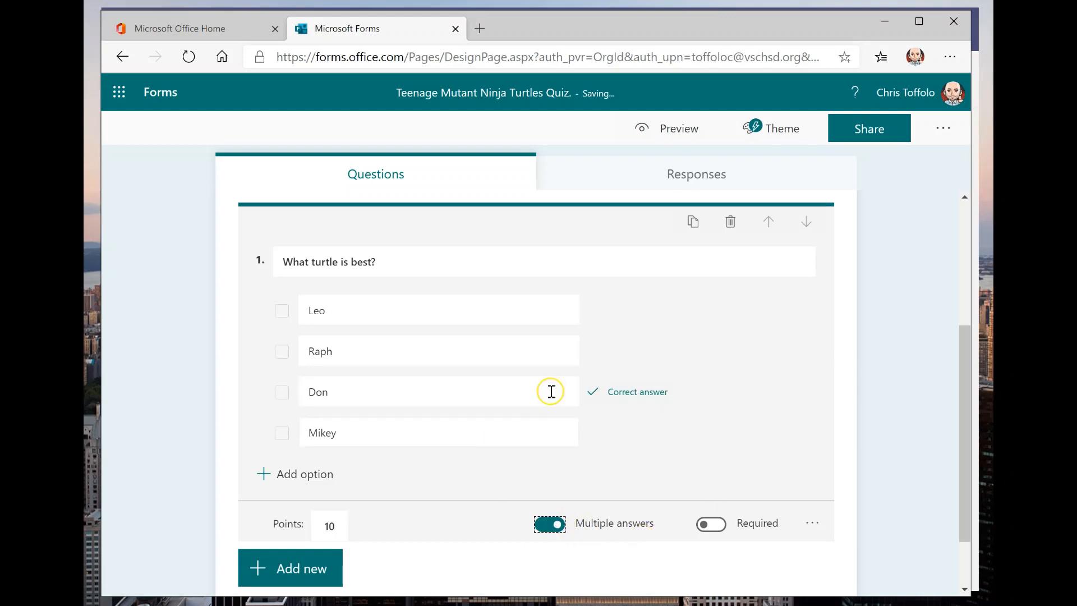
click(437, 432)
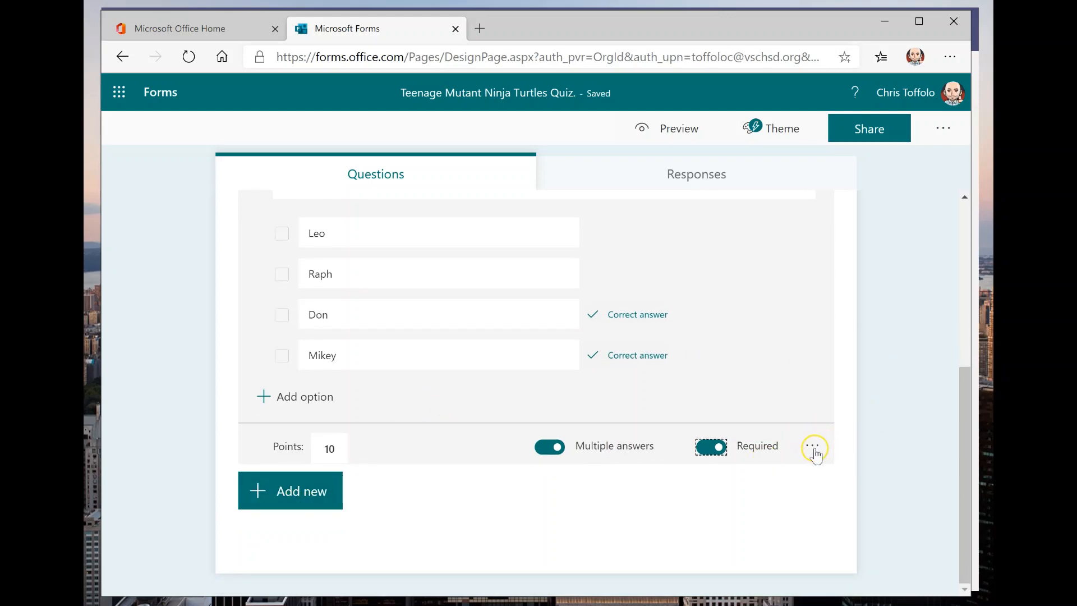
click(815, 446)
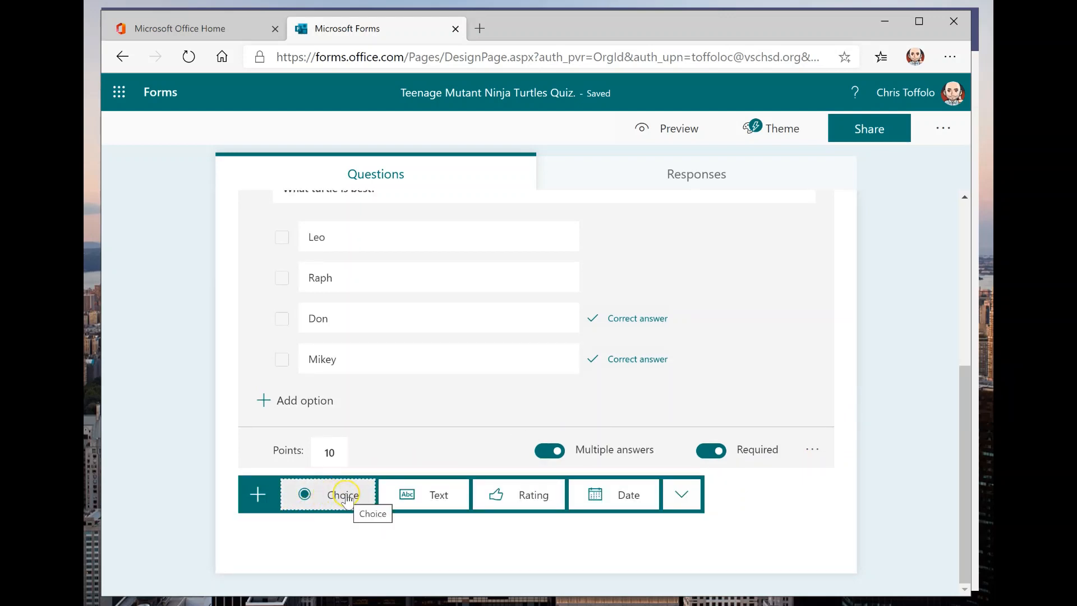
mouse_move(455, 498)
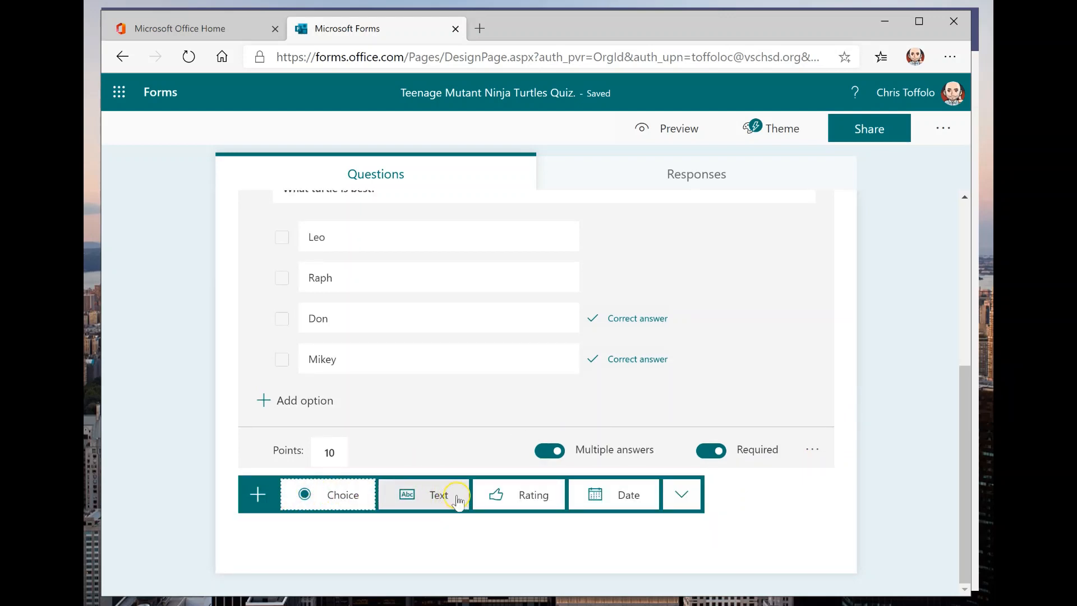
Add text question 'Why is this turtle the best? (Explain using evidence from the comics, movies, or TV shows.)'.
click(439, 494)
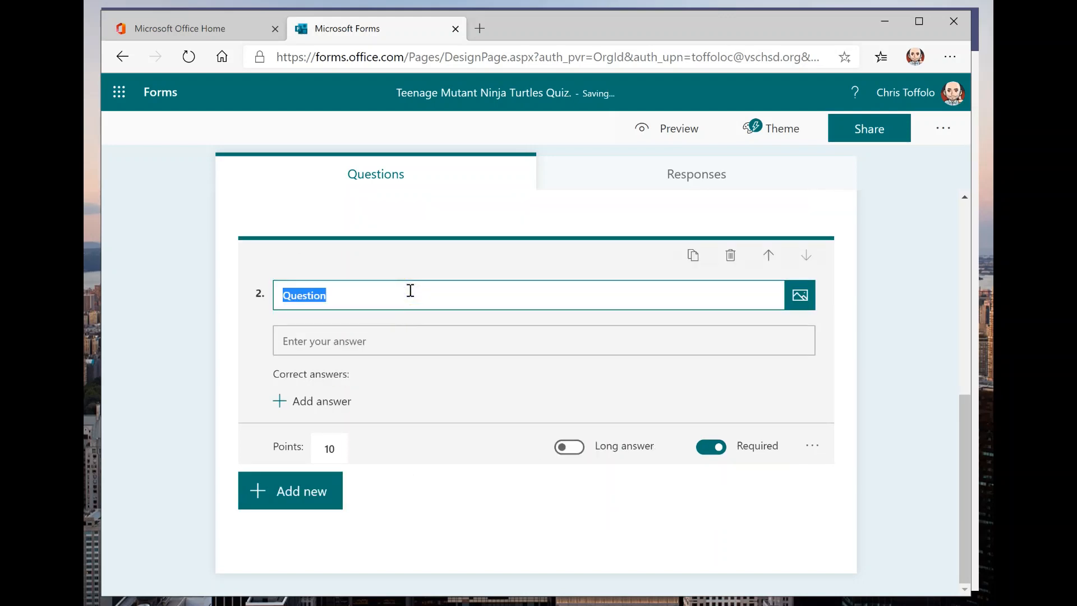
text(Why is hti)
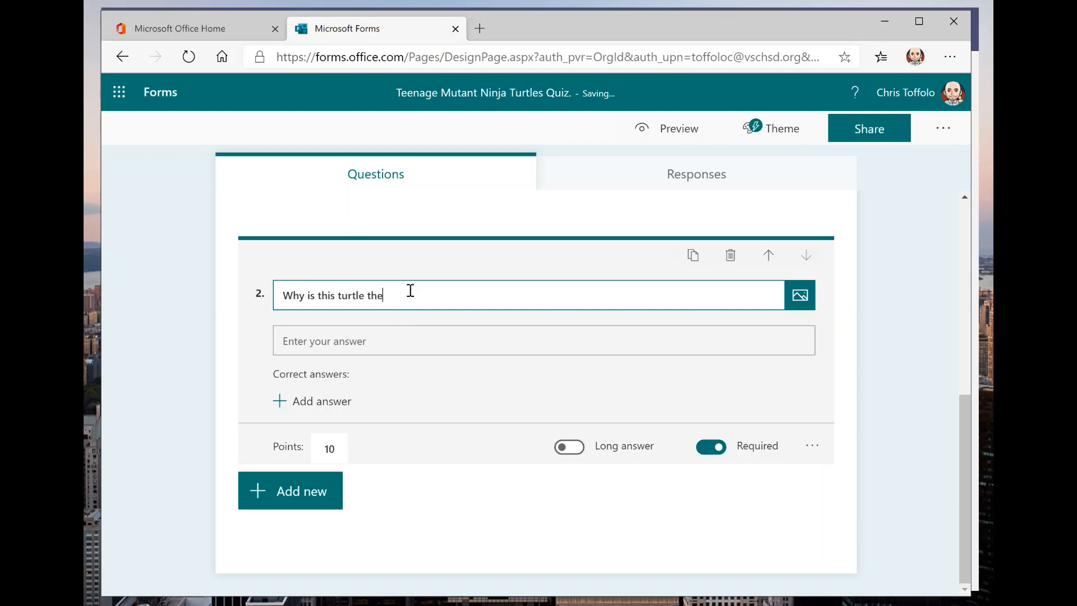
text(best?)
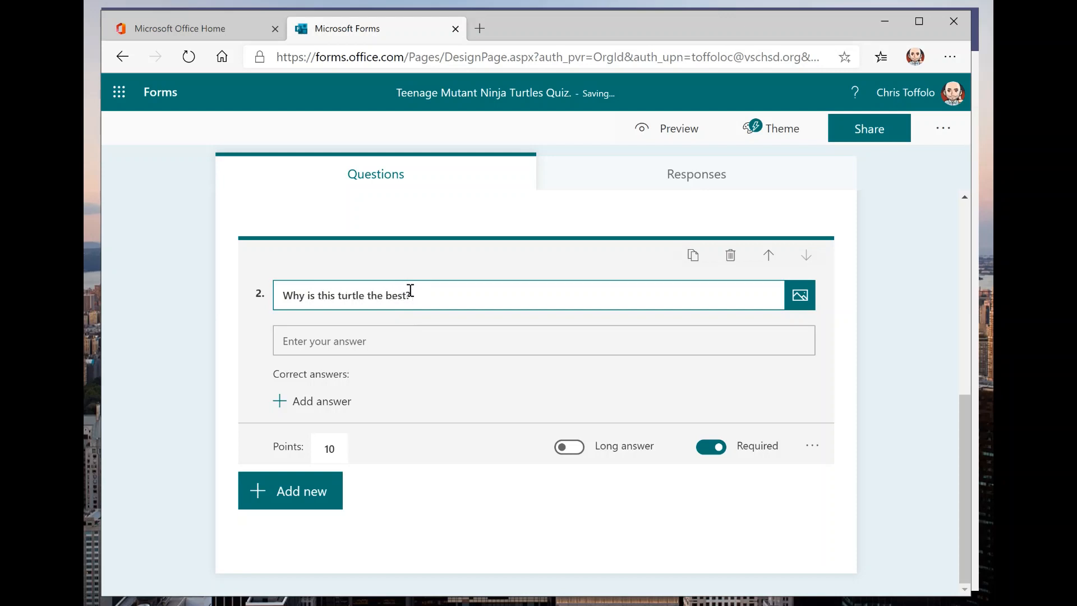
text(Explain using evid)
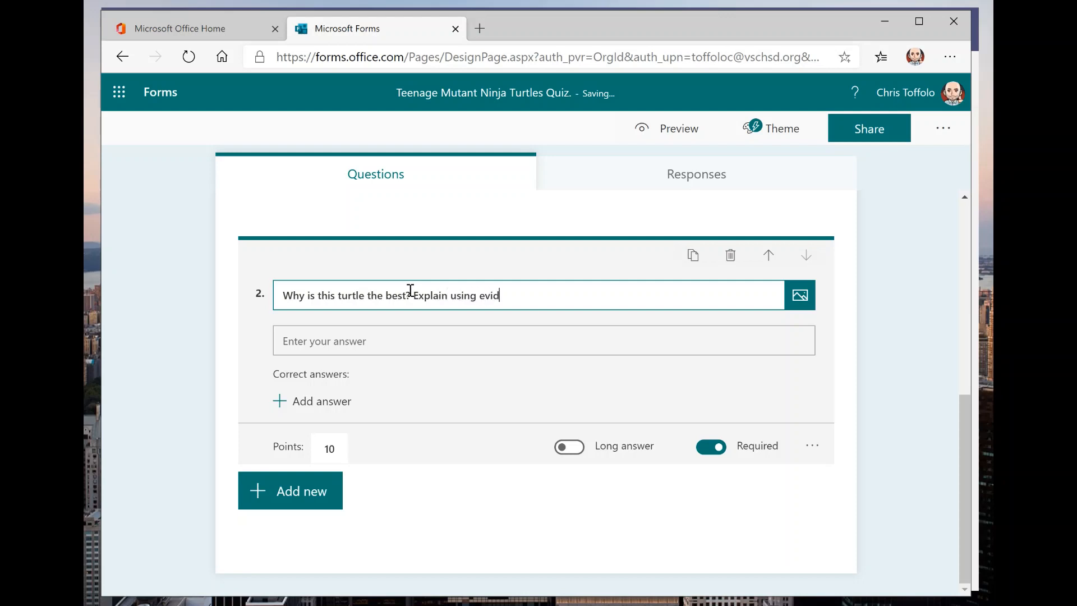
text(ence from the com)
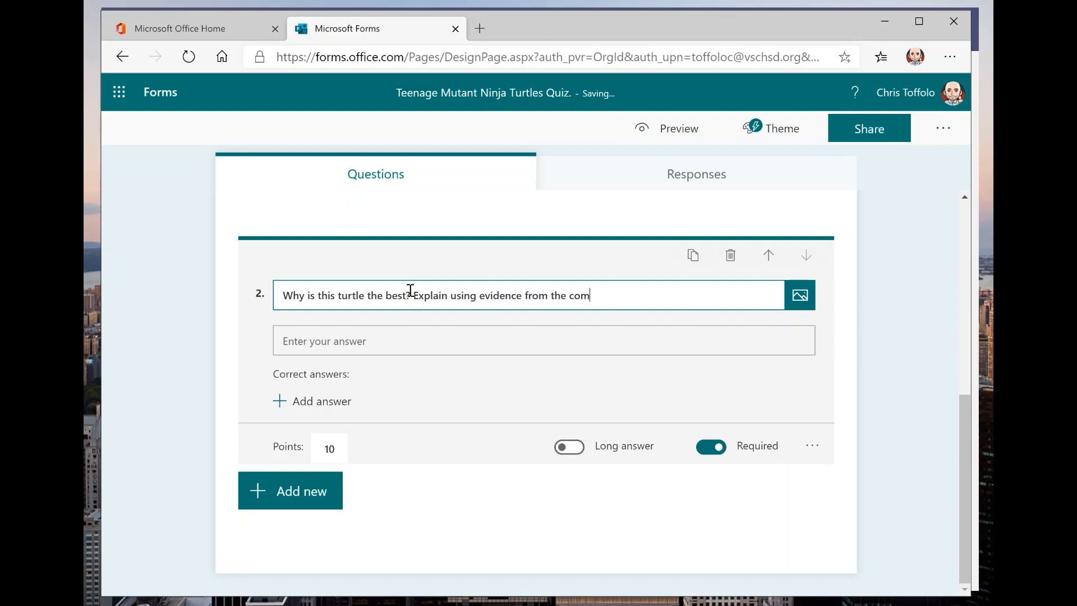
text(ics, movies, or TV)
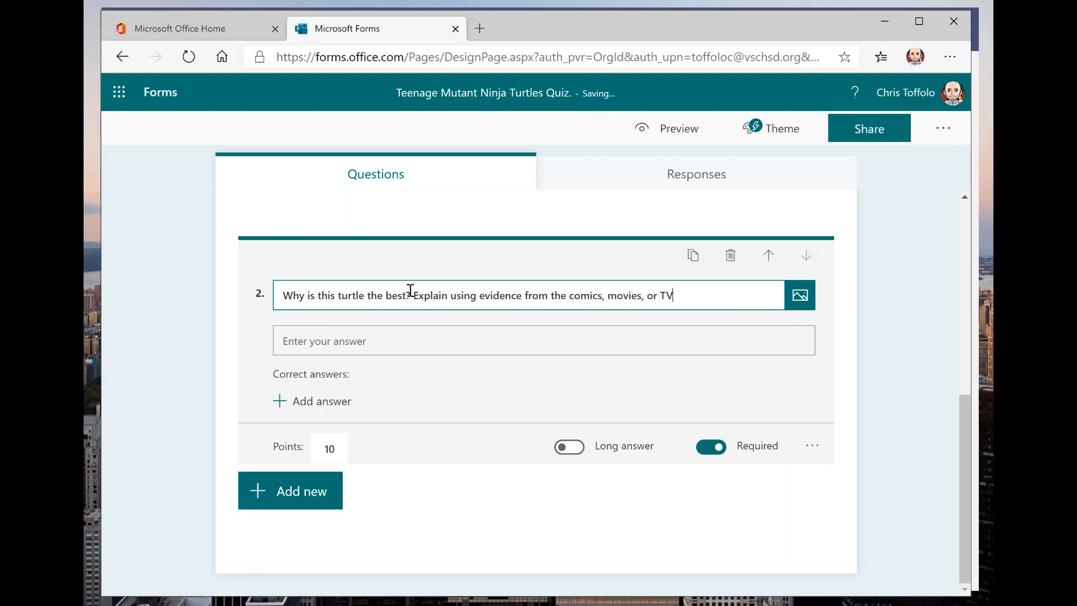
text(shows)
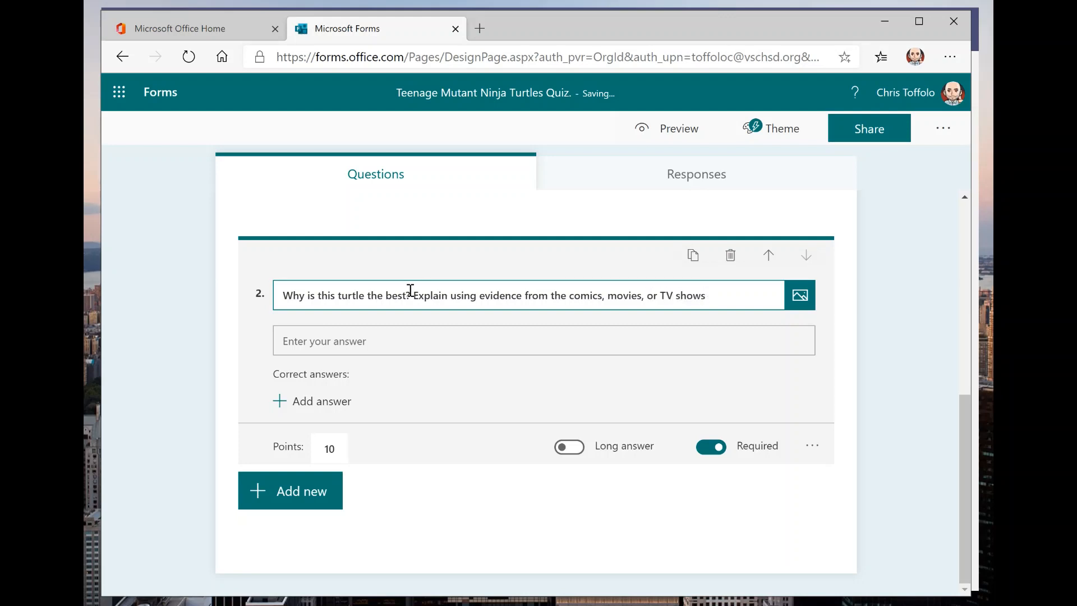
text(.))
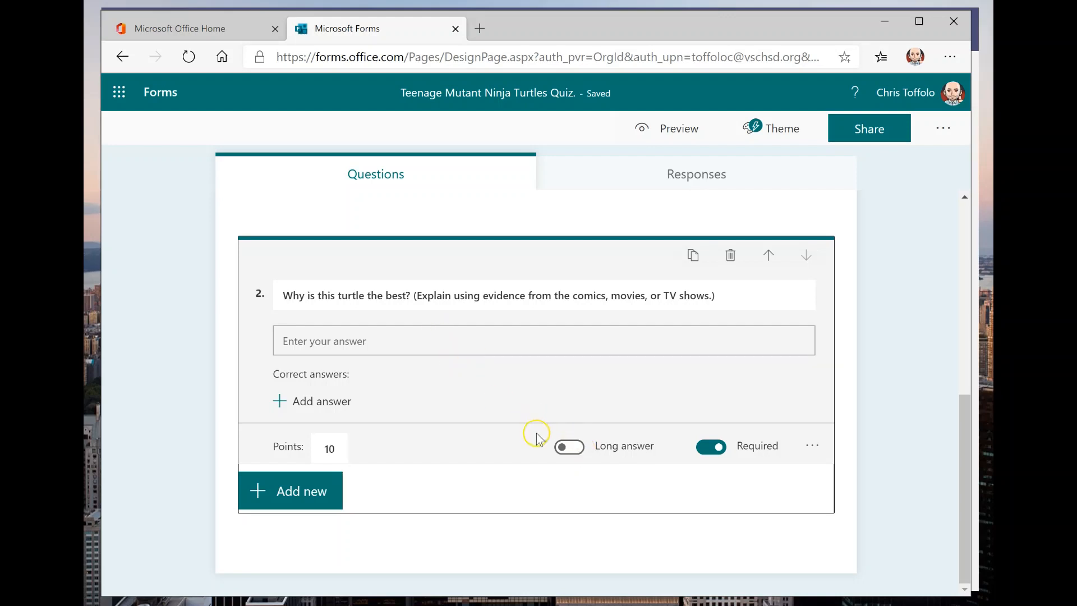
mouse_move(421, 321)
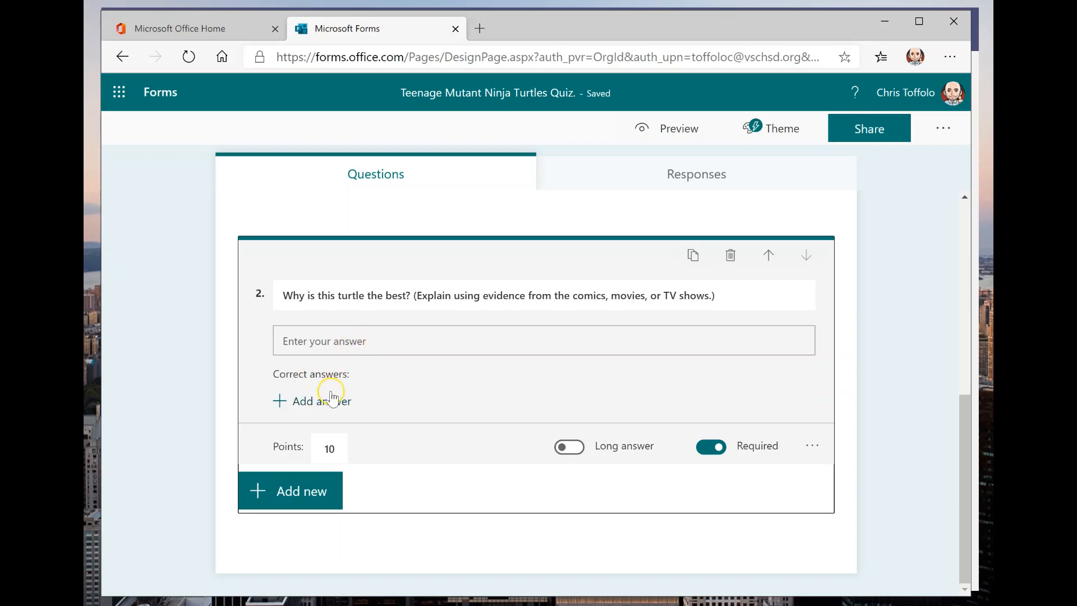
Try 'don' as a correct answer for question 2, then clear it.
click(311, 401)
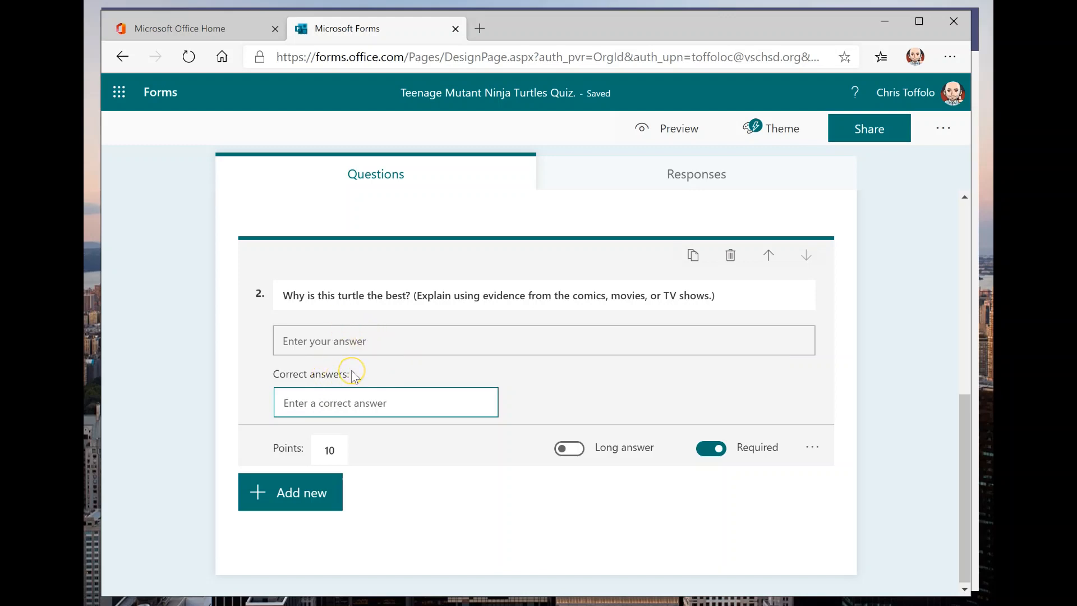
text(don)
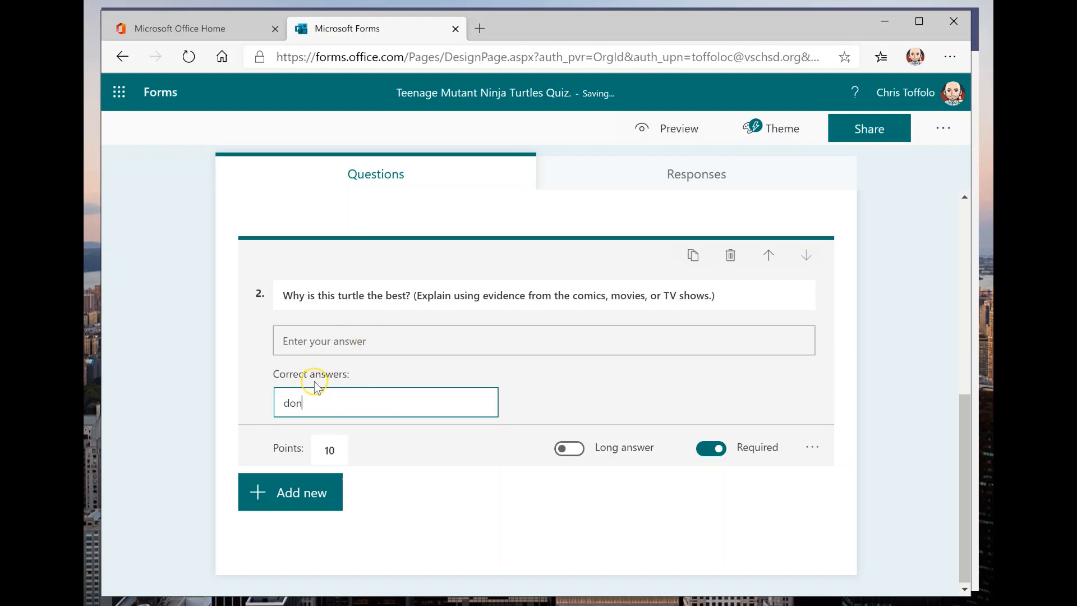
double_click(291, 402)
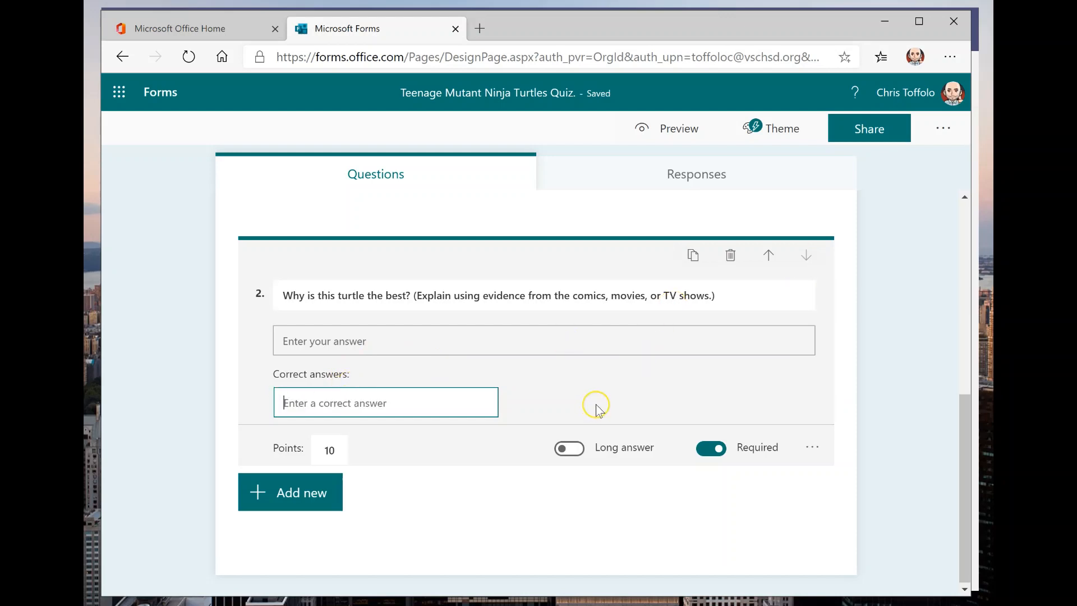
mouse_move(578, 435)
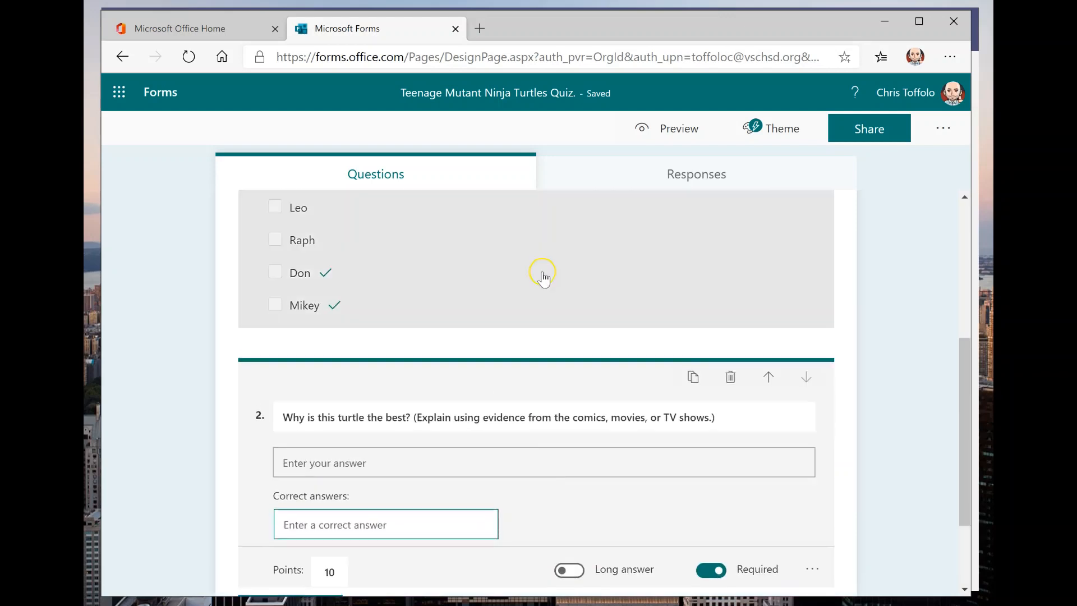
scroll(down, 3)
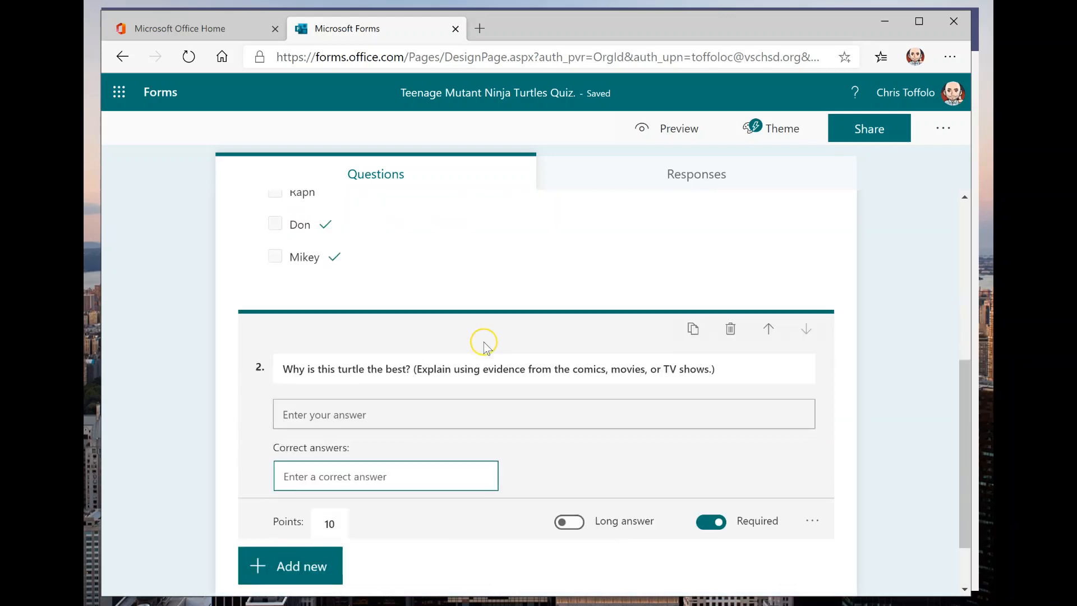
scroll(down, 3)
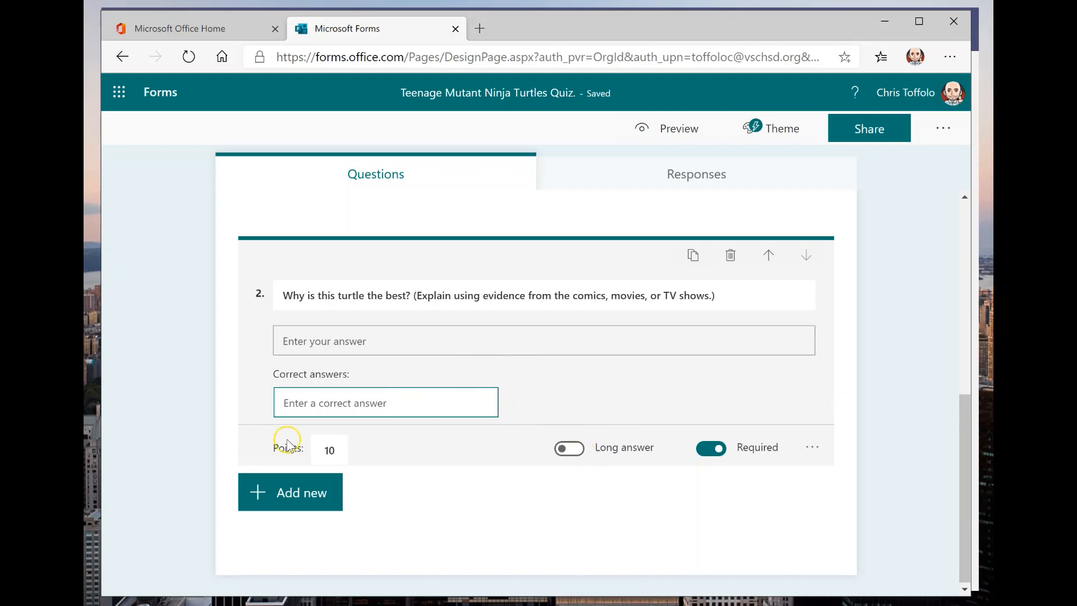
Set question 2 to 15 points as a long-answer question.
click(569, 448)
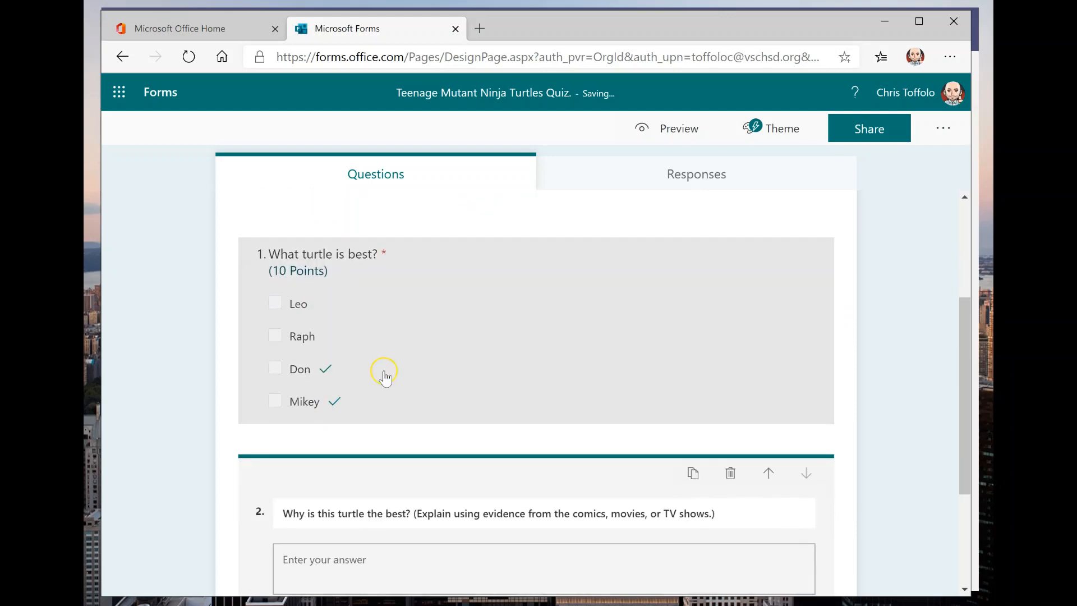
scroll(down, 3)
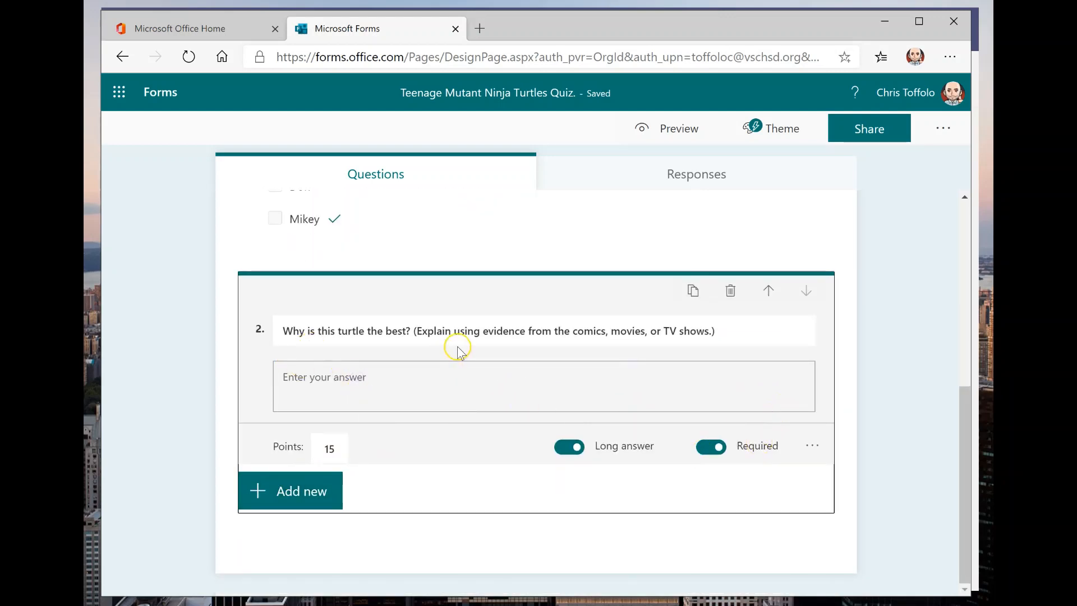
mouse_move(625, 392)
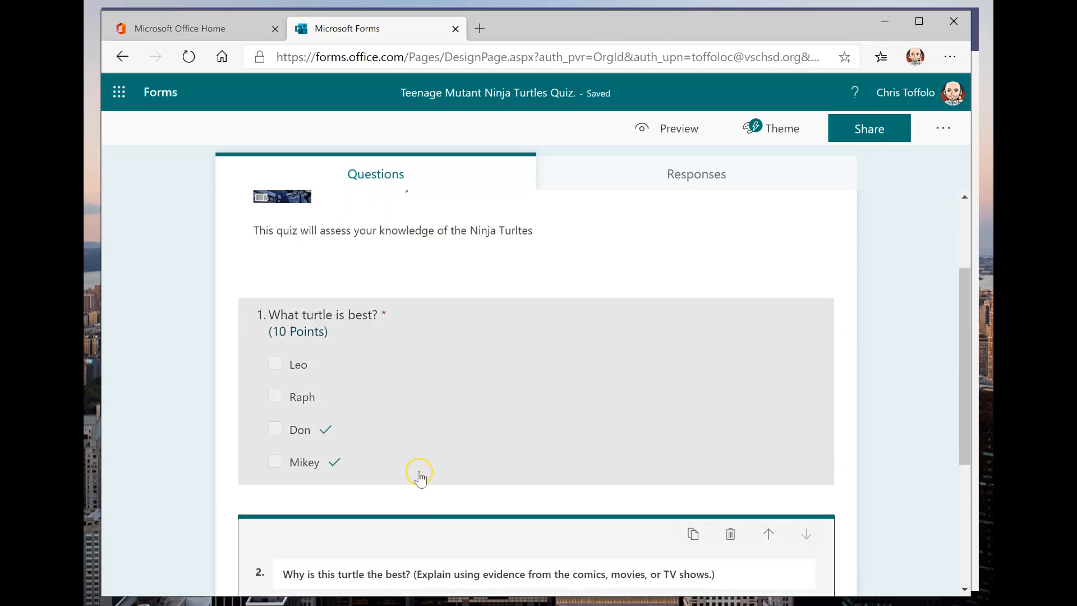
scroll(down, 3)
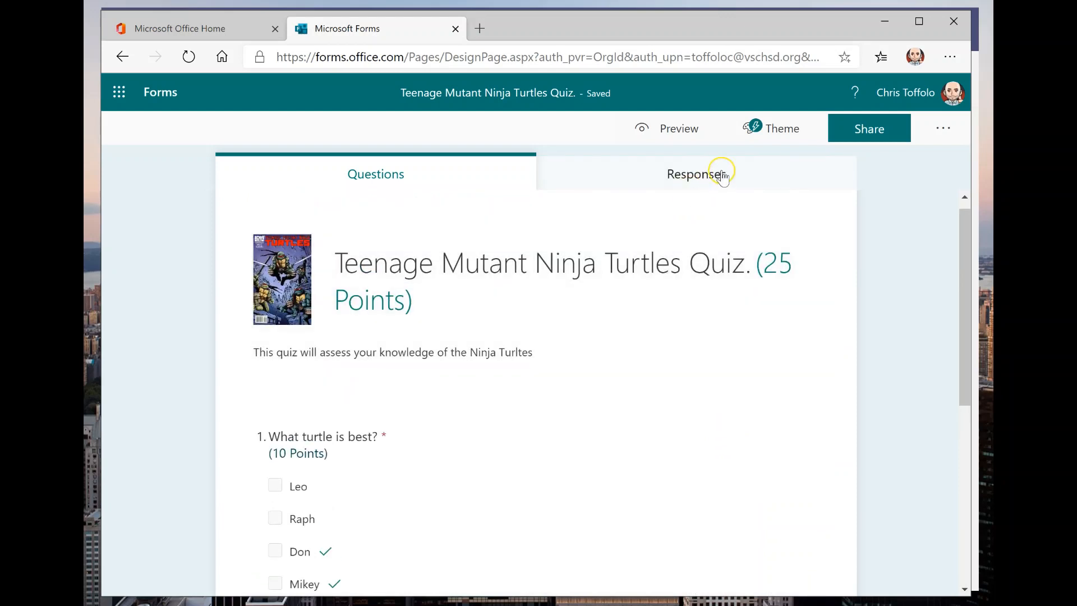
mouse_move(776, 132)
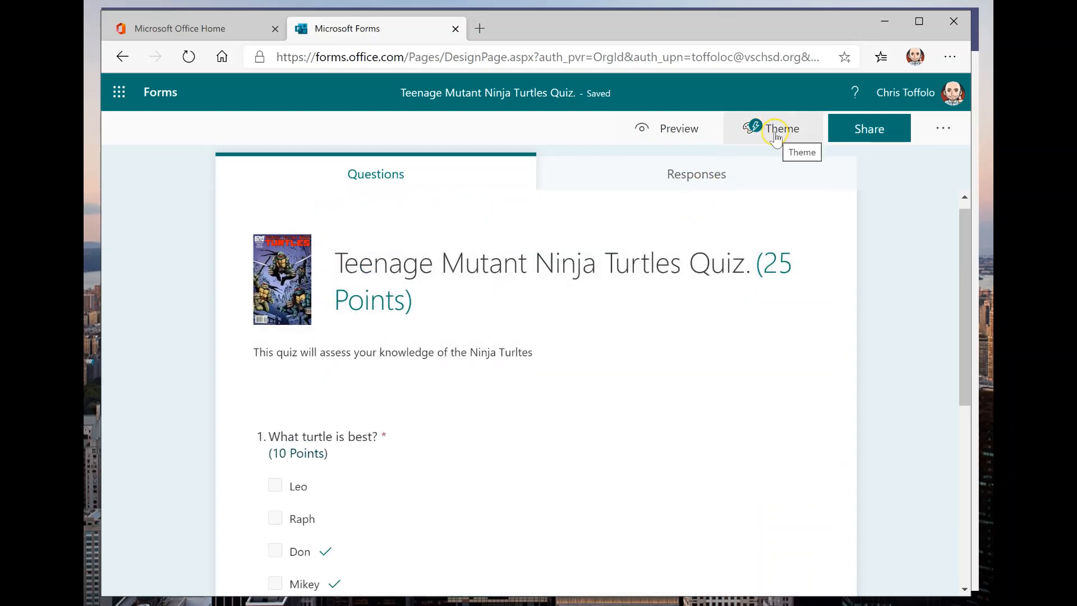
Apply the chalkboard math-equations background theme to the quiz.
click(781, 128)
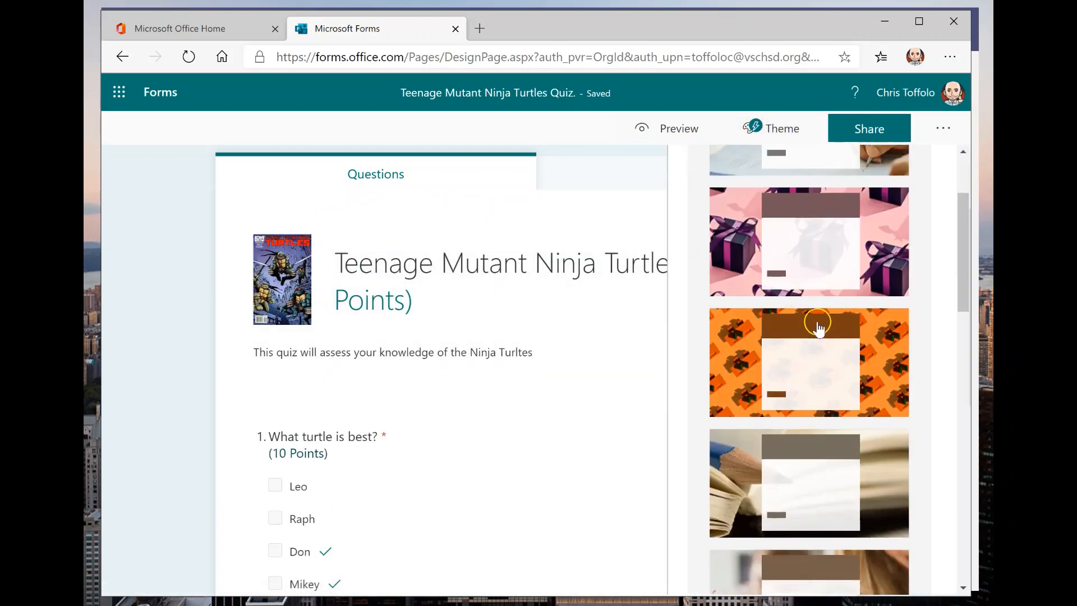
scroll(down, 3)
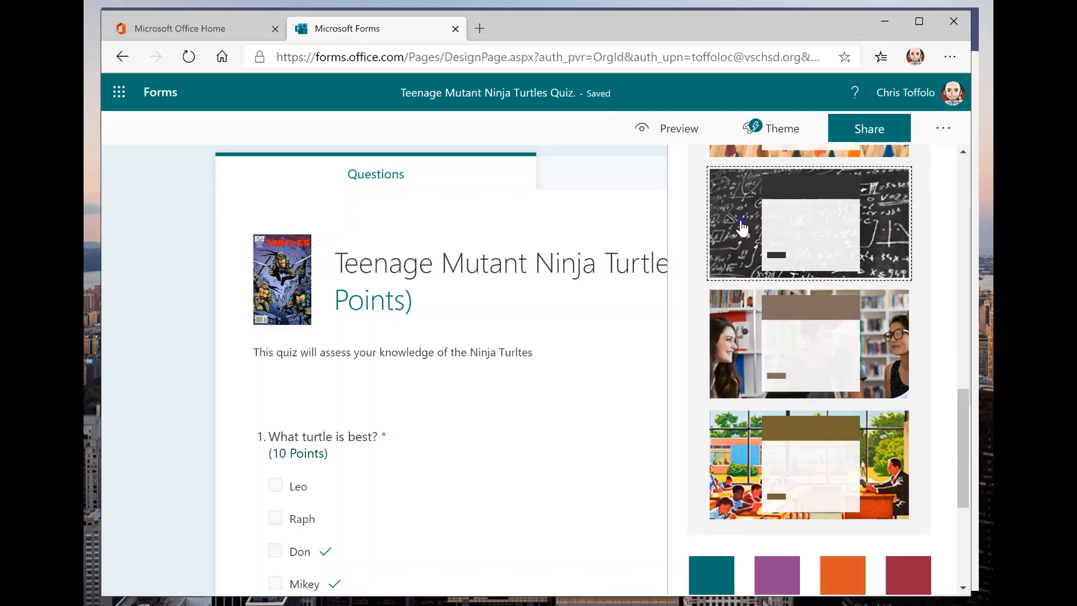
click(744, 223)
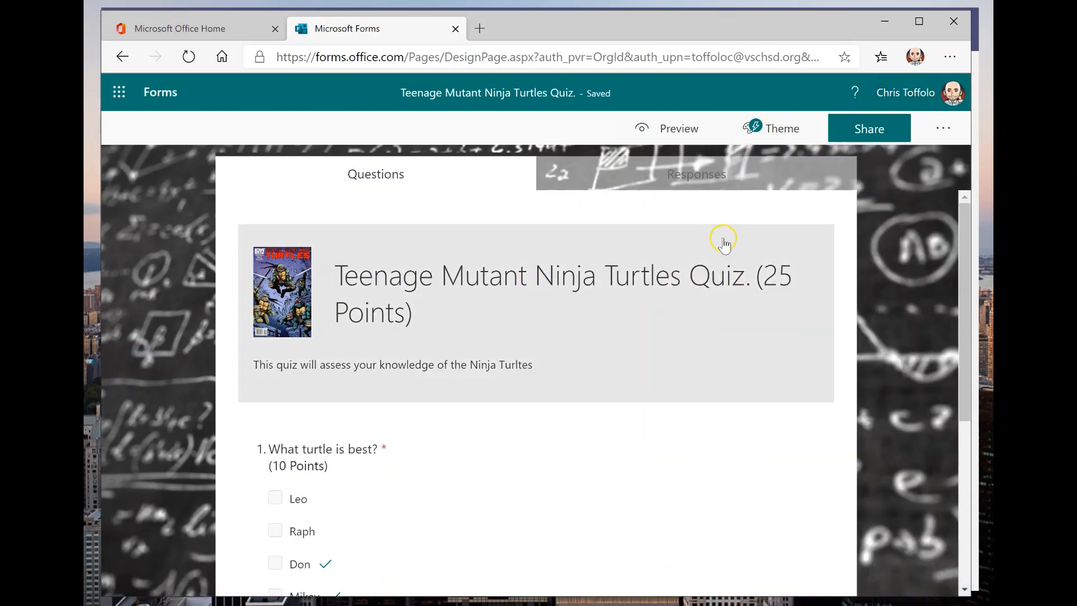
mouse_move(684, 128)
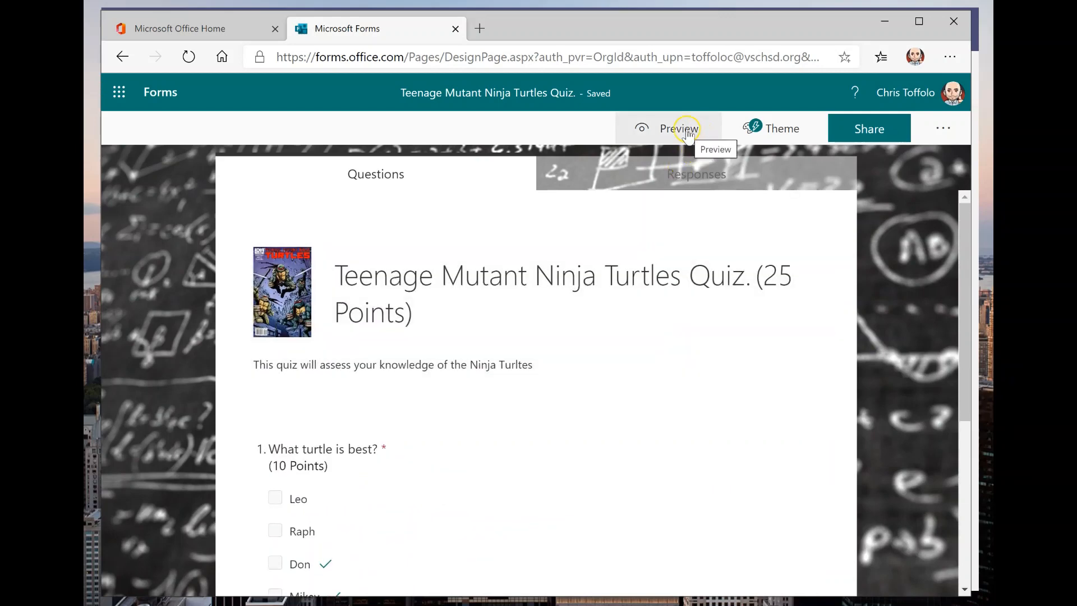
Preview the themed quiz as a respondent, scrolling through it, then return to editing.
click(679, 128)
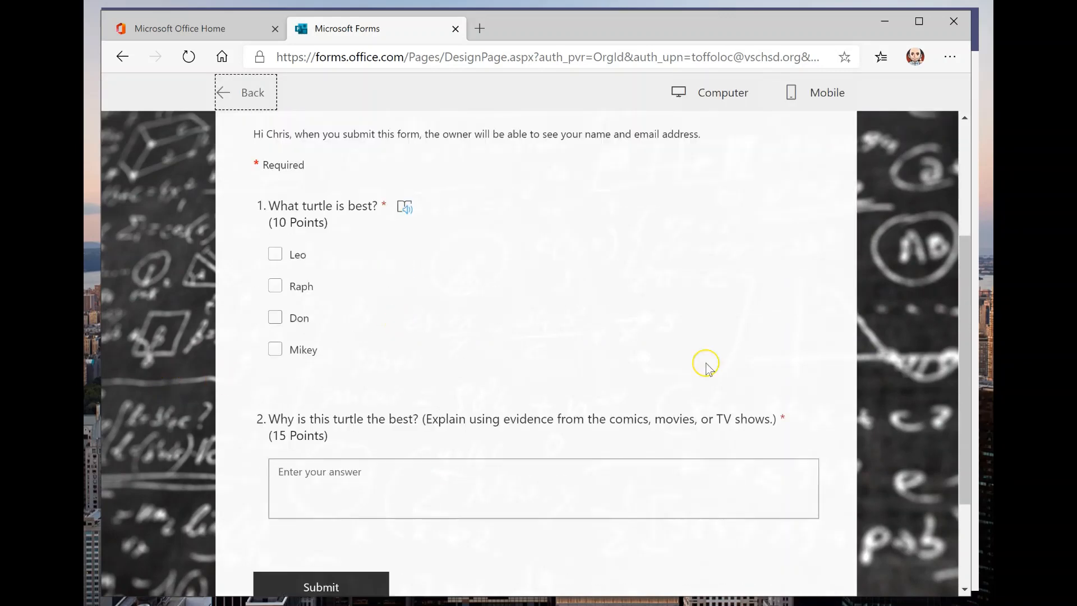
scroll(down, 3)
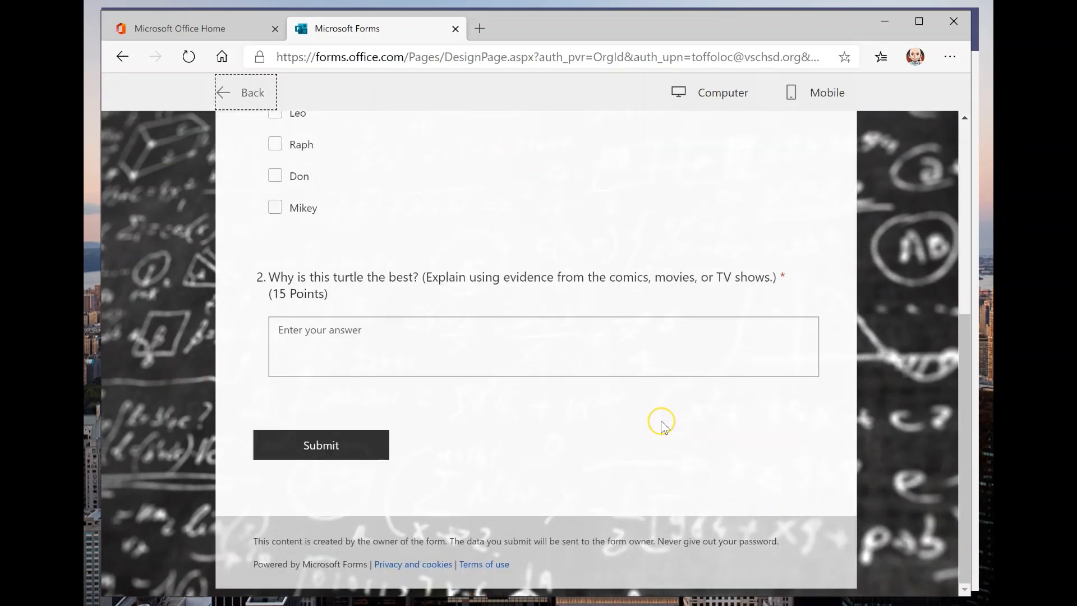
scroll(up, 3)
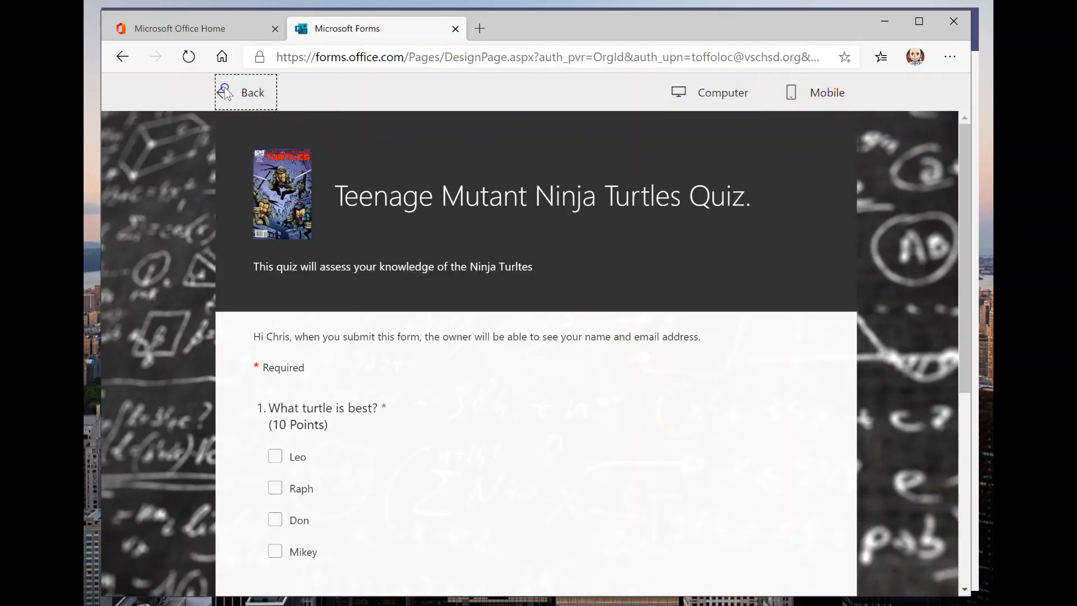
click(228, 92)
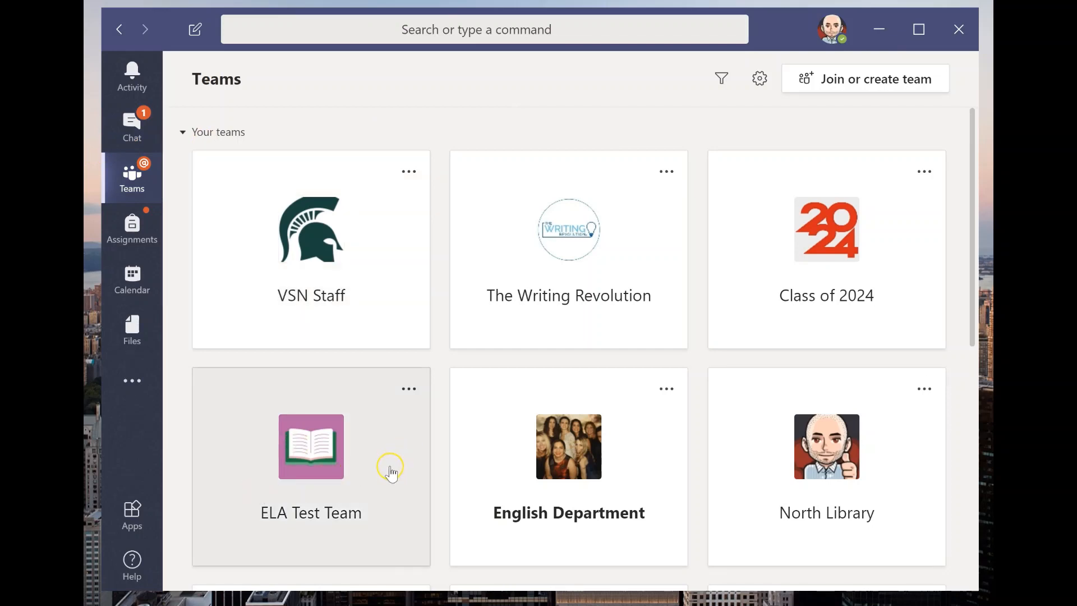
Open the ELA Test Team's Assignments tab and expand it to full window.
click(310, 446)
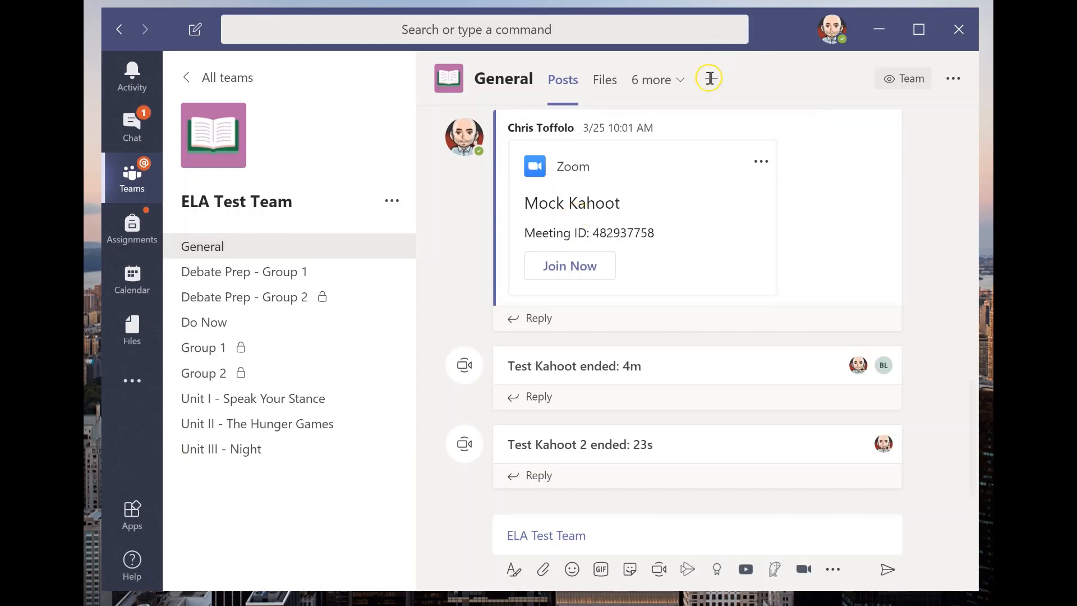
click(655, 79)
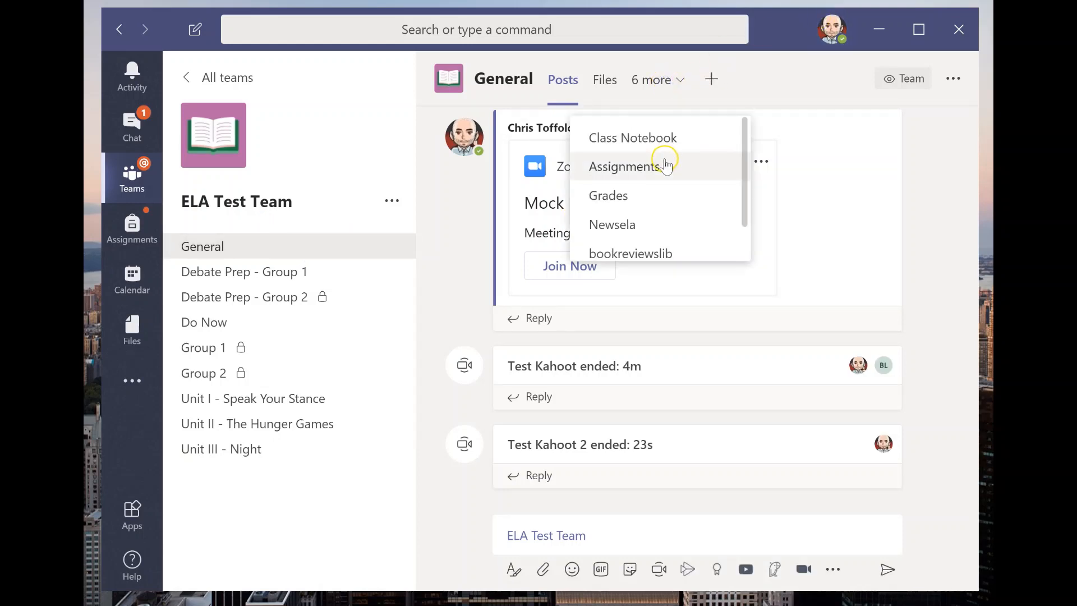
click(625, 166)
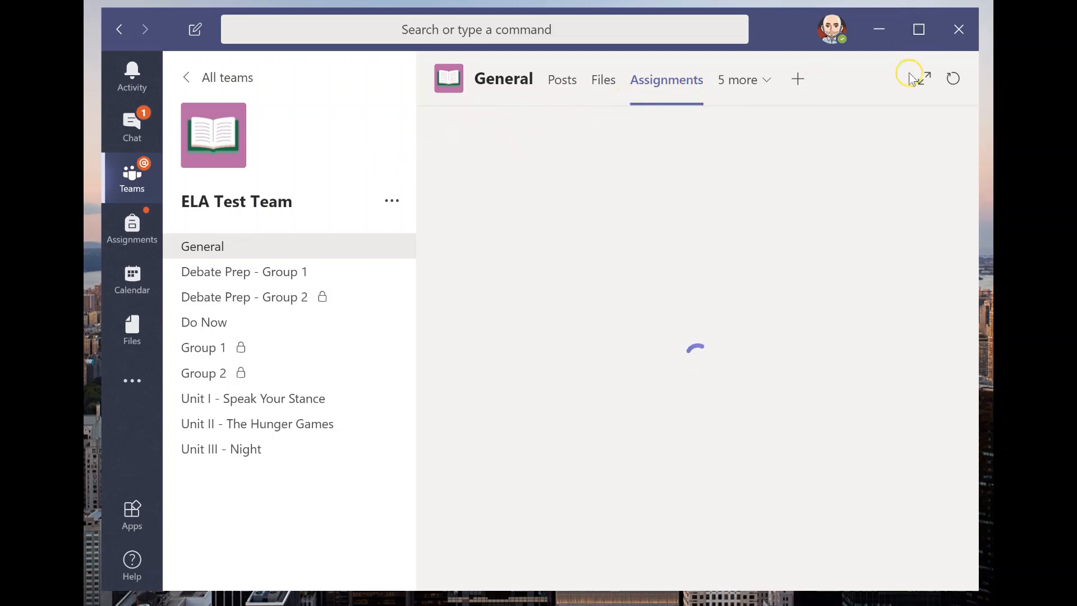
click(924, 77)
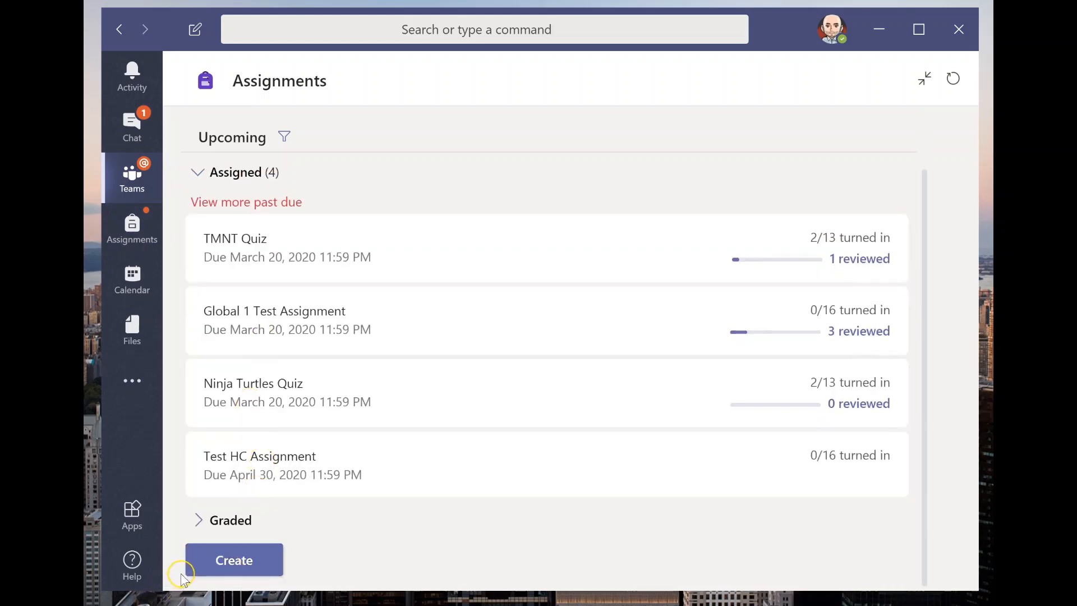
Create a new quiz assignment from the Teenage Mutant Ninja Turtles Quiz form and continue.
click(233, 560)
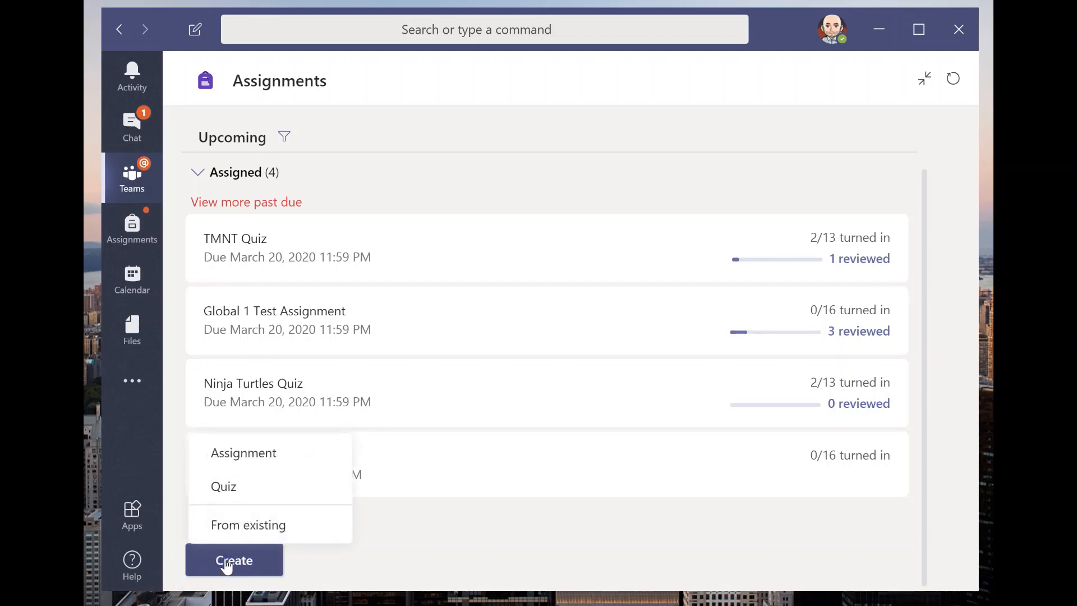
mouse_move(273, 556)
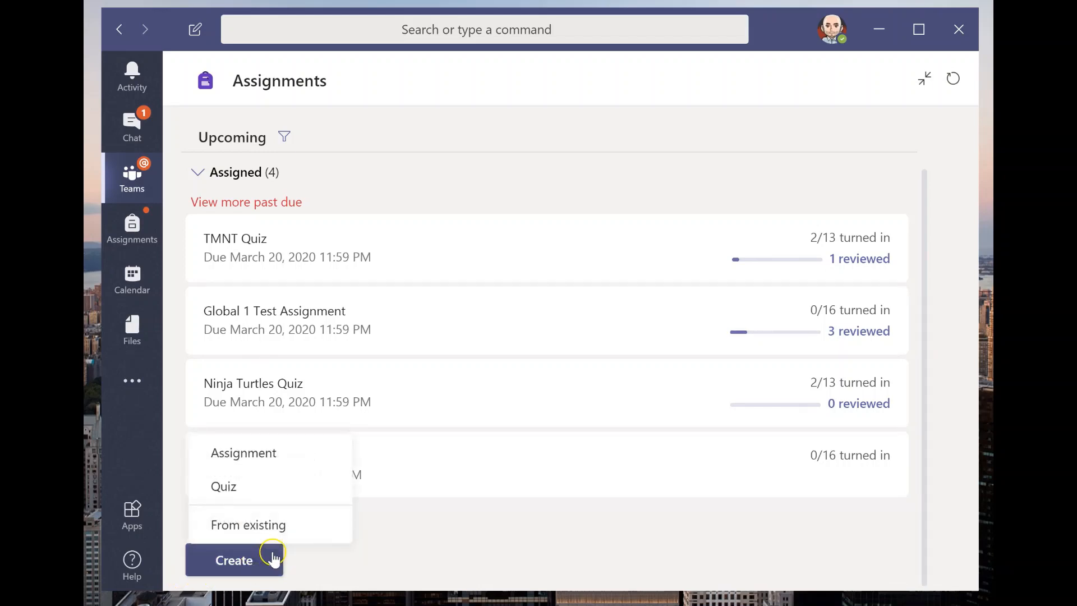
mouse_move(310, 469)
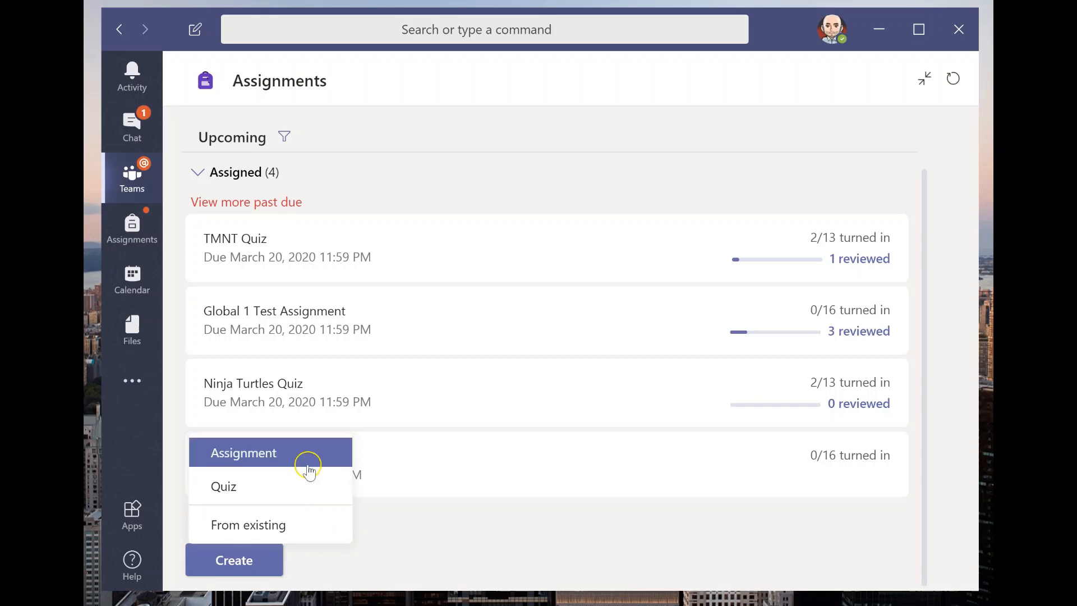
mouse_move(296, 485)
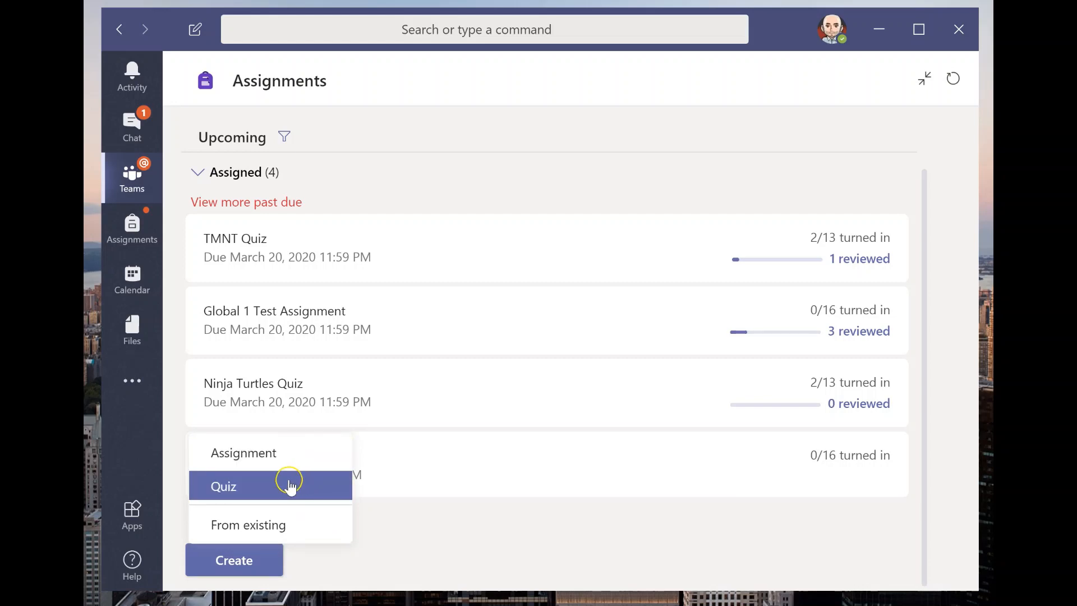
click(223, 486)
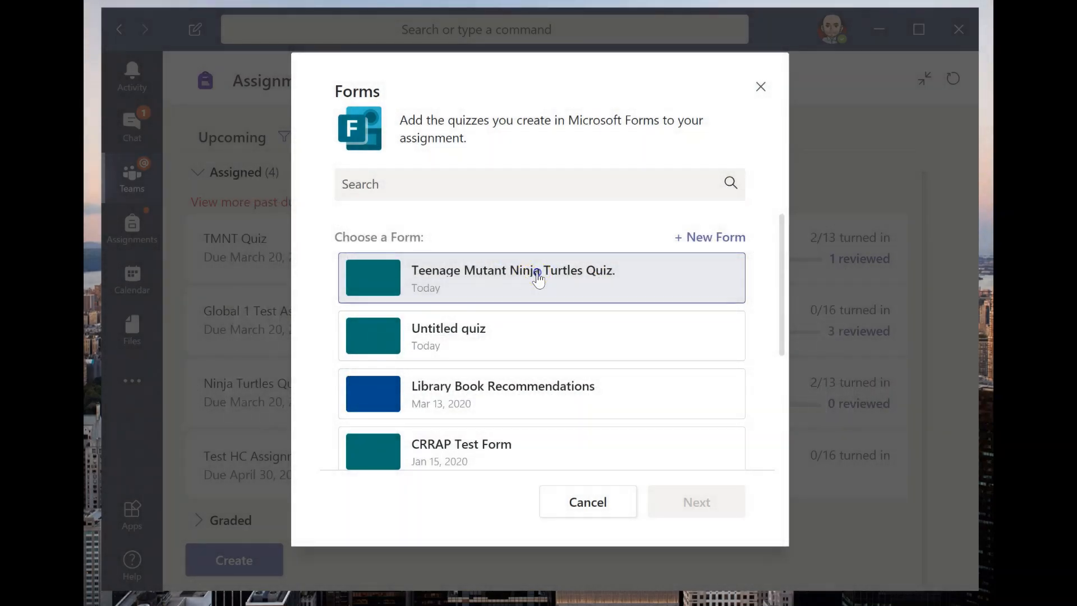
click(539, 277)
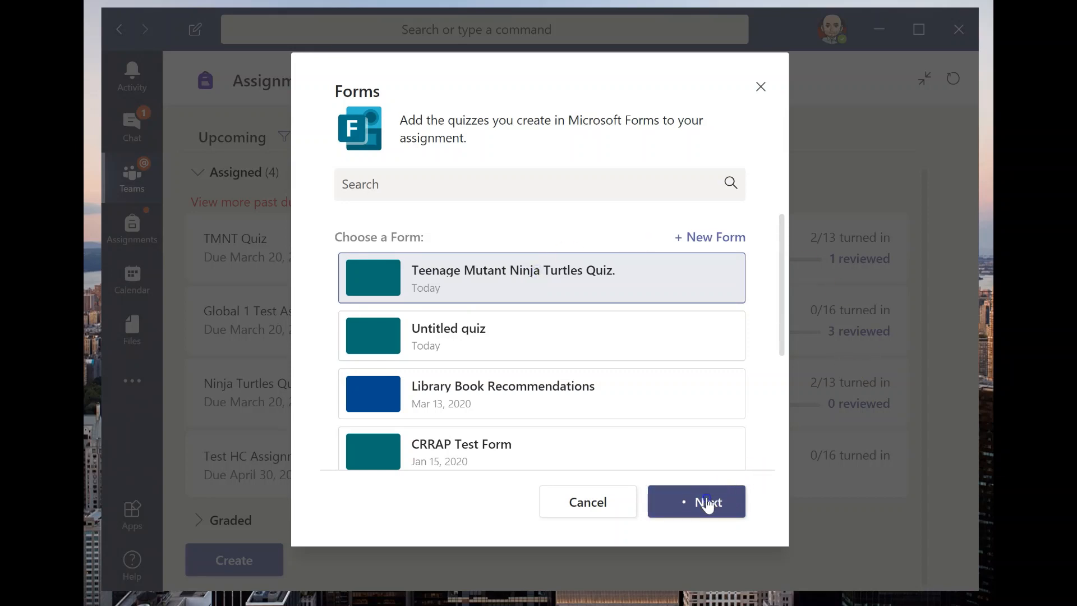
click(695, 502)
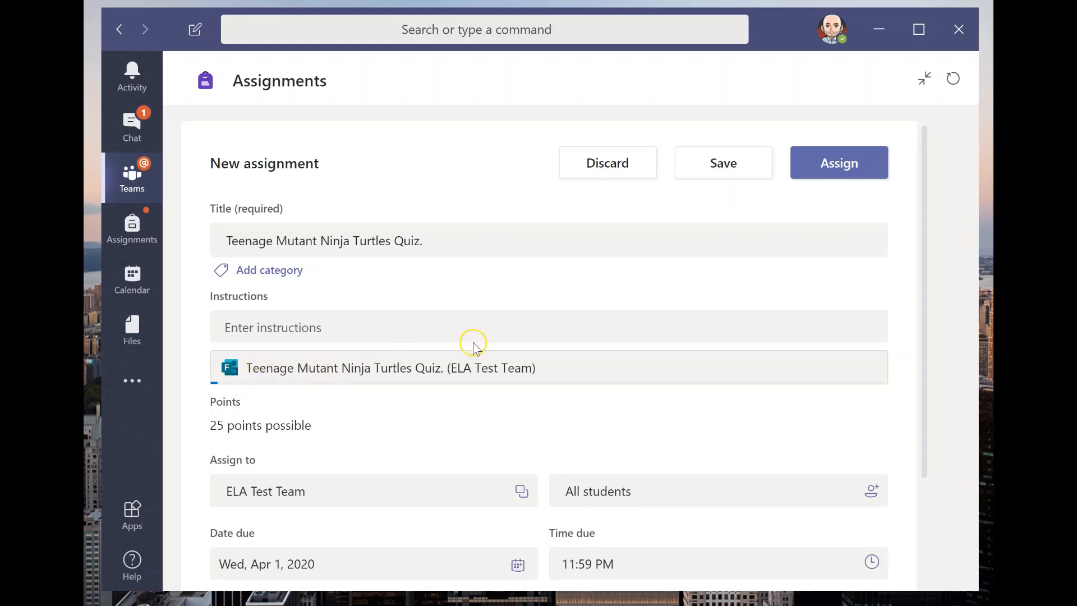
Enter the instructions "Click on the link and send the quiz back to me.".
scroll(down, 3)
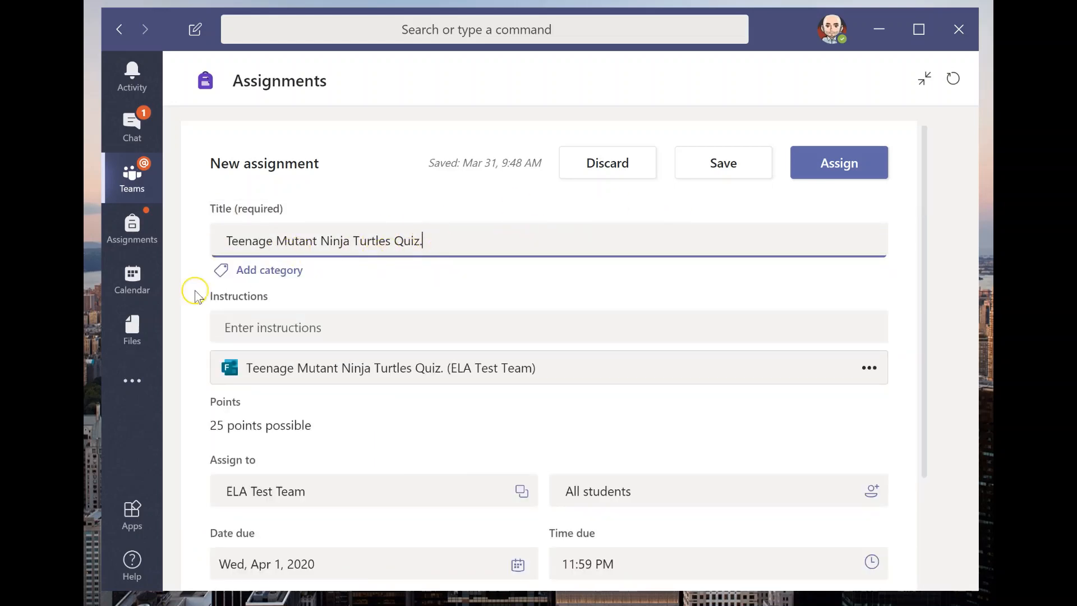
mouse_move(306, 313)
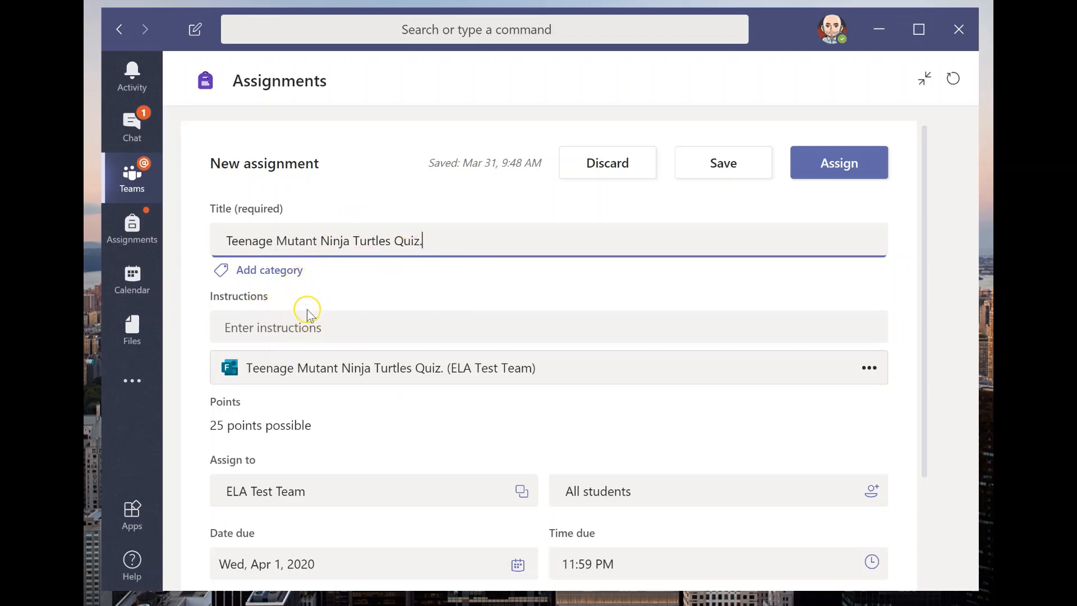
click(295, 327)
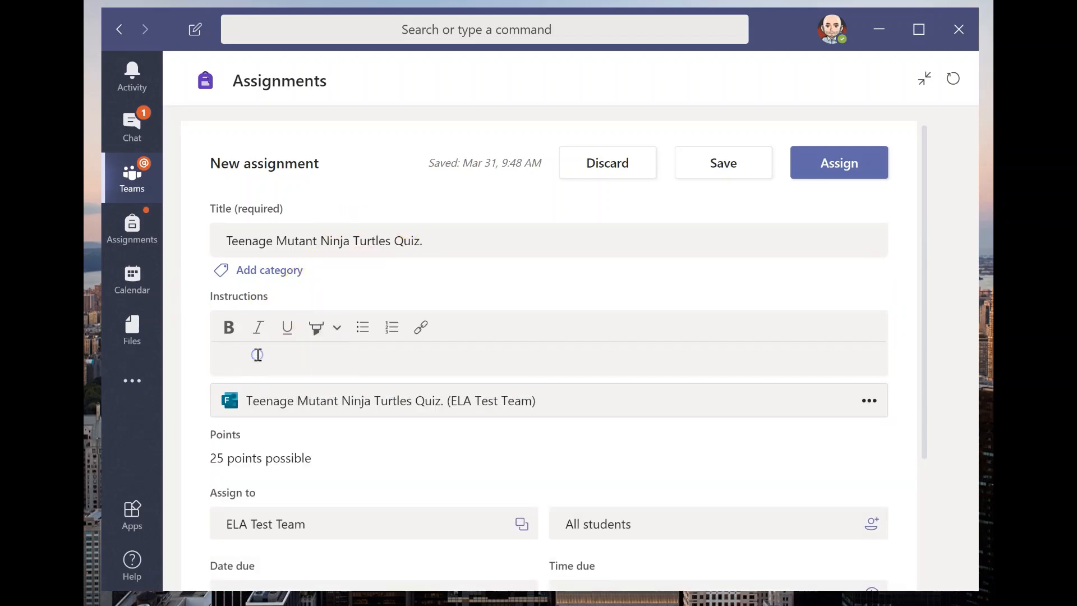
text(Click)
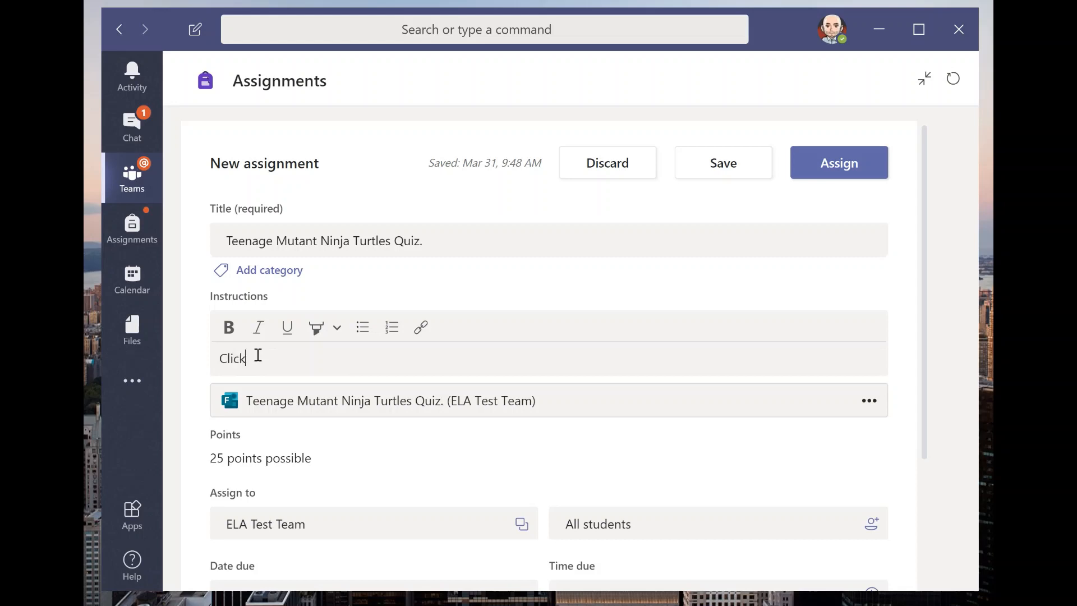
text(on the link and)
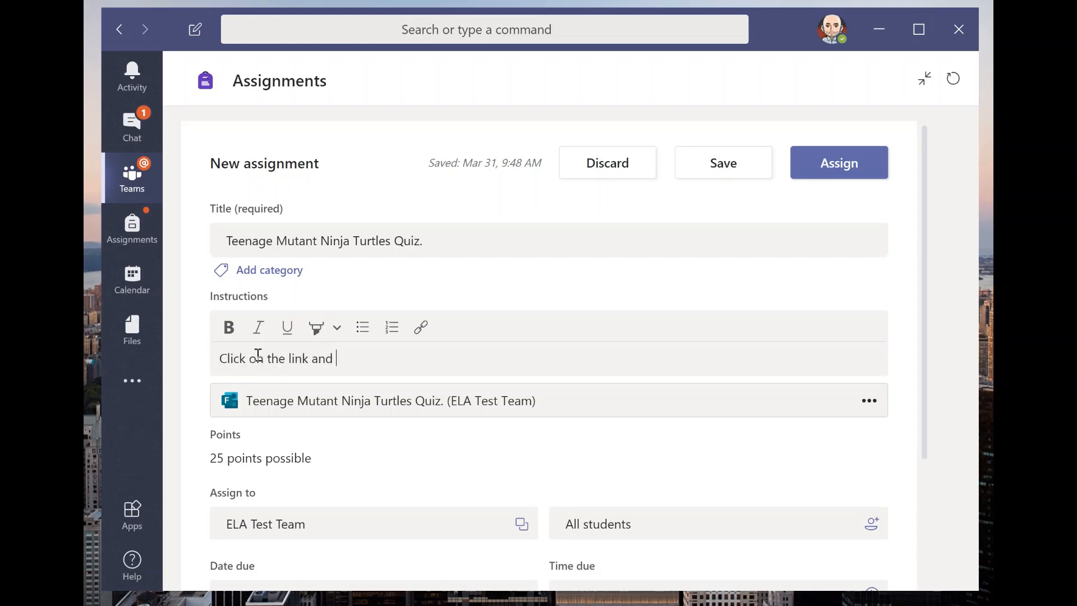
text(send the)
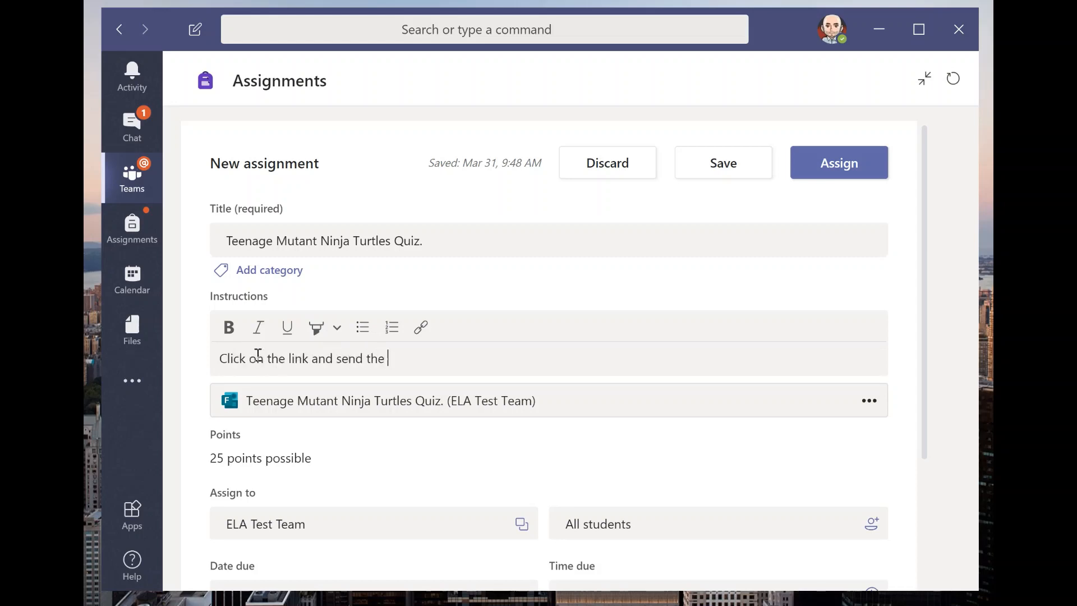
text(quiz back to)
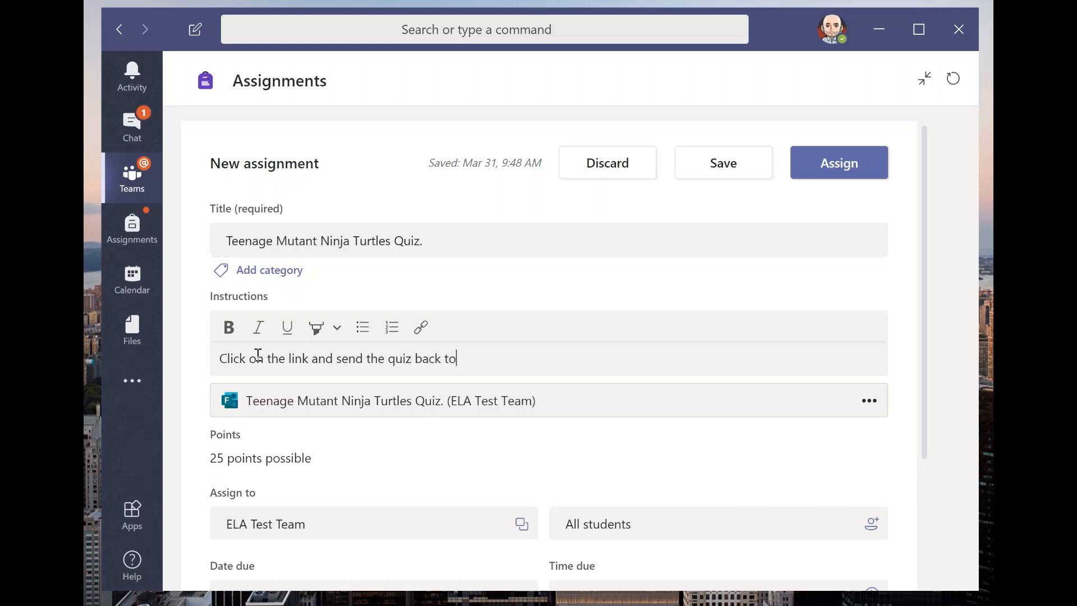
text(me.)
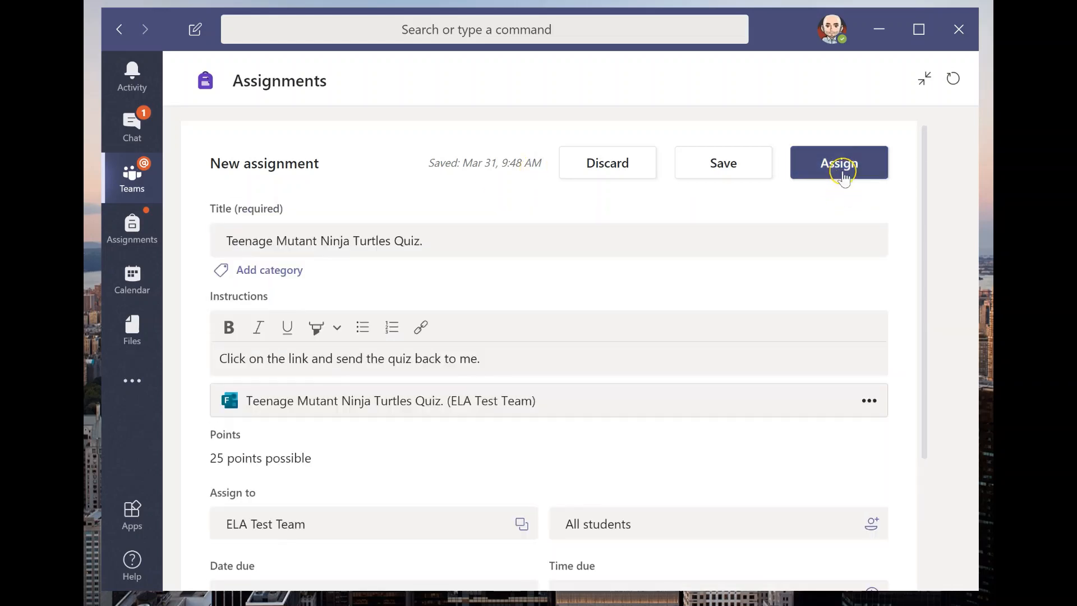
Assign the quiz to the team and bring up its To grade student list.
click(839, 163)
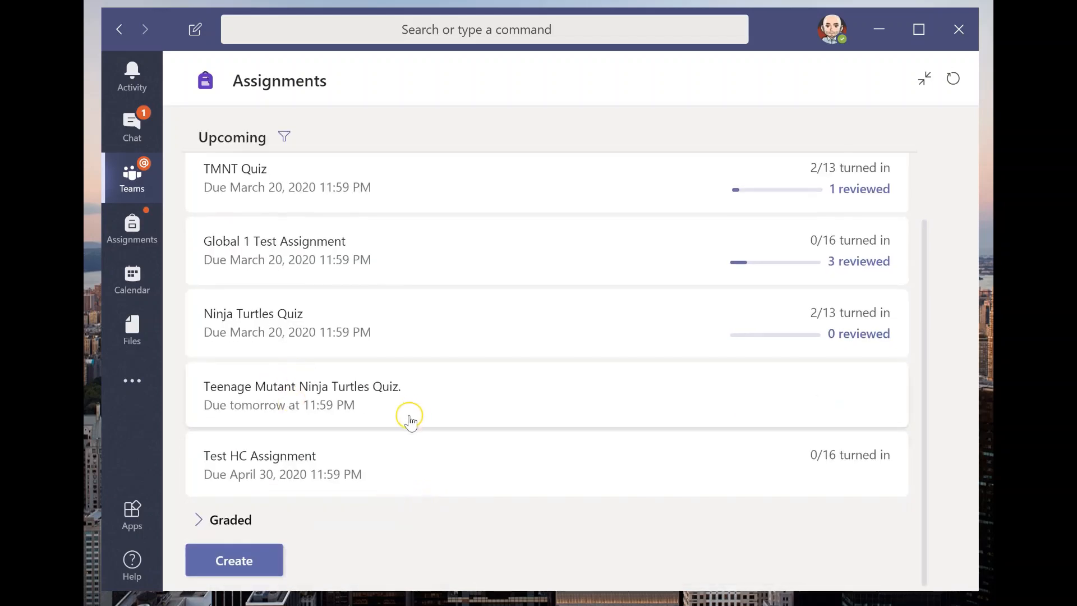
mouse_move(511, 400)
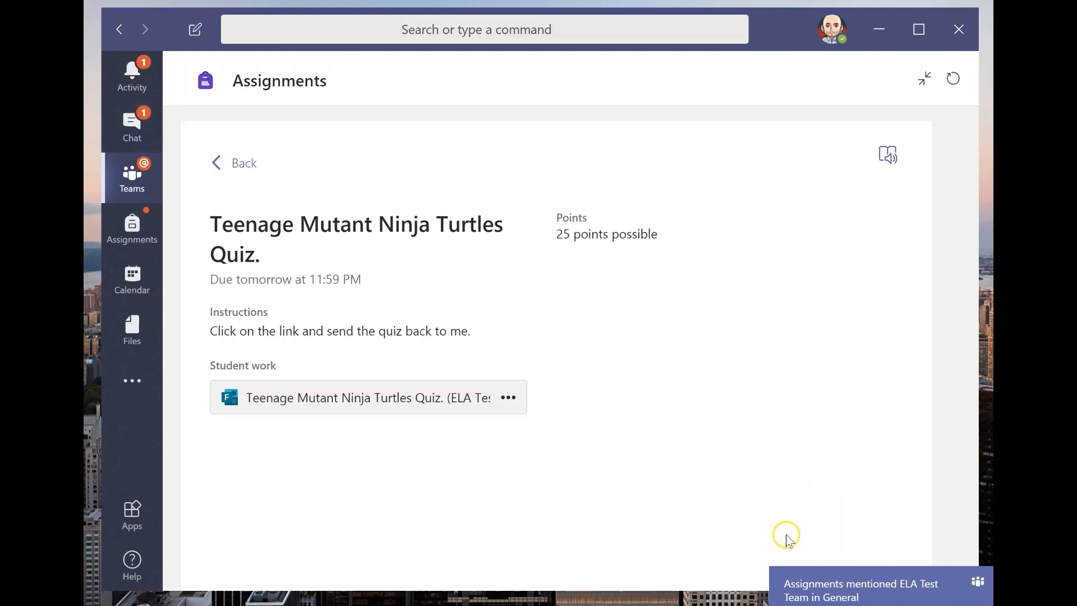
mouse_move(438, 445)
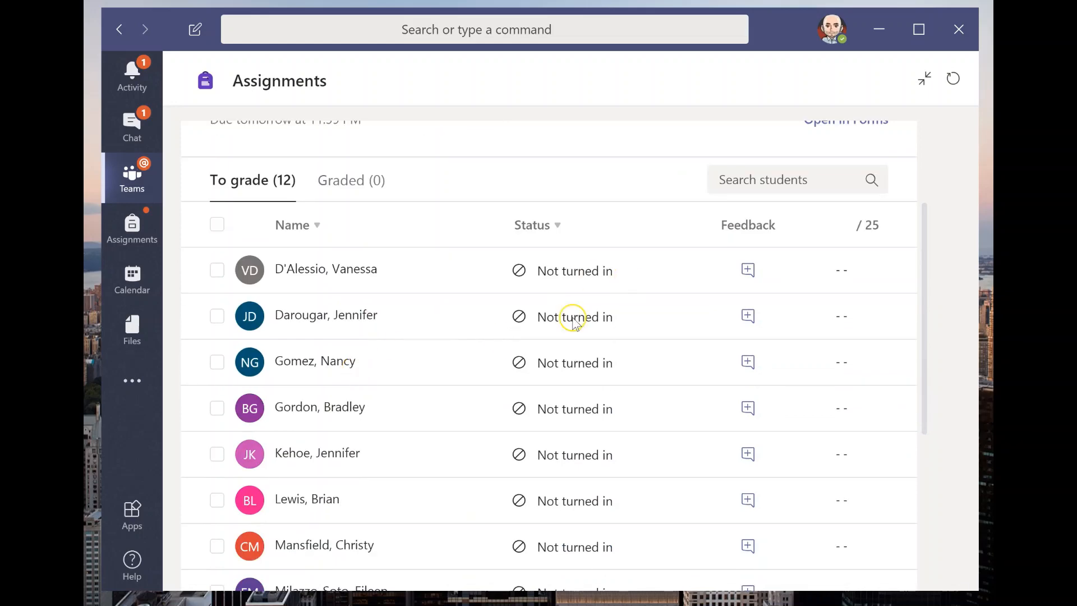
scroll(down, 3)
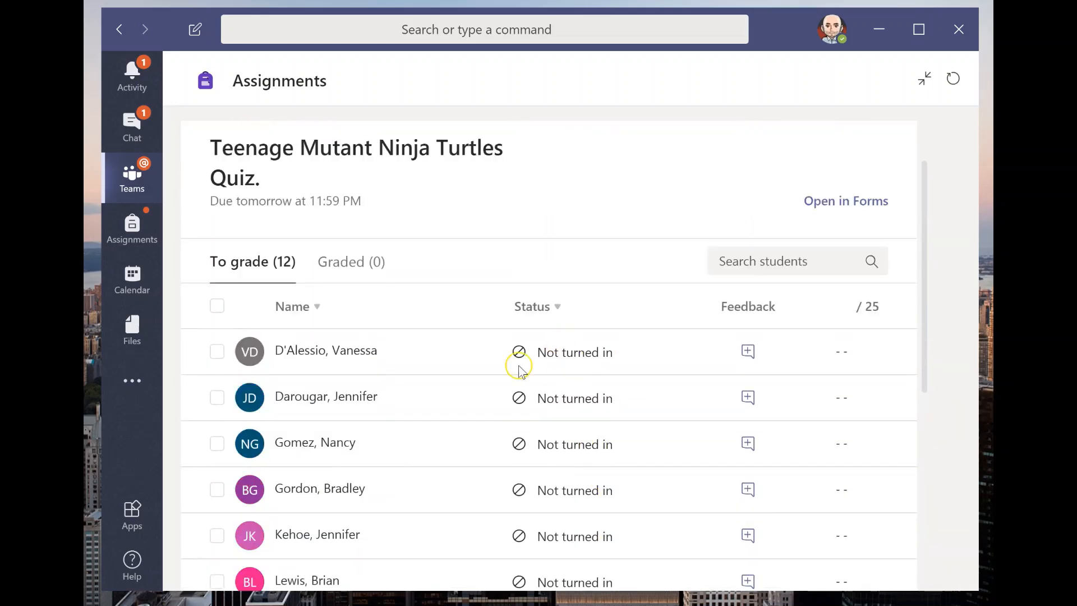
scroll(down, 3)
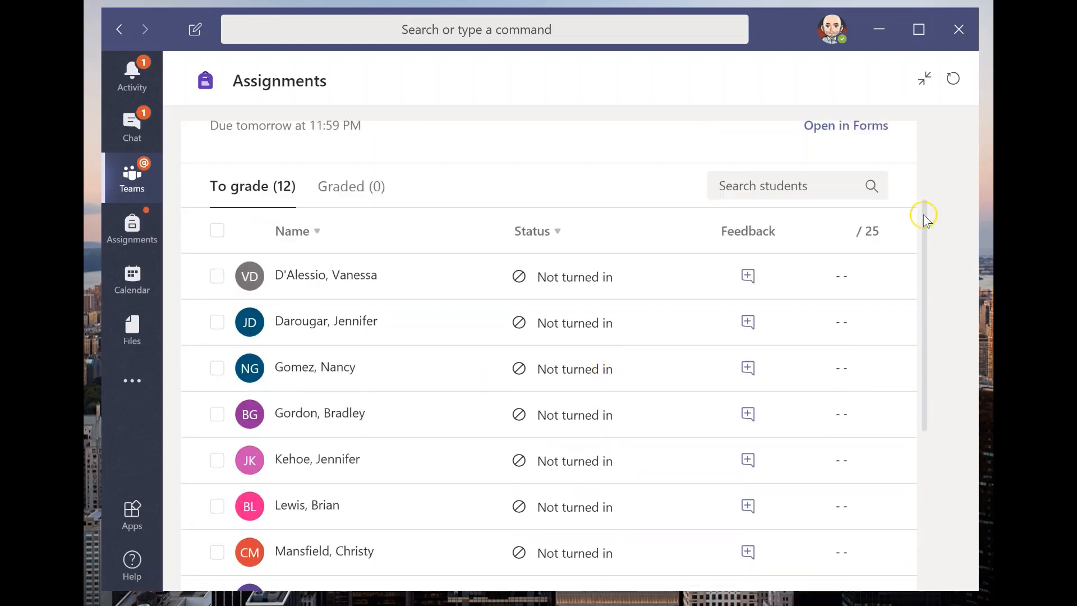
mouse_move(880, 231)
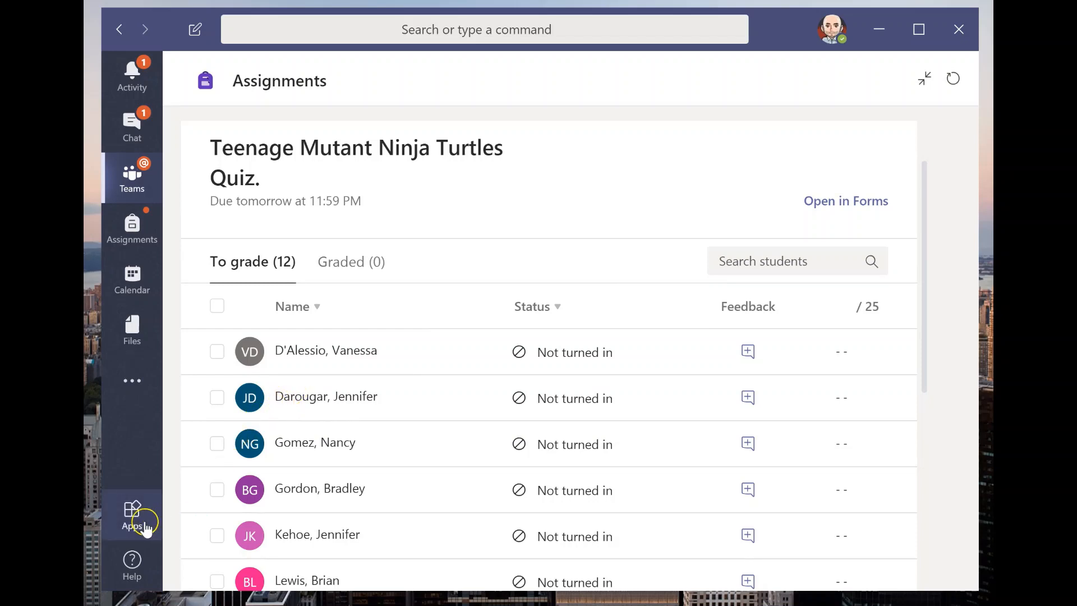
mouse_move(90, 500)
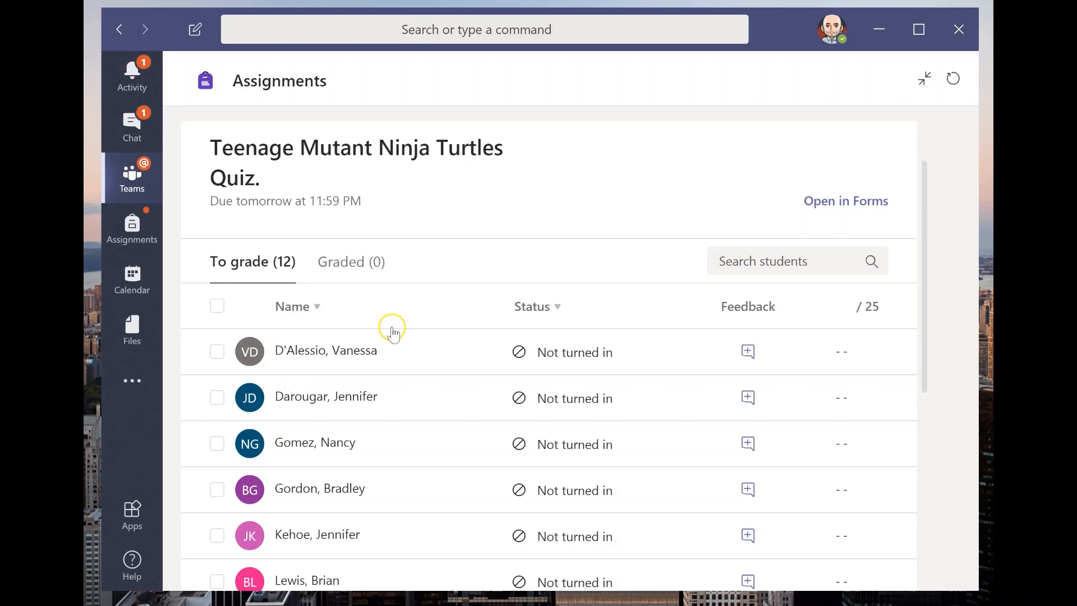
scroll(down, 3)
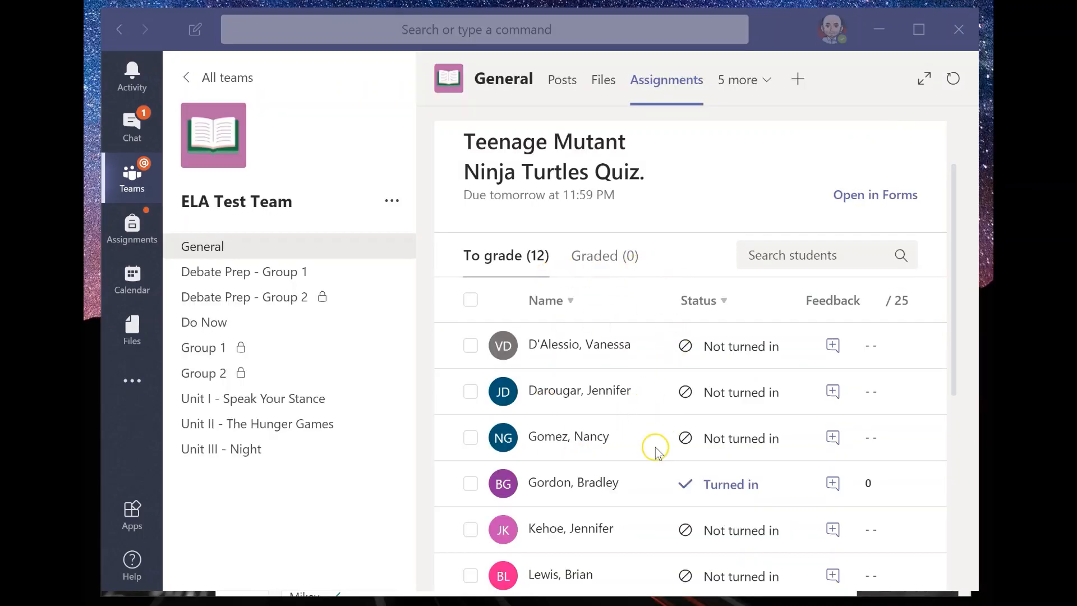
scroll(down, 3)
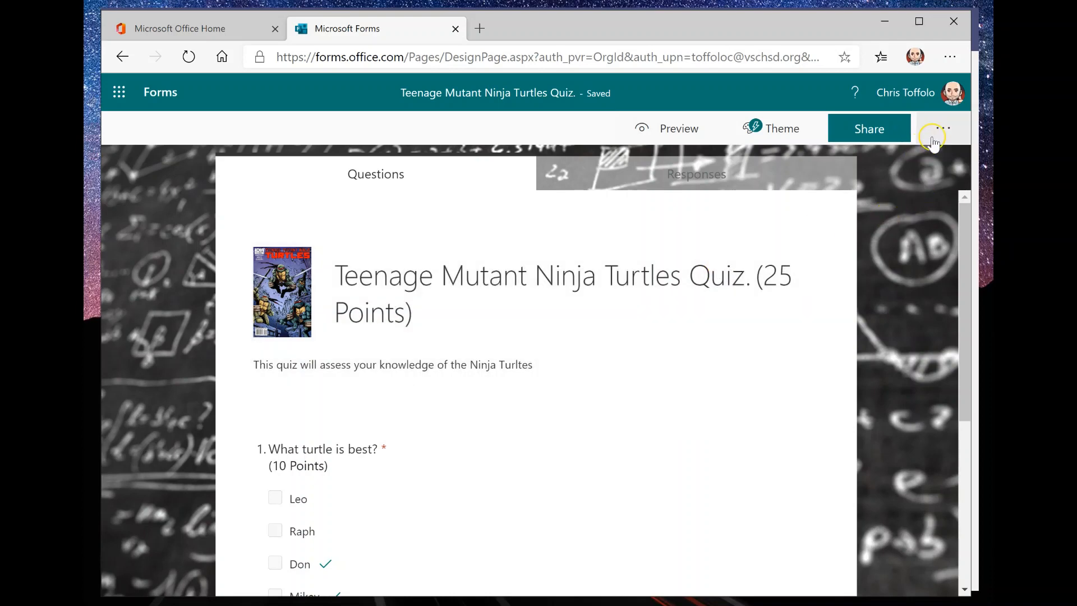
In the form's Settings, enable a custom thank-you message thanking students for taking the quiz.
scroll(down, 3)
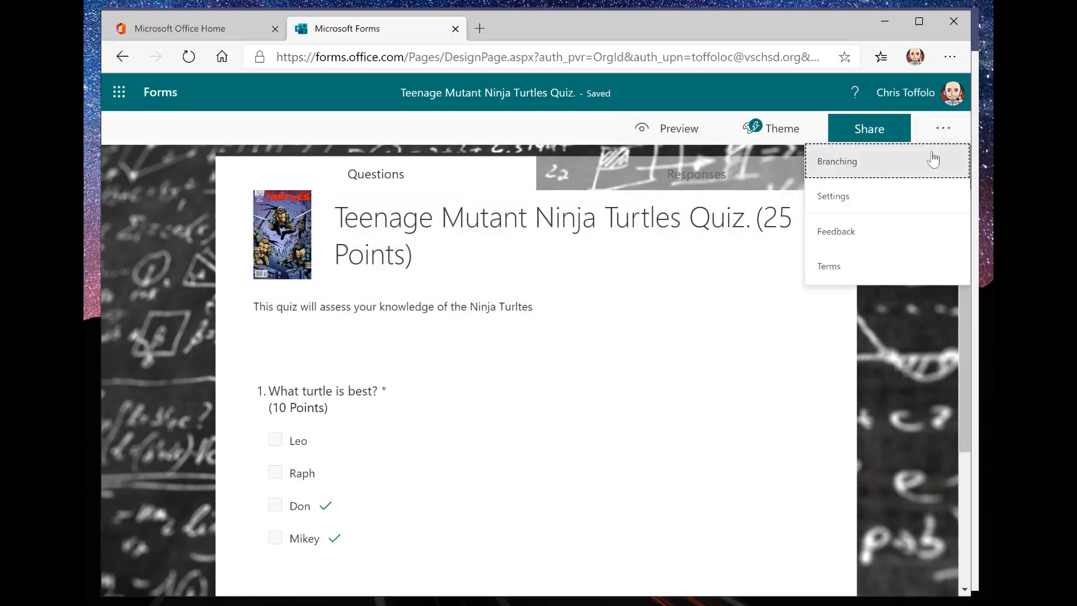
click(832, 195)
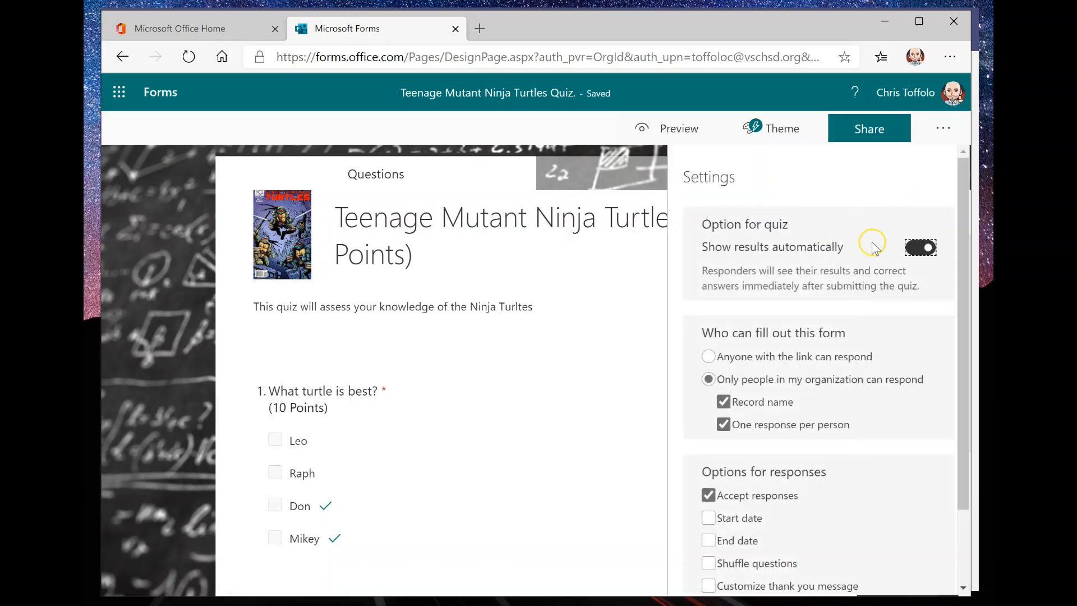
scroll(down, 3)
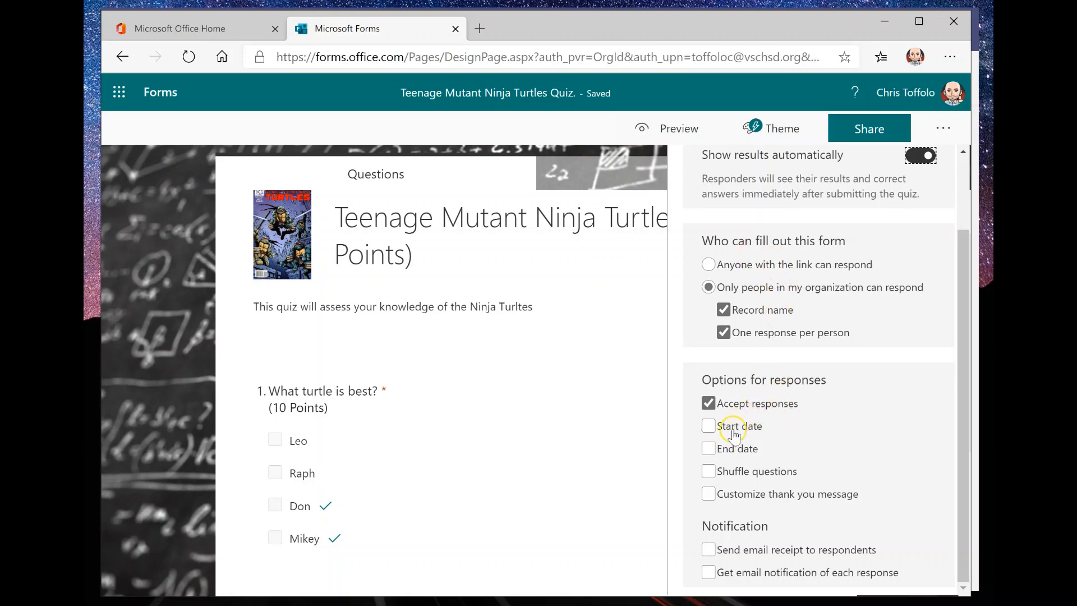
mouse_move(827, 498)
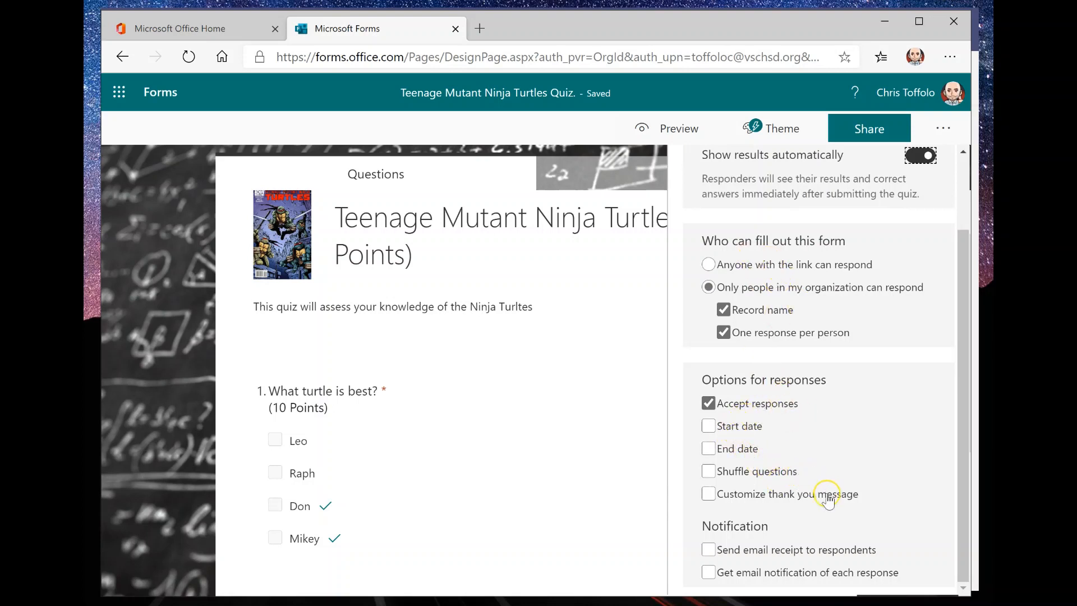
click(709, 494)
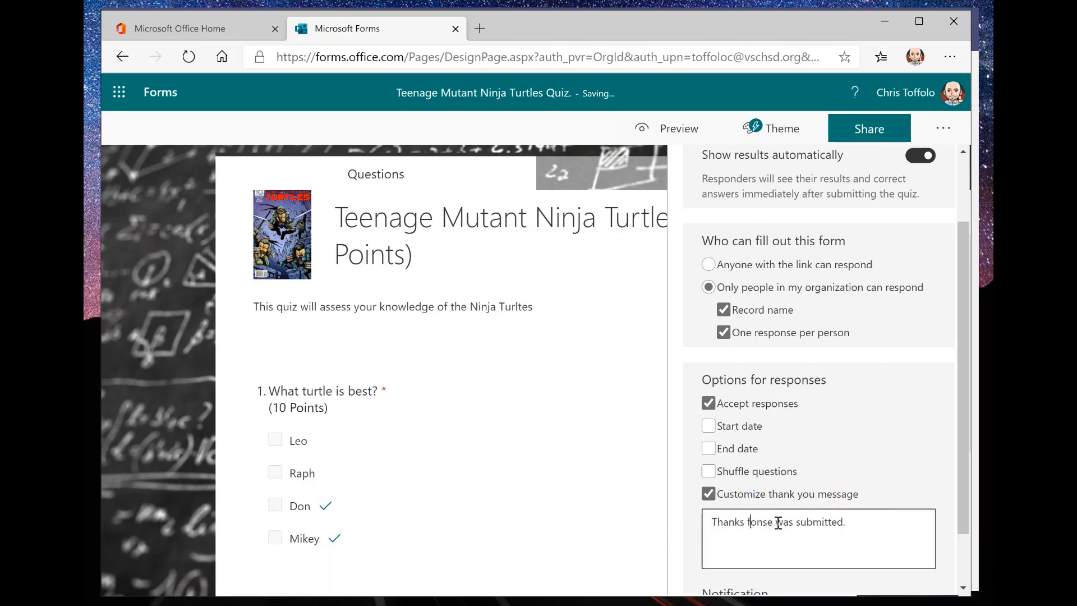
text(for taking the quiz)
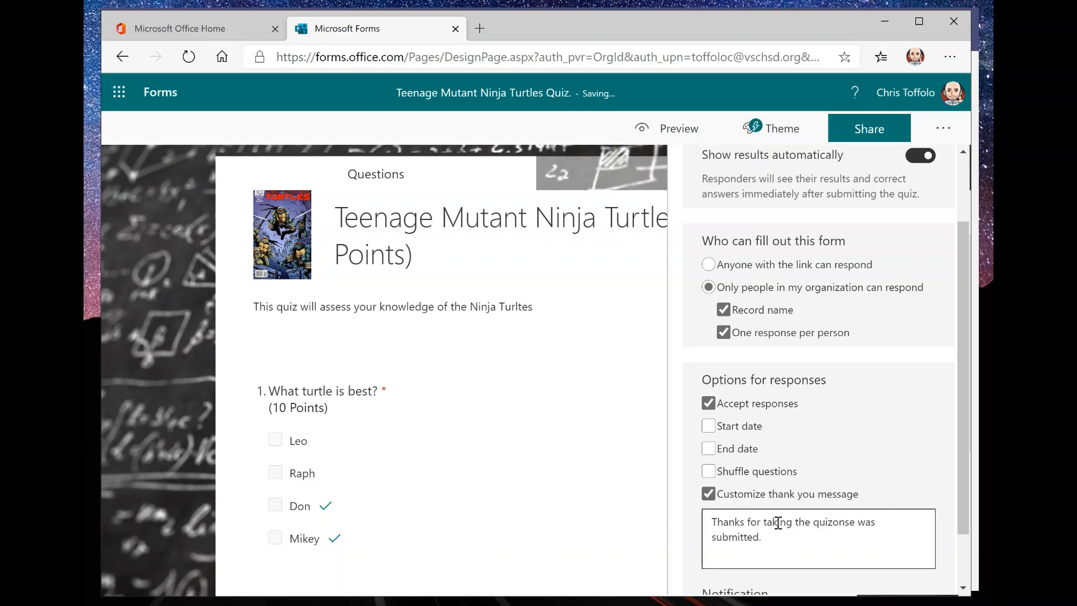
drag(839, 521, 760, 536)
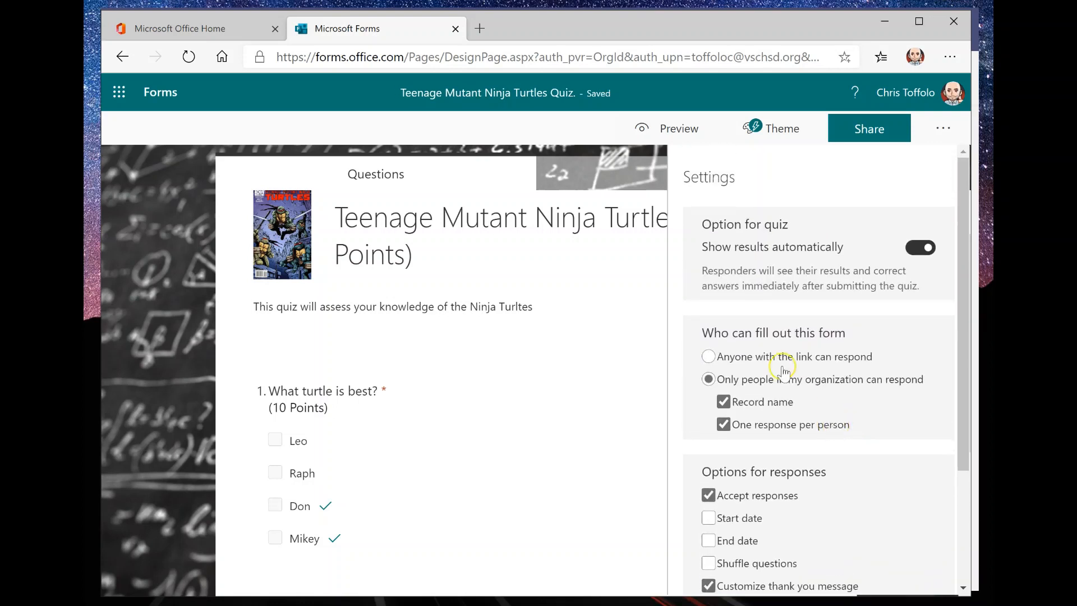
scroll(down, 3)
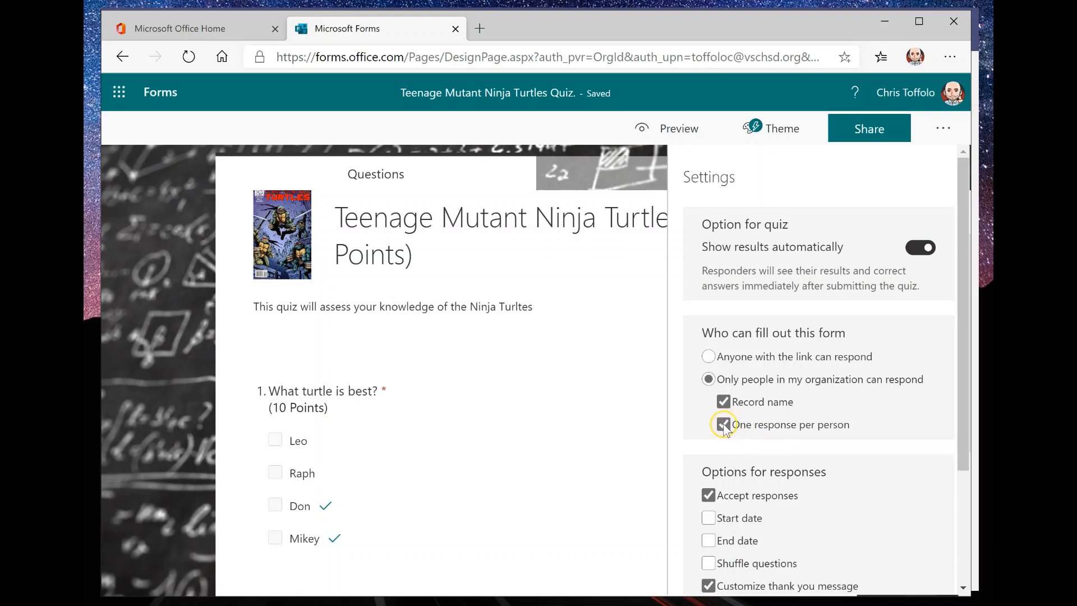
click(722, 424)
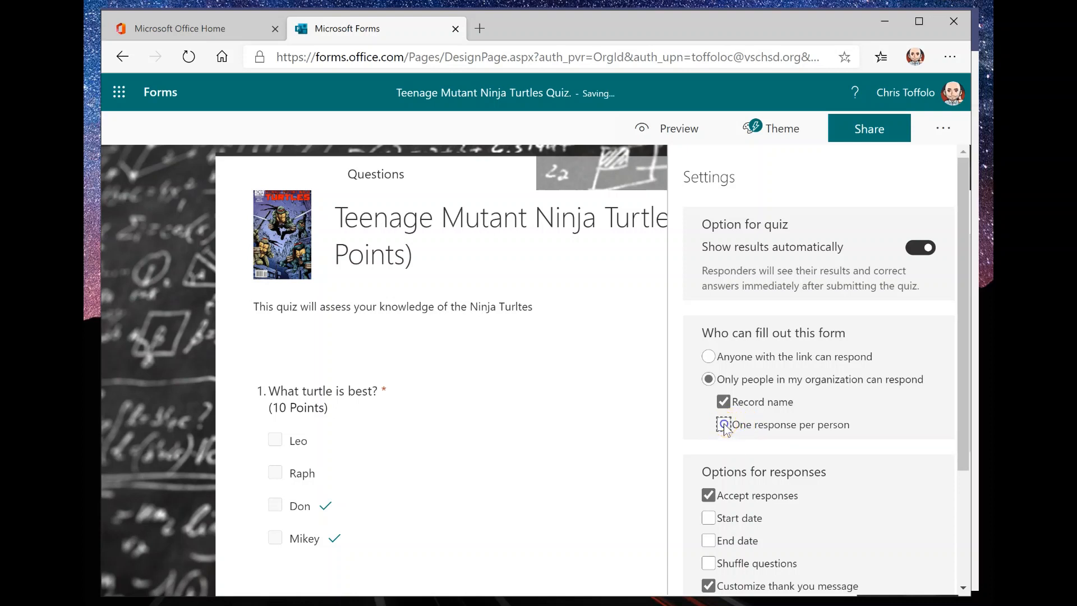
click(723, 424)
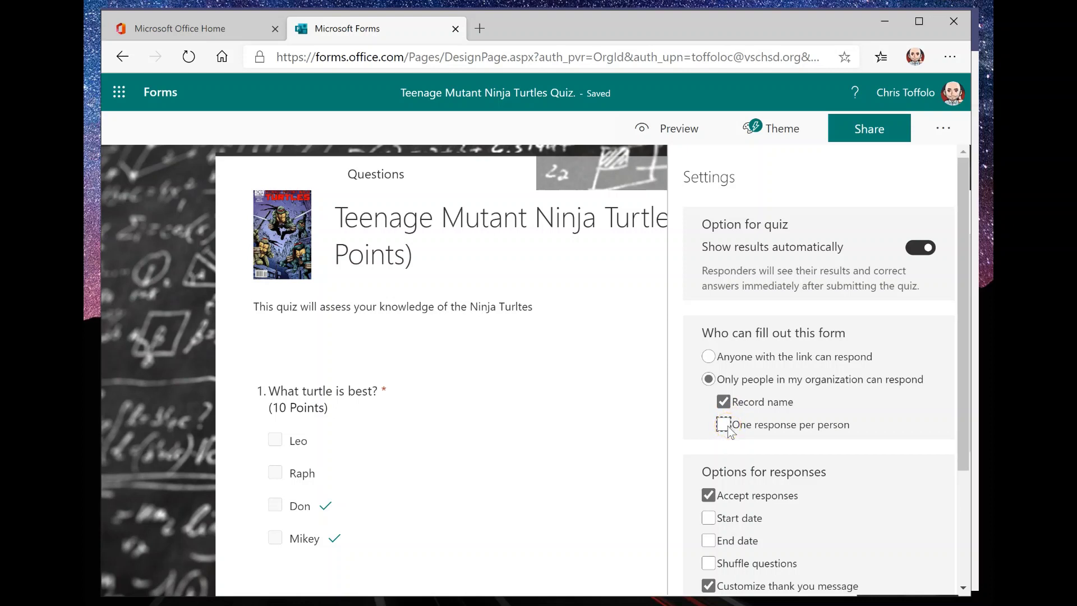
click(722, 424)
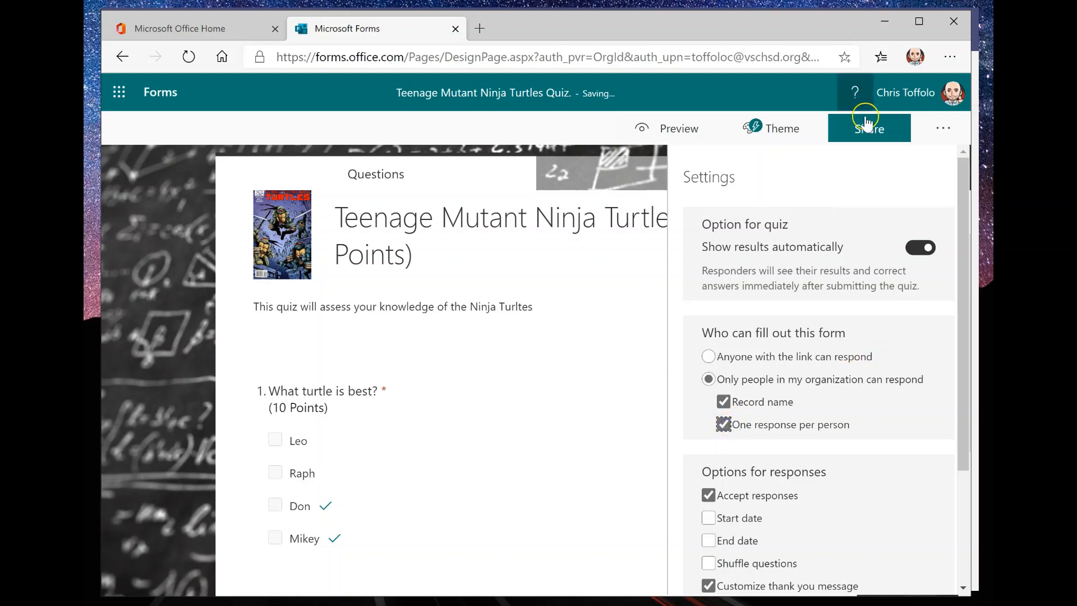
mouse_move(929, 136)
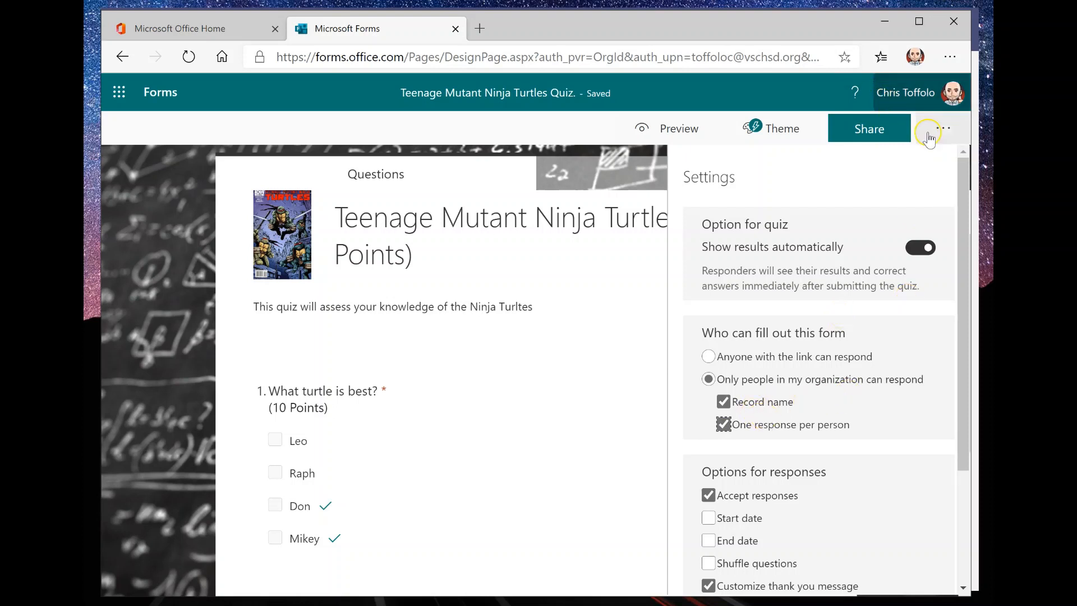
mouse_move(947, 128)
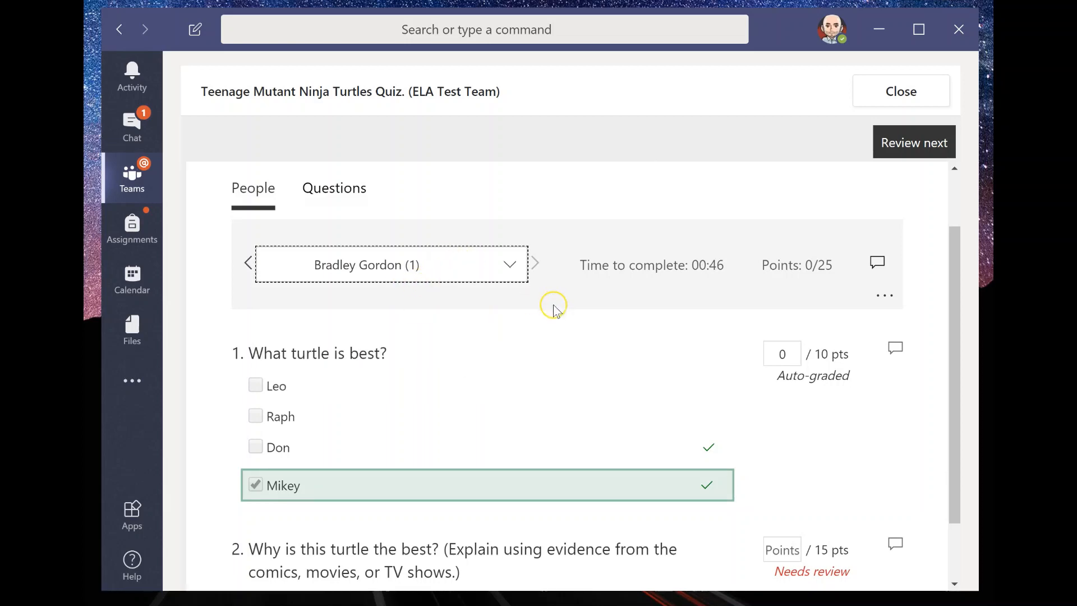
scroll(down, 3)
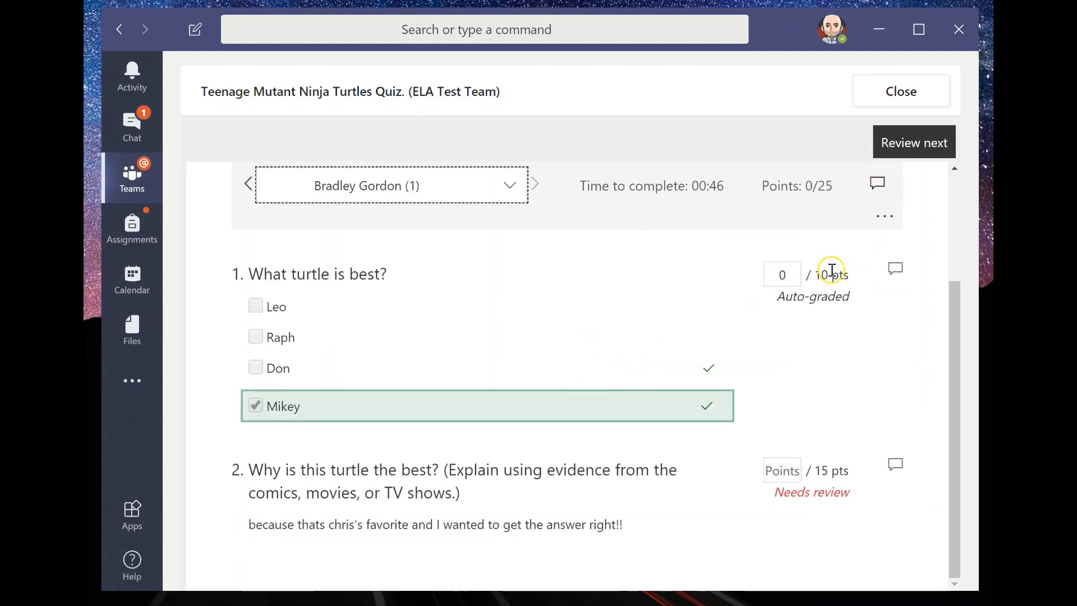
mouse_move(225, 271)
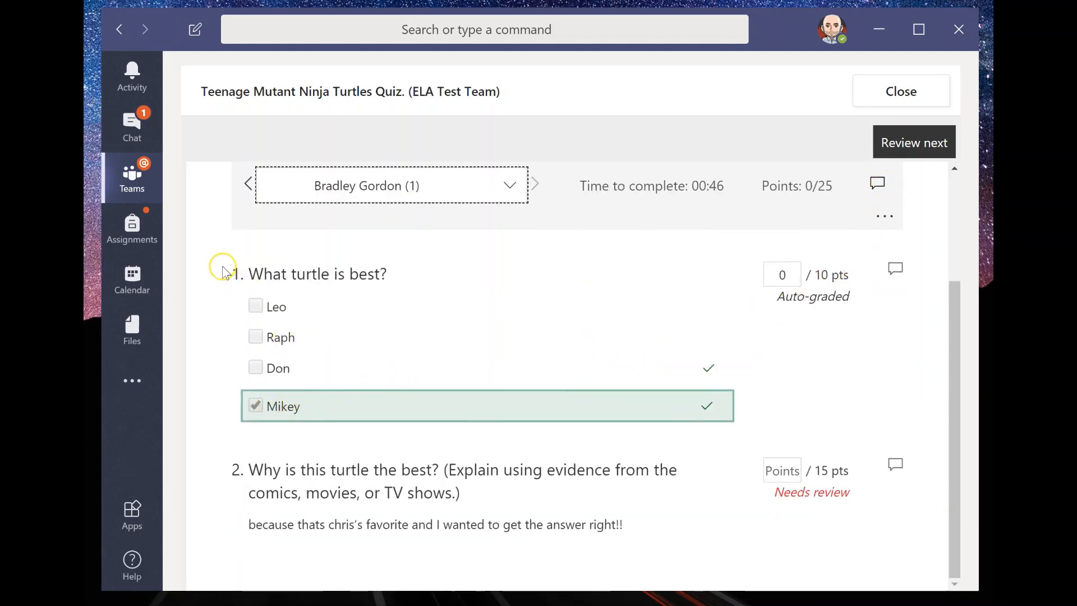
mouse_move(338, 376)
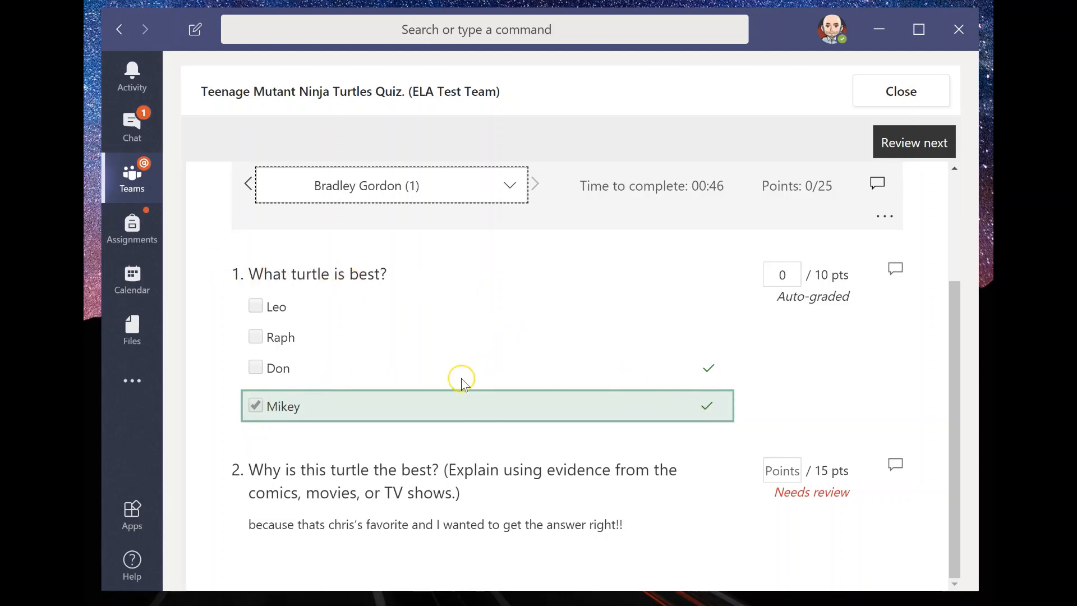
mouse_move(682, 369)
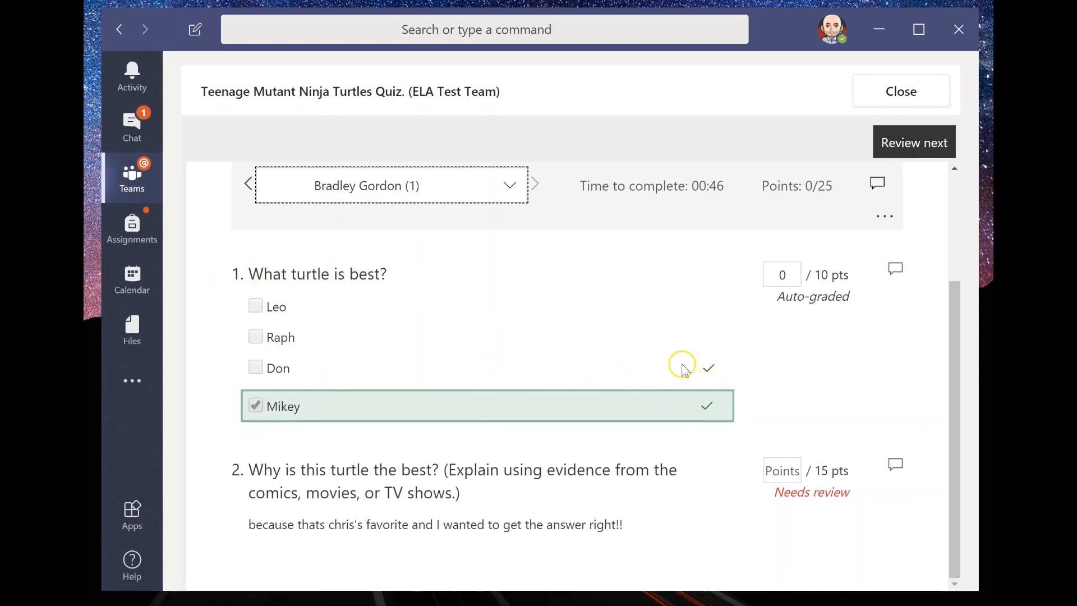
mouse_move(270, 361)
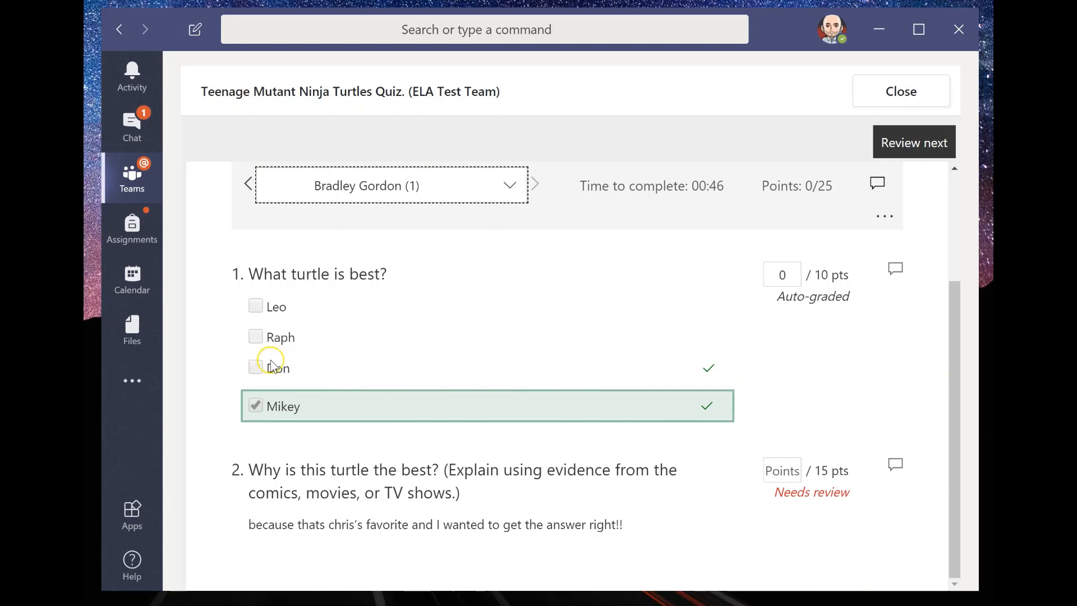
mouse_move(823, 267)
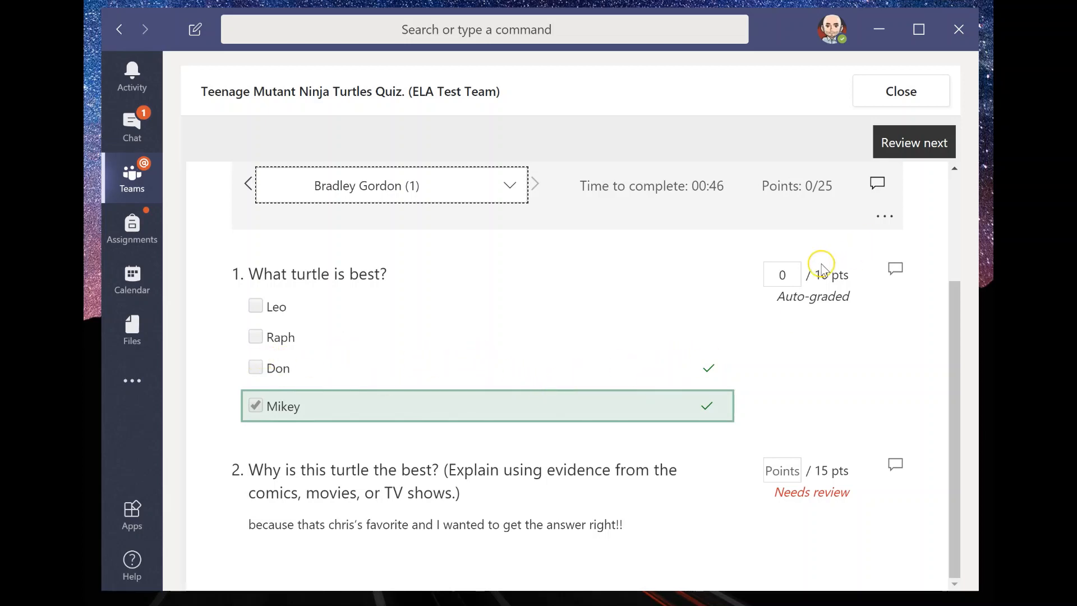
Score question 1 at 5 of 10 points and question 2 at 0 of 15 points.
click(782, 275)
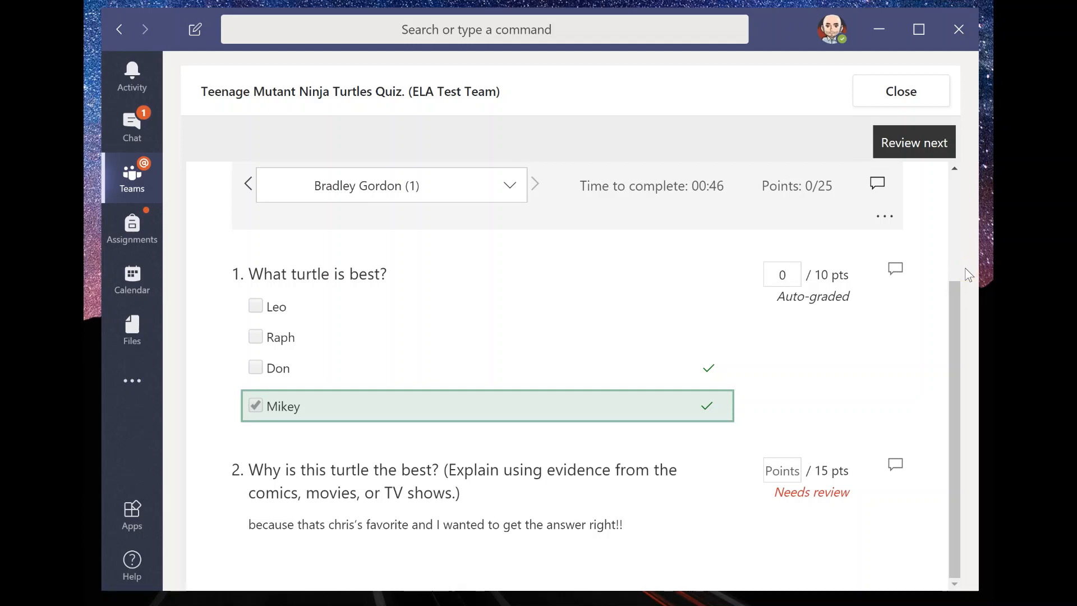
text(5)
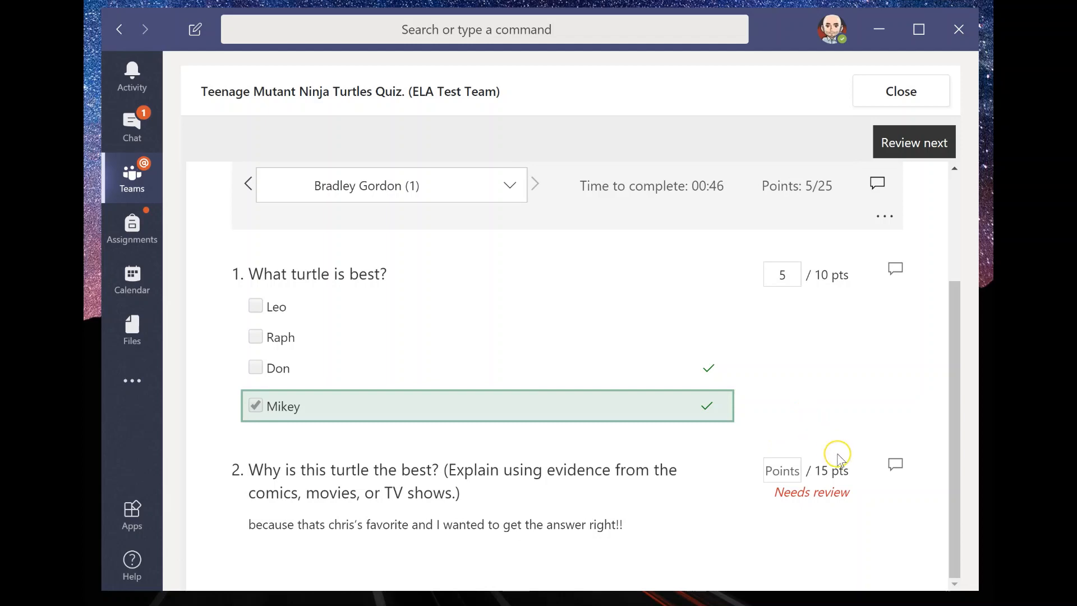
mouse_move(925, 210)
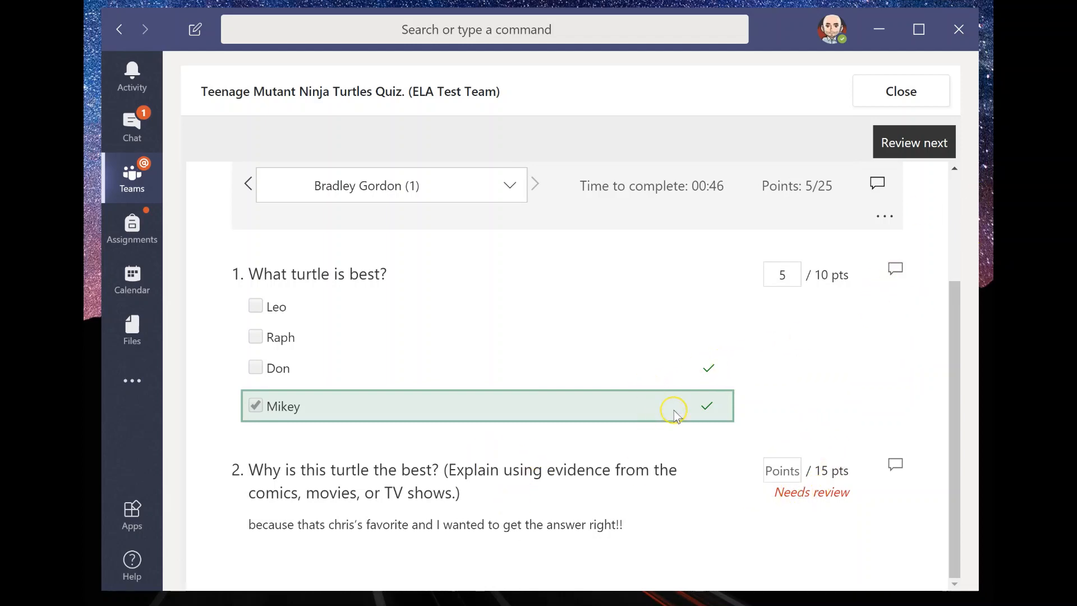
mouse_move(402, 478)
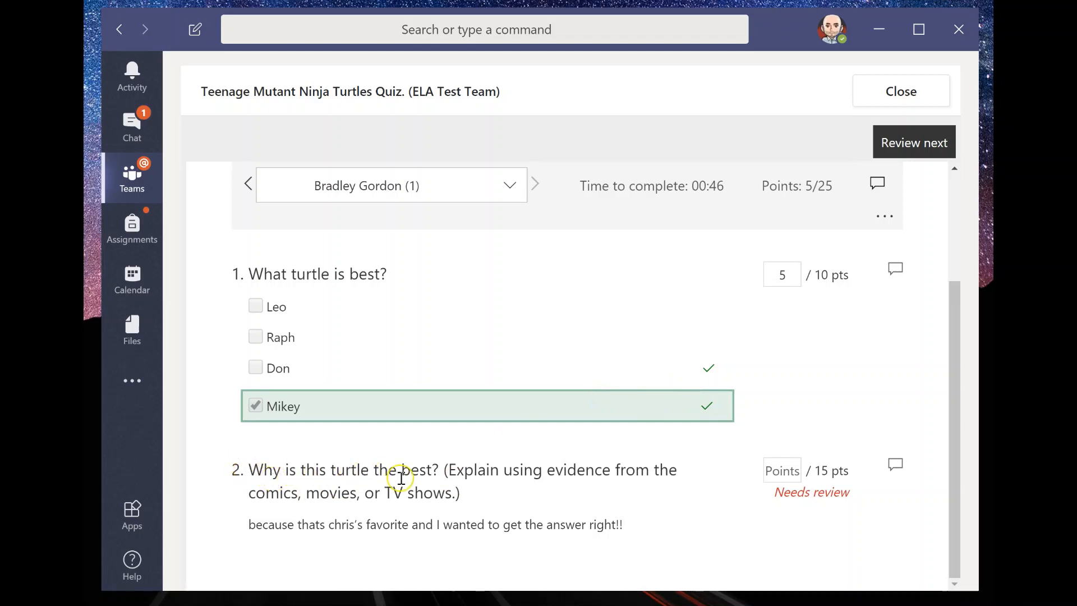
mouse_move(532, 467)
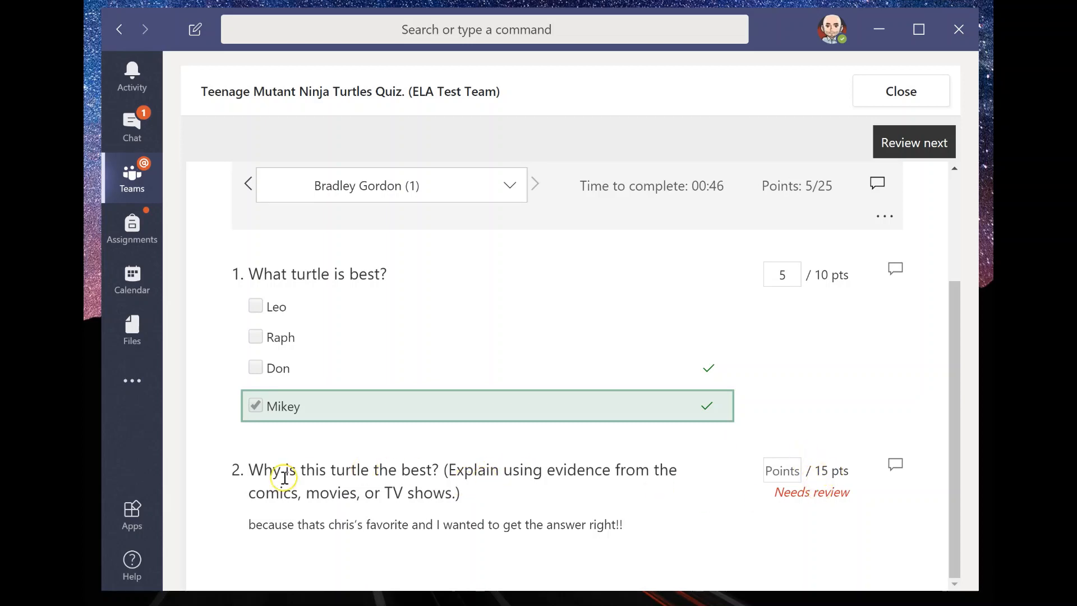
mouse_move(257, 520)
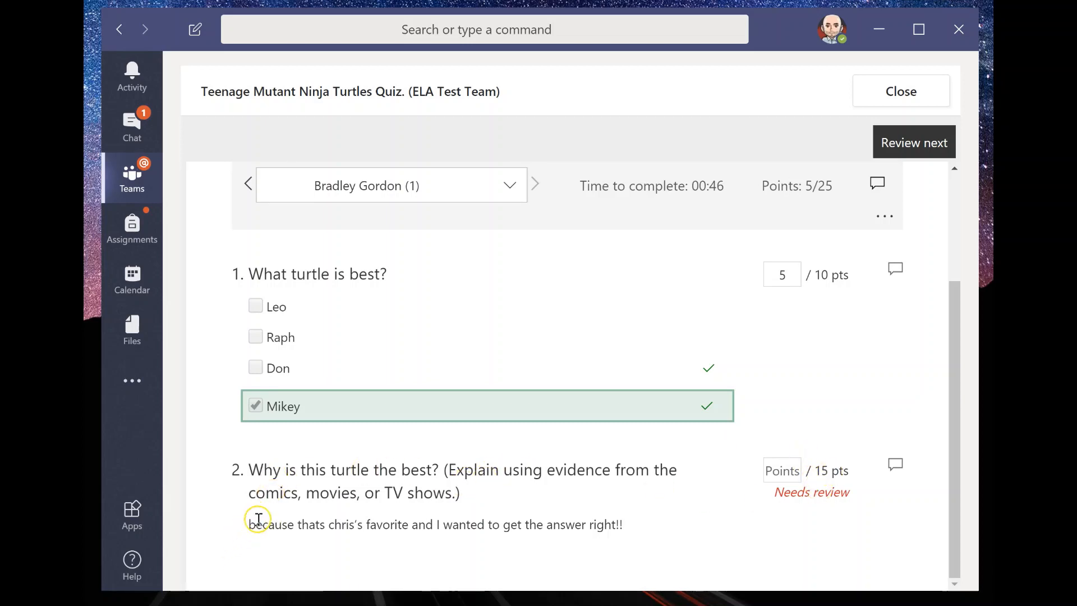
mouse_move(381, 518)
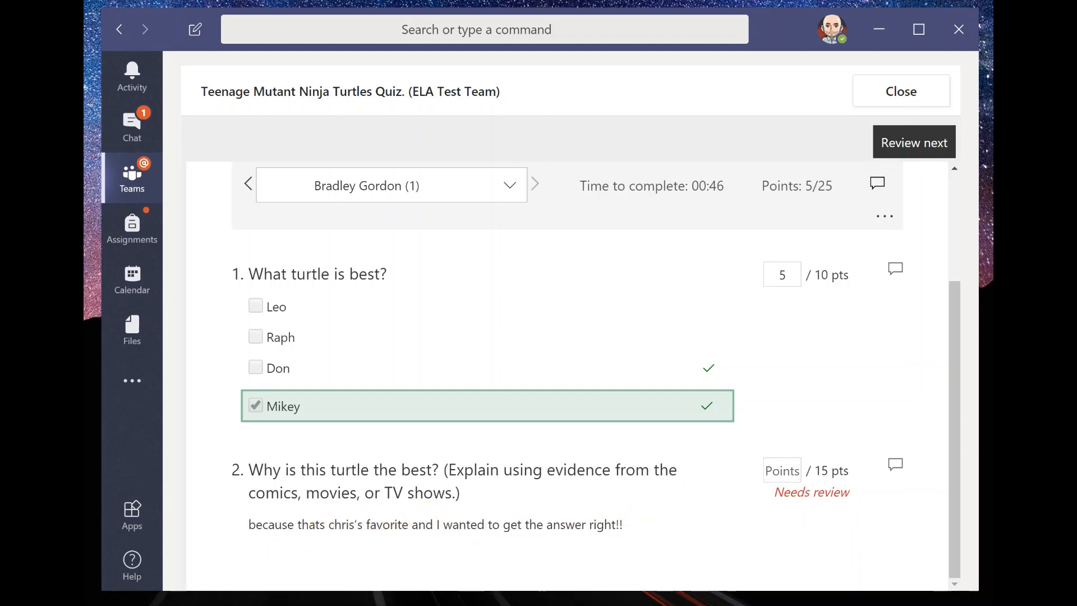
mouse_move(303, 550)
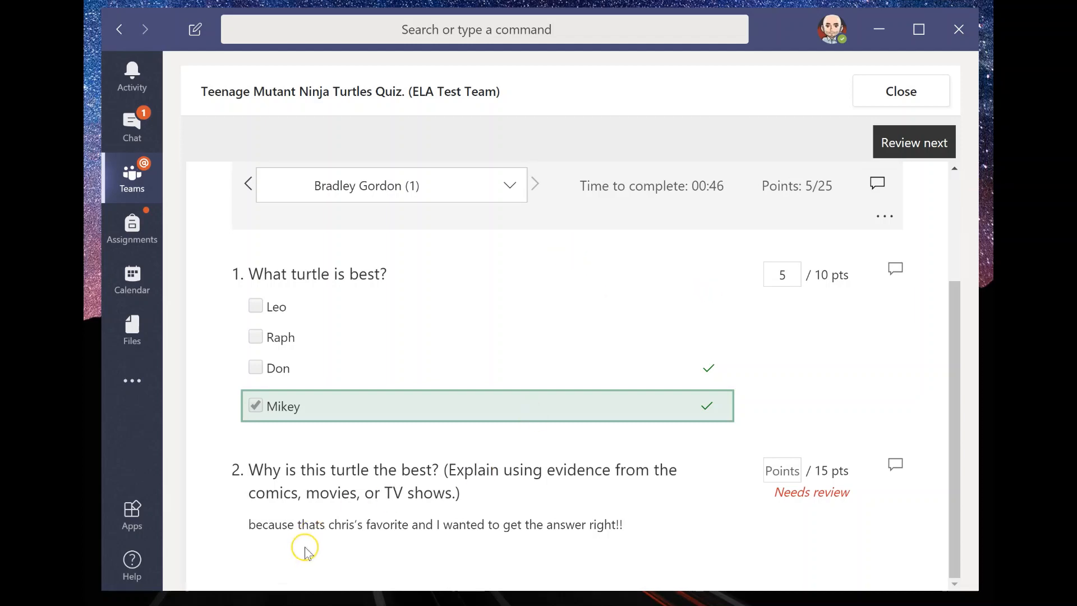
mouse_move(267, 532)
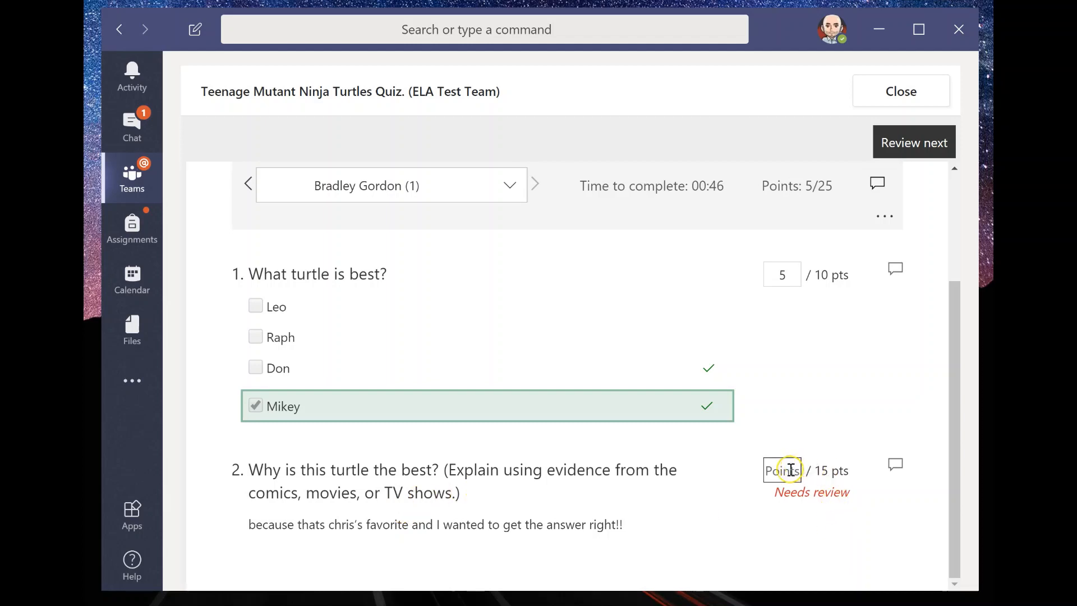
mouse_move(554, 521)
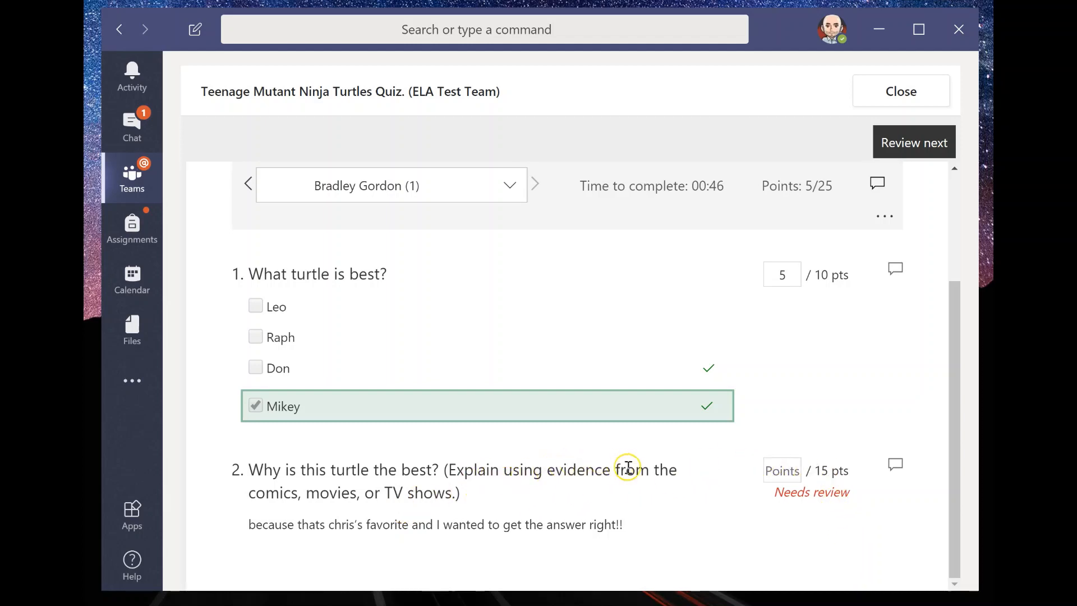
mouse_move(392, 498)
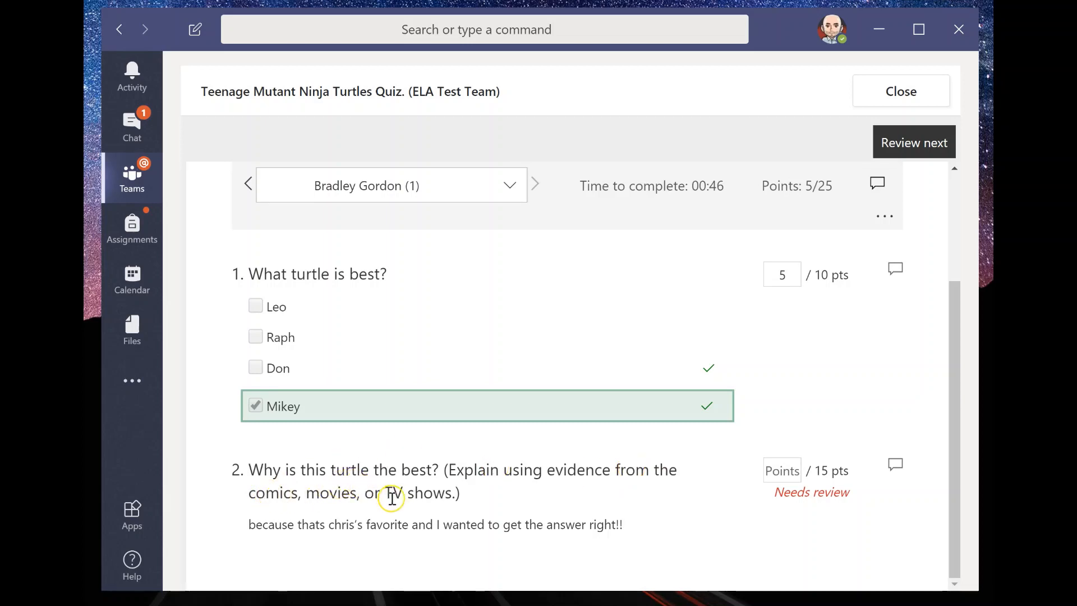
mouse_move(451, 514)
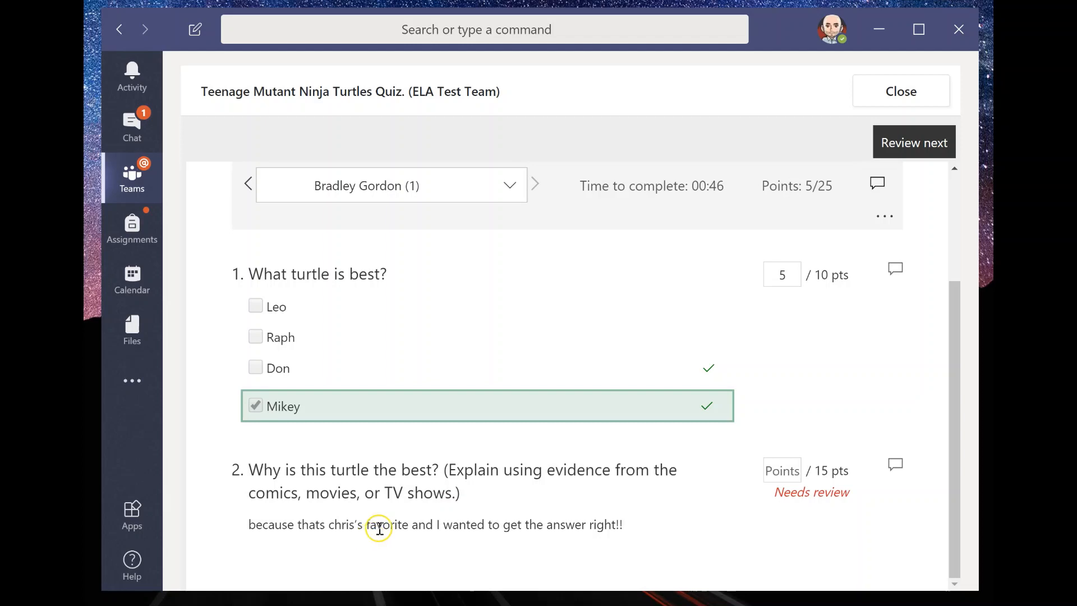
mouse_move(386, 532)
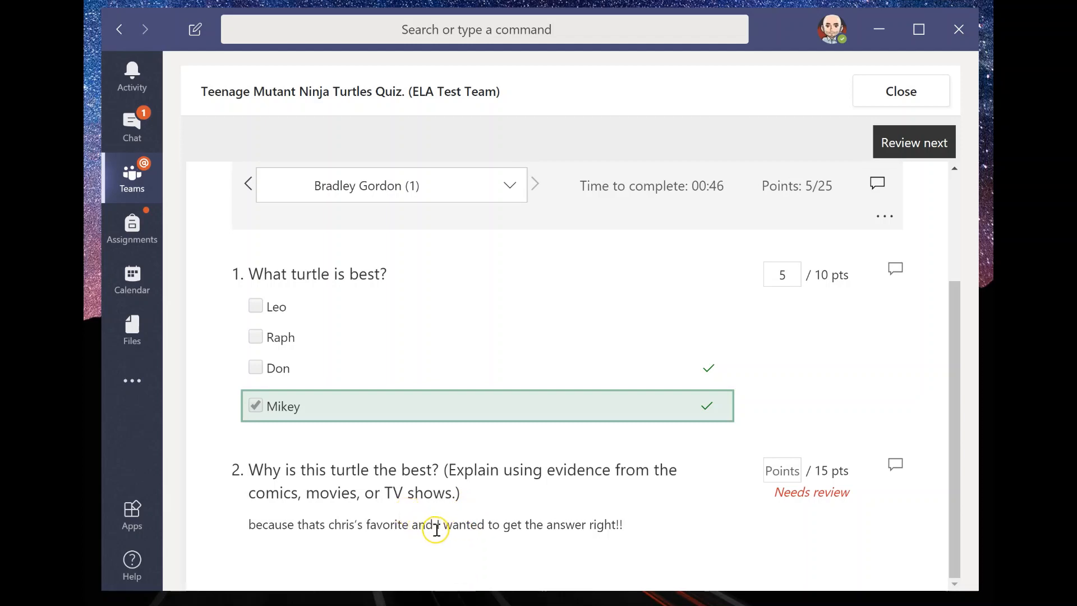
mouse_move(509, 532)
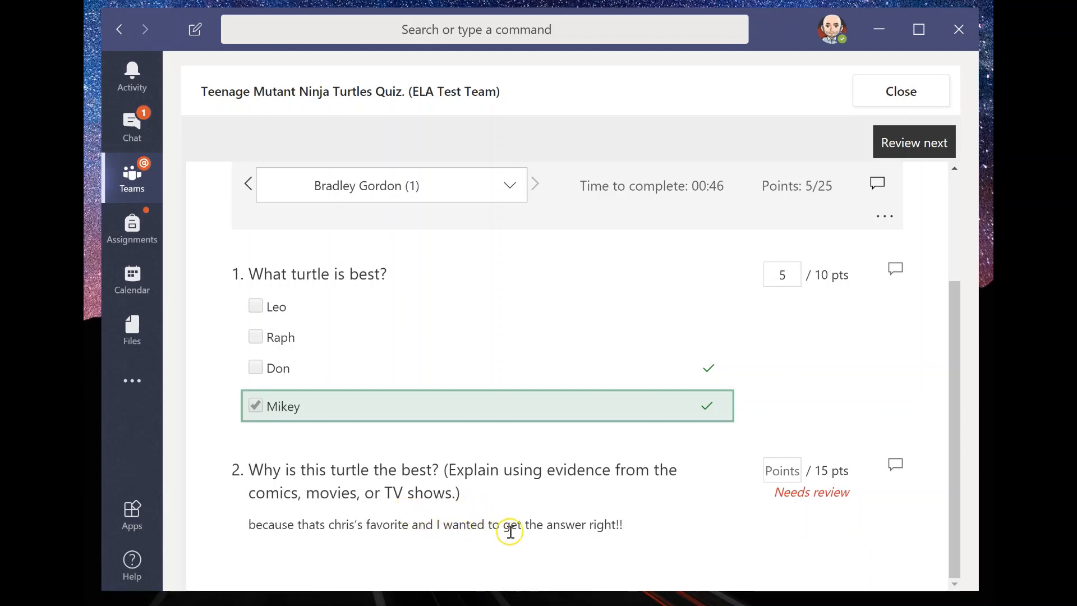
mouse_move(593, 485)
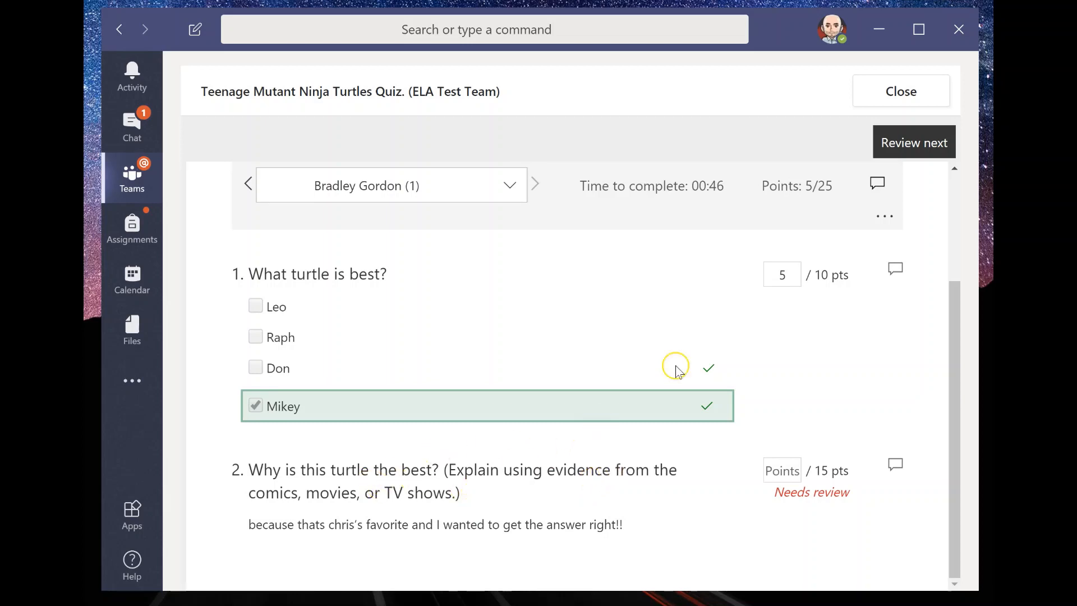
click(782, 470)
text(0)
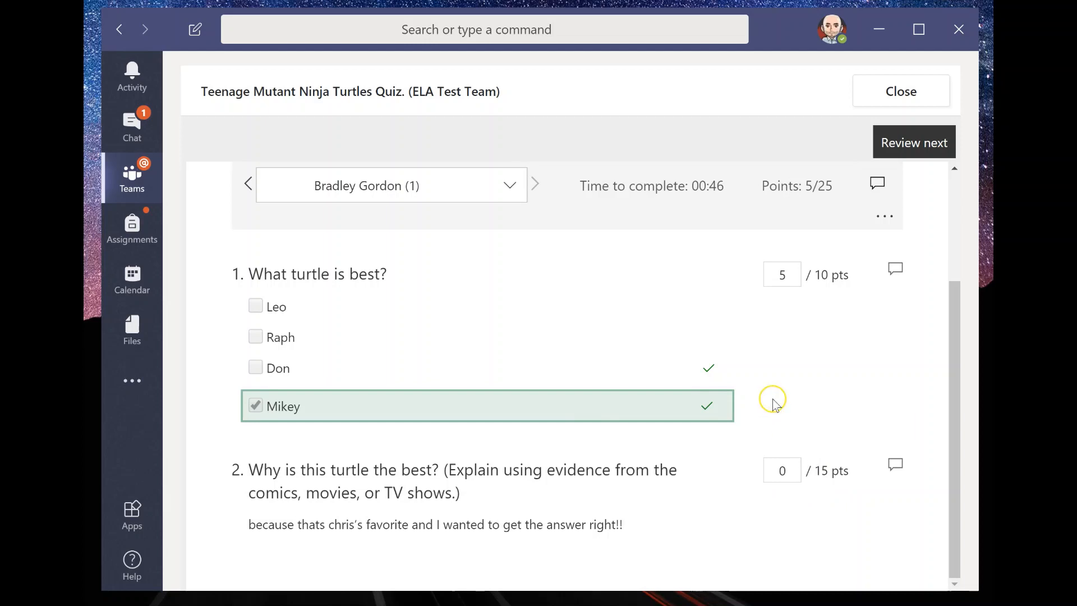
mouse_move(453, 469)
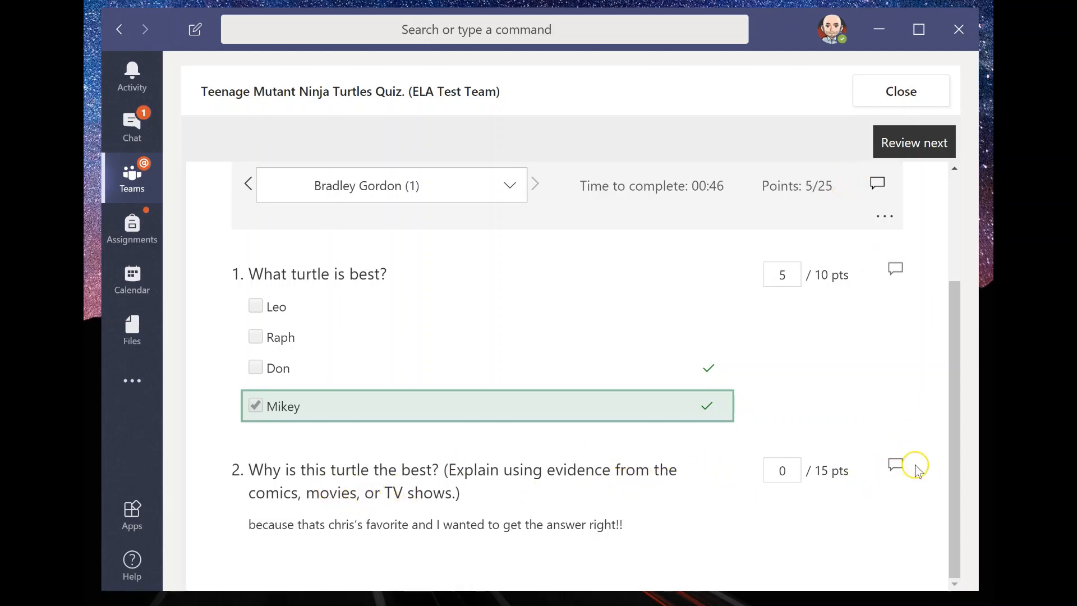
Write question 2 feedback to Brad asking for complete sentences and evidence from the movies, comics and/or TV shows.
click(894, 464)
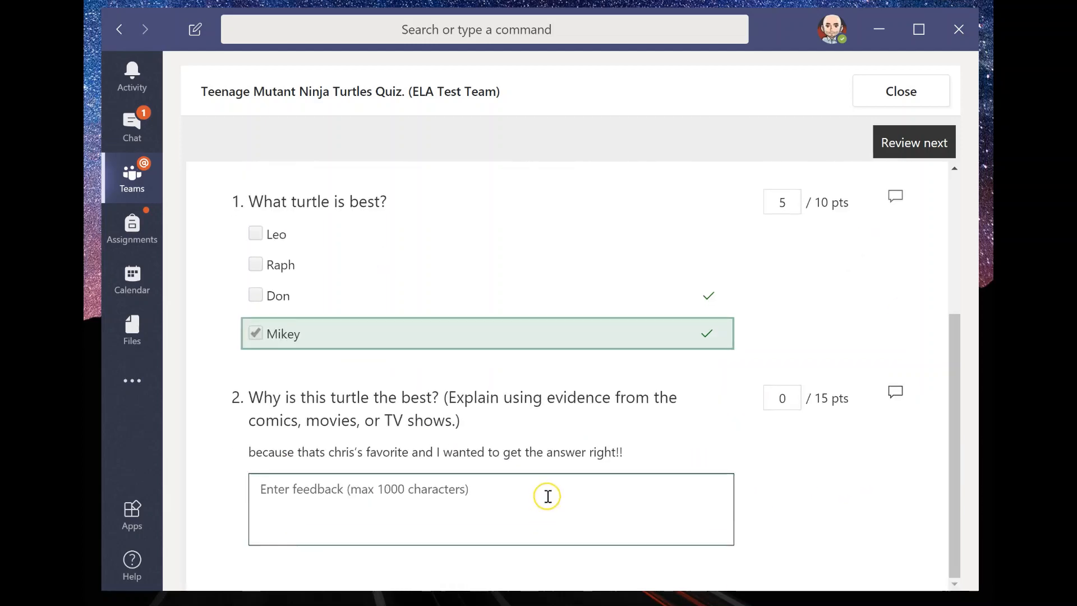
text(Brad, I really wanted you t)
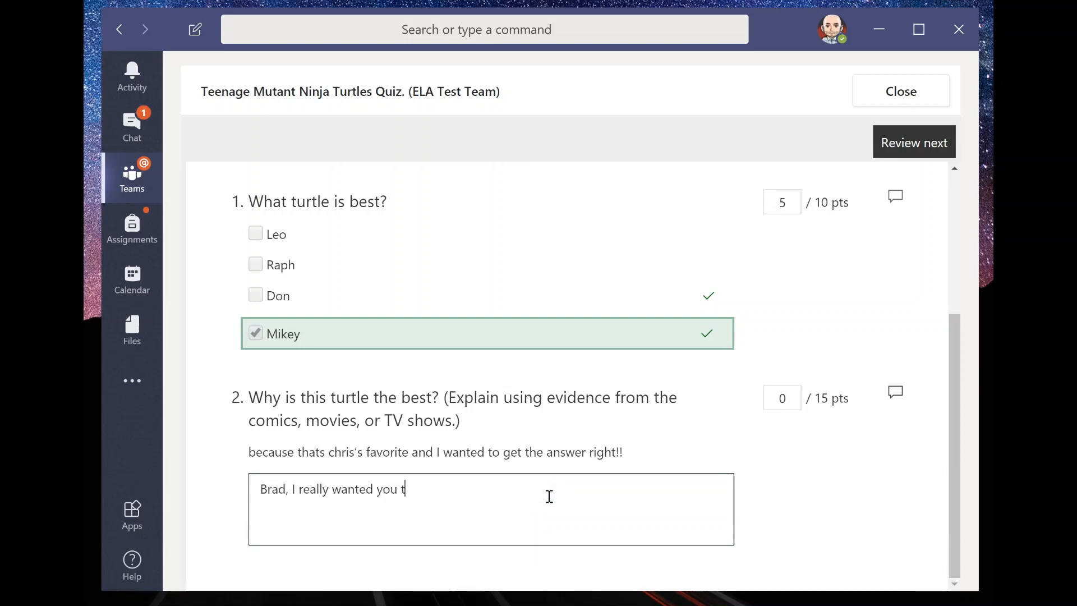
text(o see the)
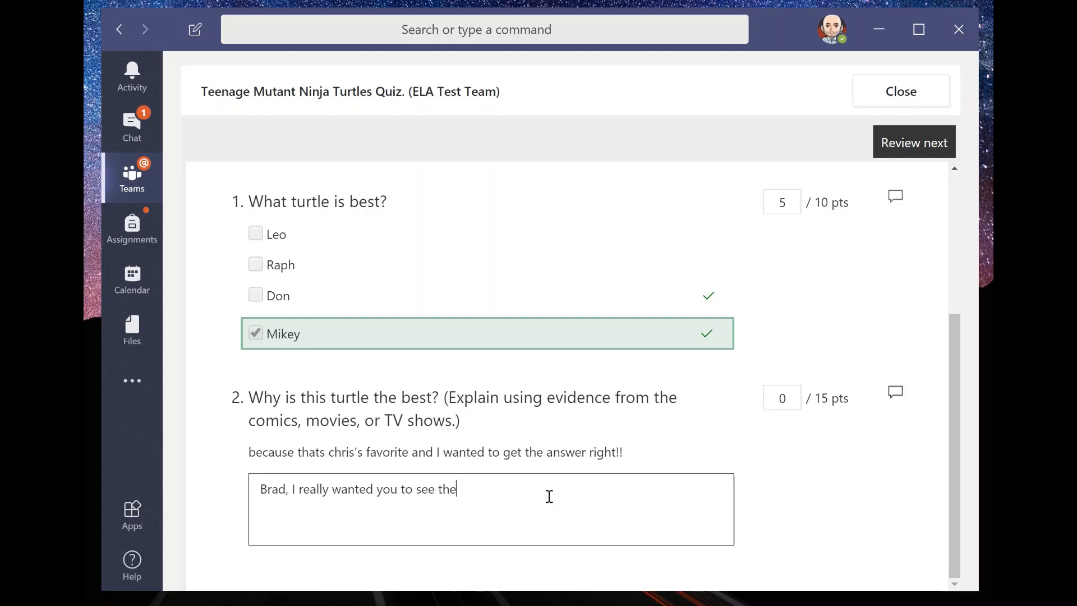
text(answer u)
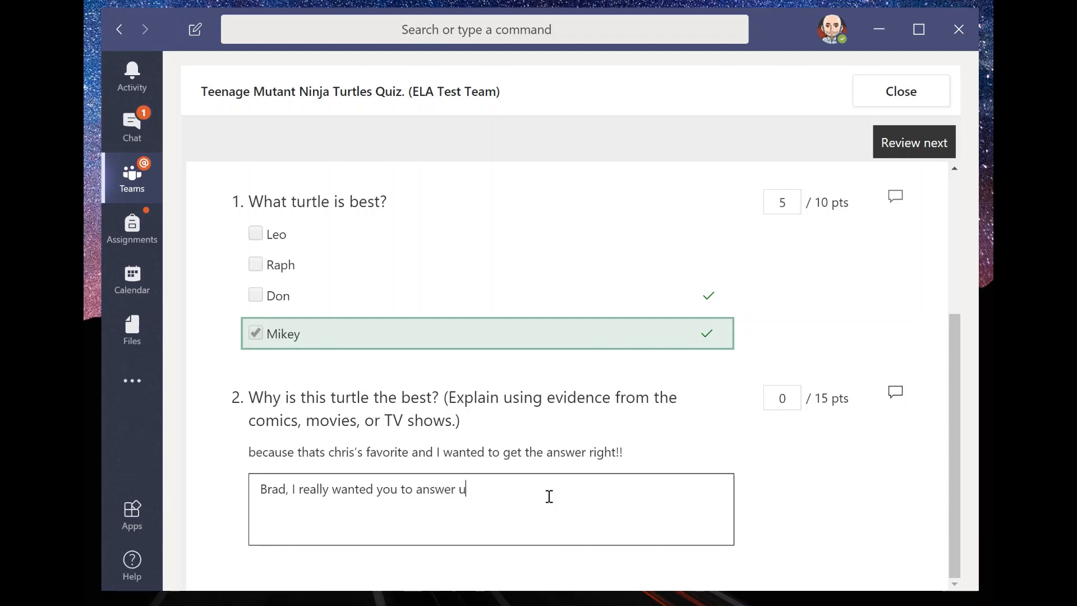
text(sing complete s)
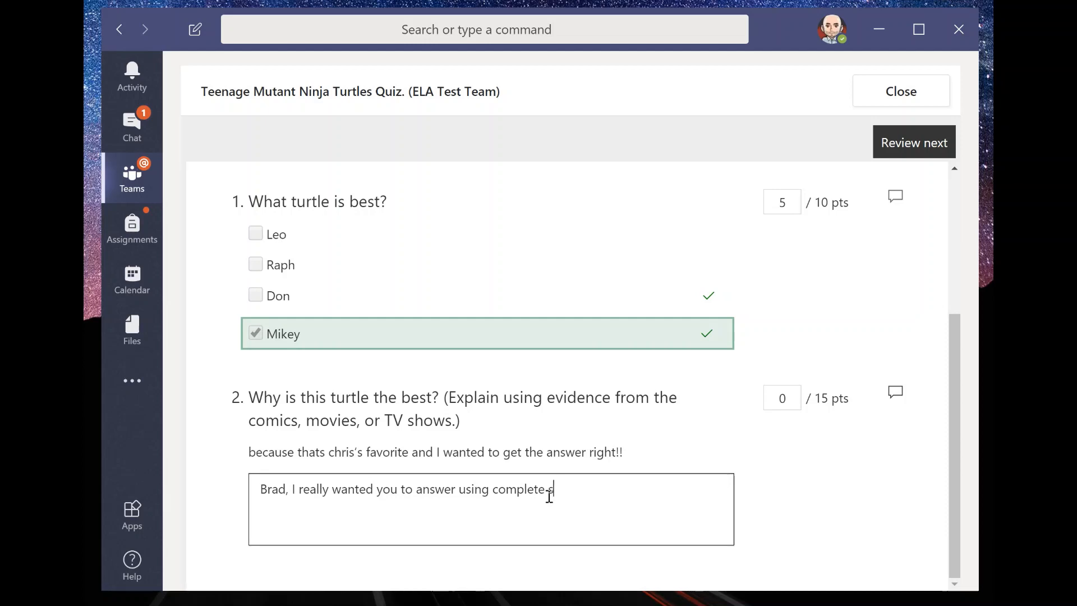
text(entences and)
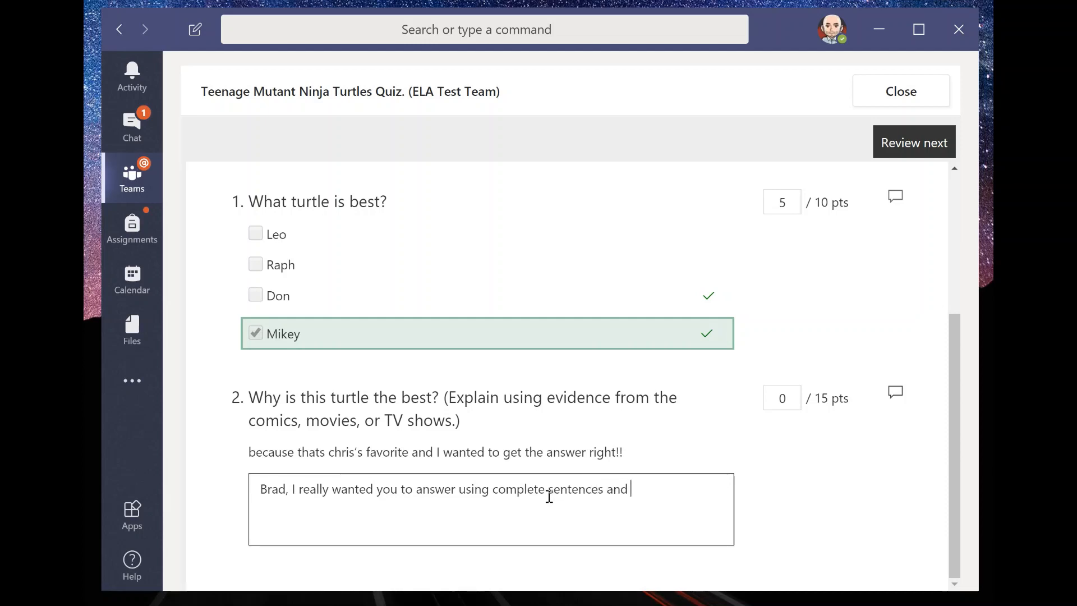
text(evidencef)
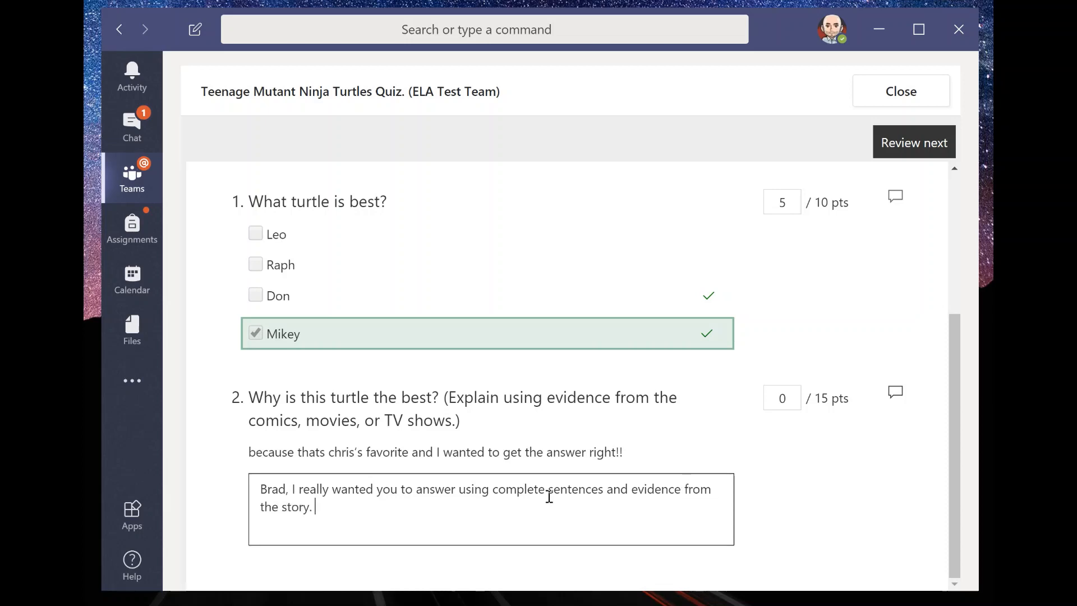
key(Backspace)
text(movies, comics, an)
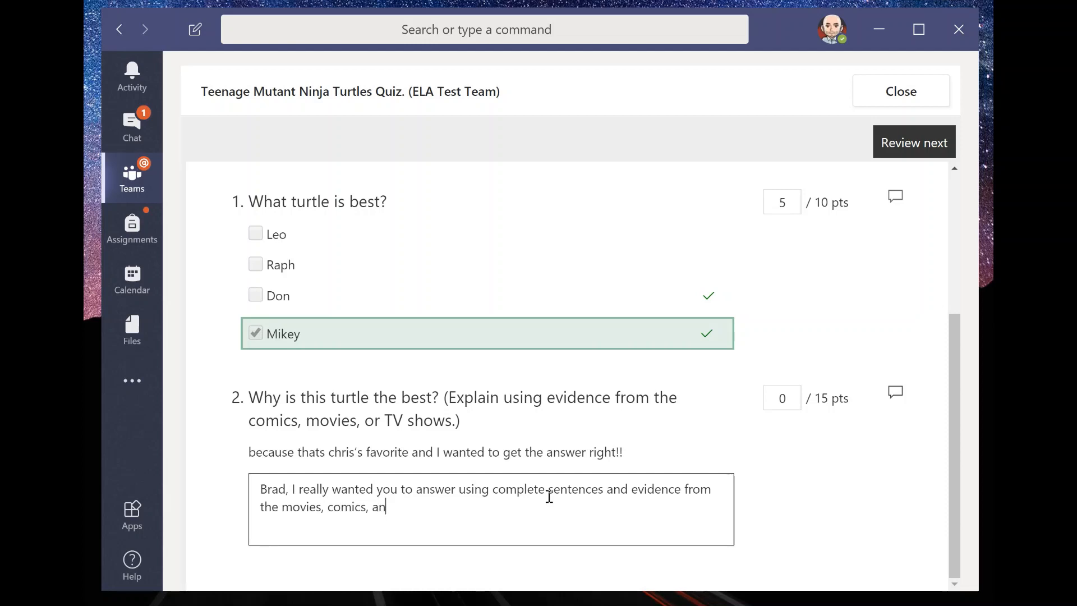
text(d/or TV shiow)
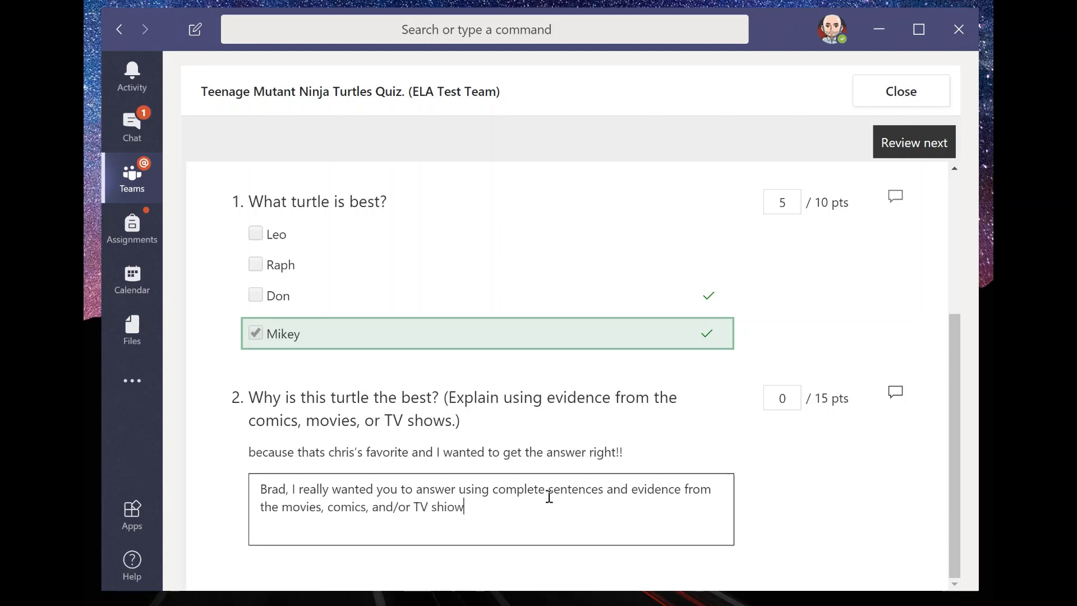
text(shows!)
text(Mikey is a great)
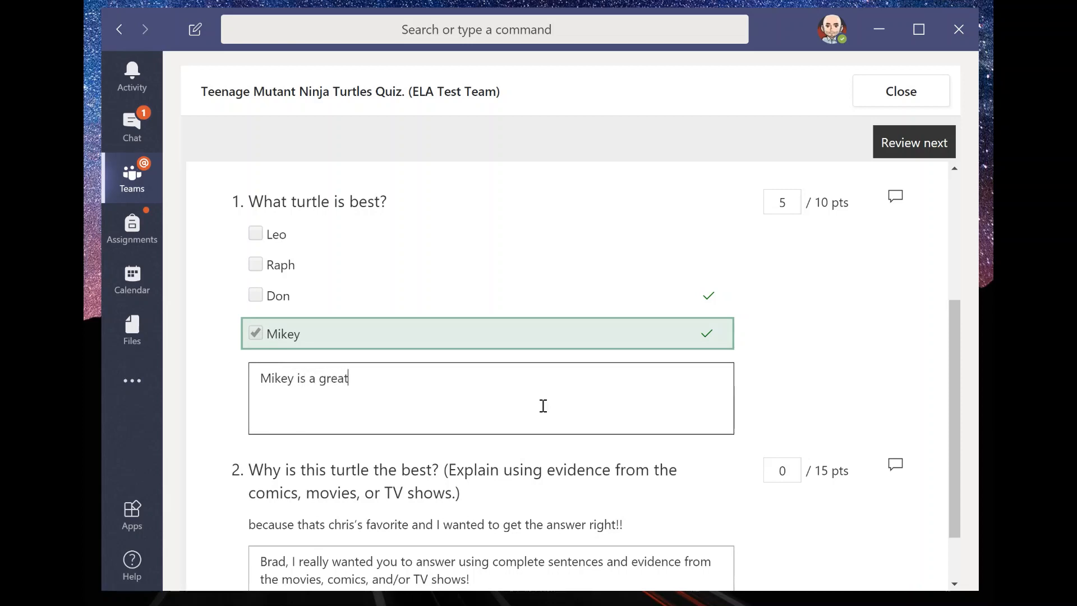
Write question 1 feedback that Mikey is a great answer but so is Don, who was forgotten.
text(answer, but so is)
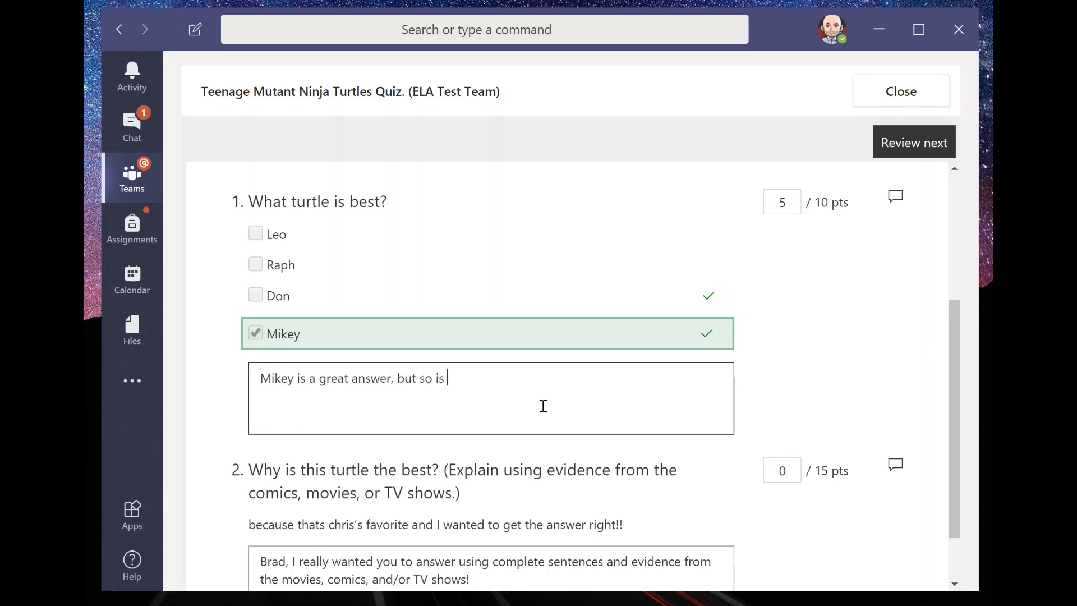
text(Don)
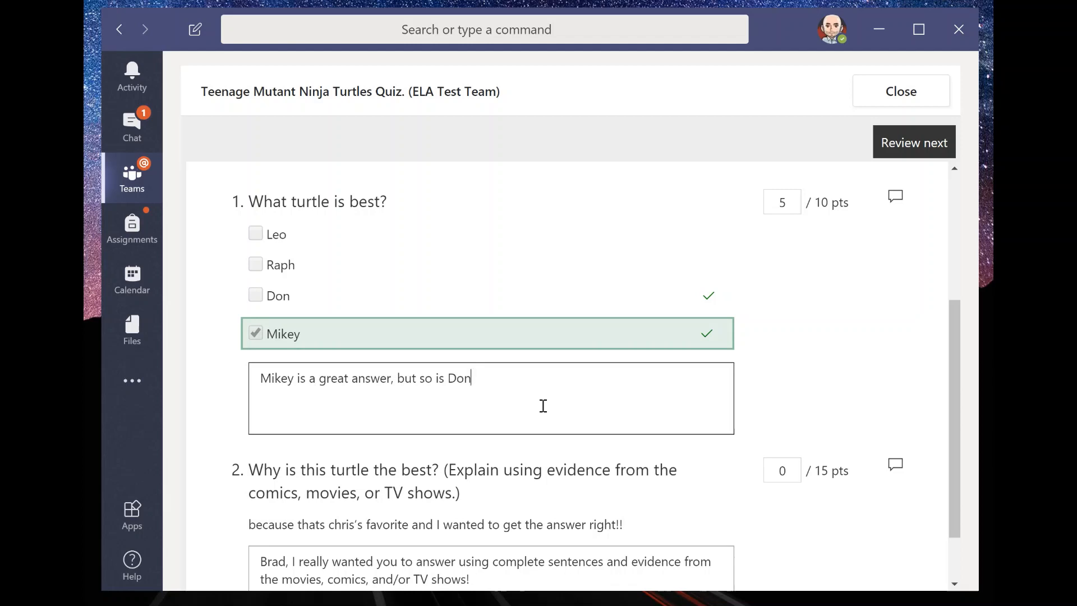
text(ey. You n)
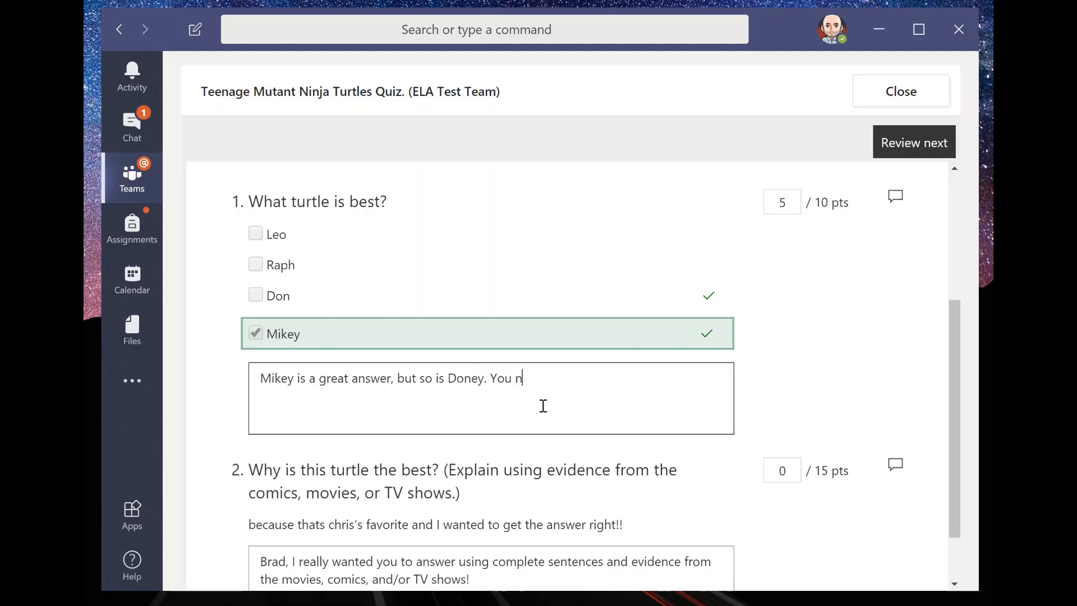
text(forgot about him)
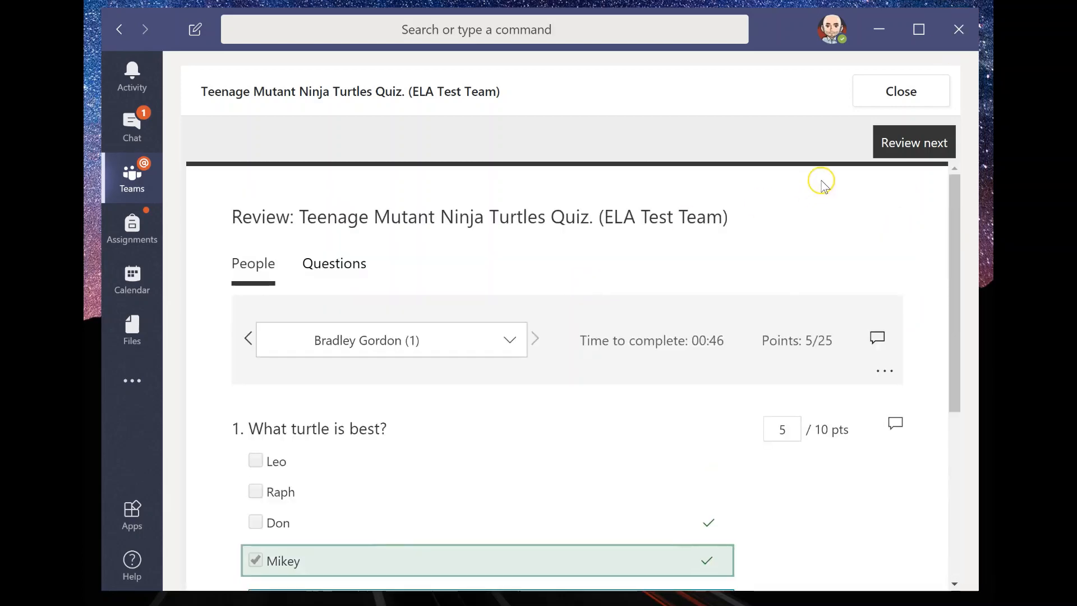
mouse_move(375, 256)
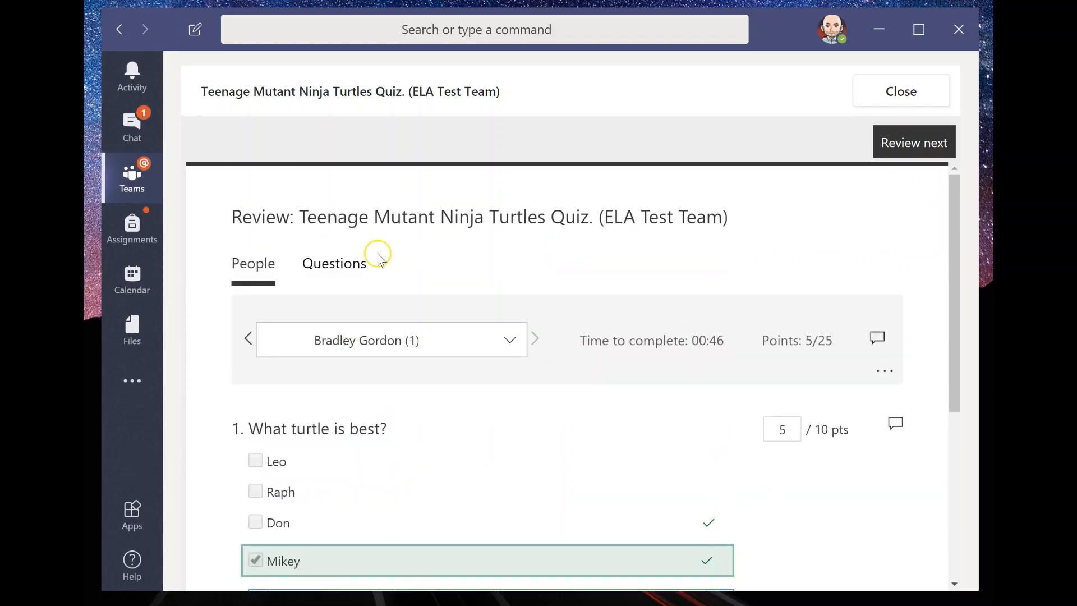
mouse_move(779, 187)
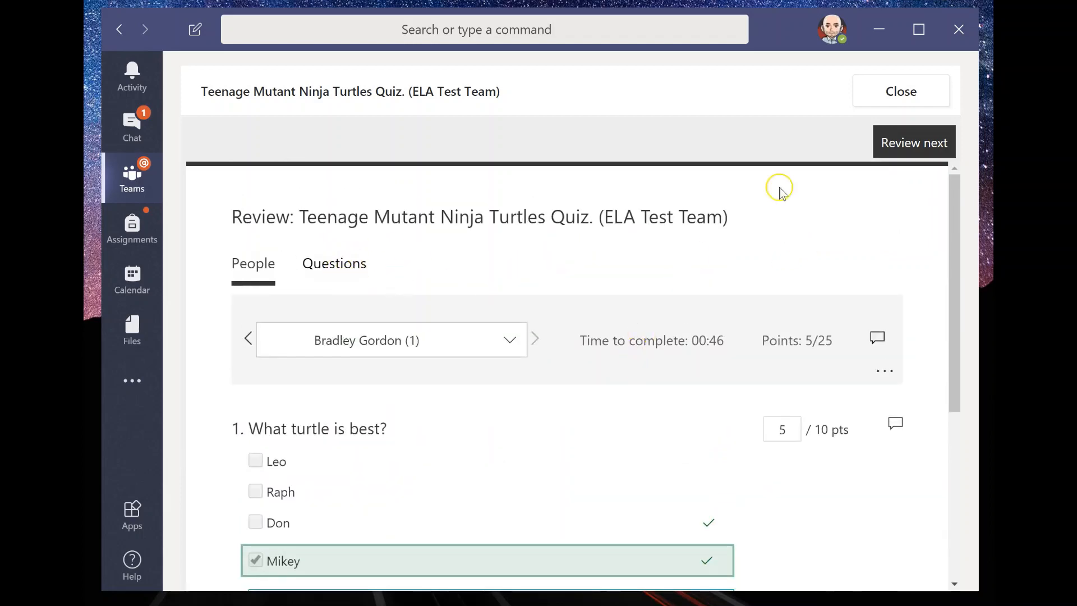
scroll(down, 3)
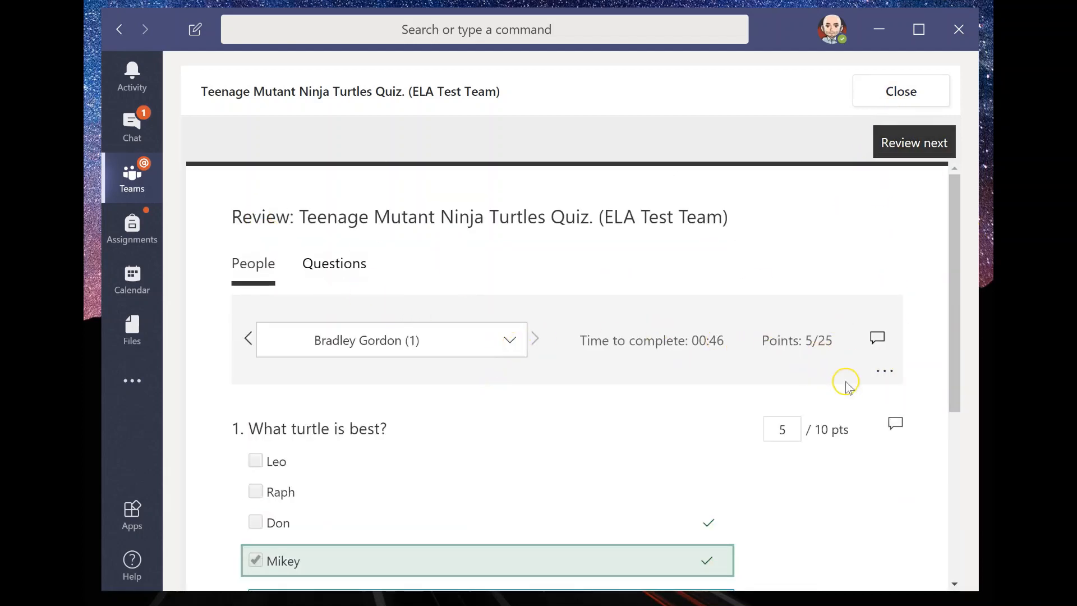
click(884, 371)
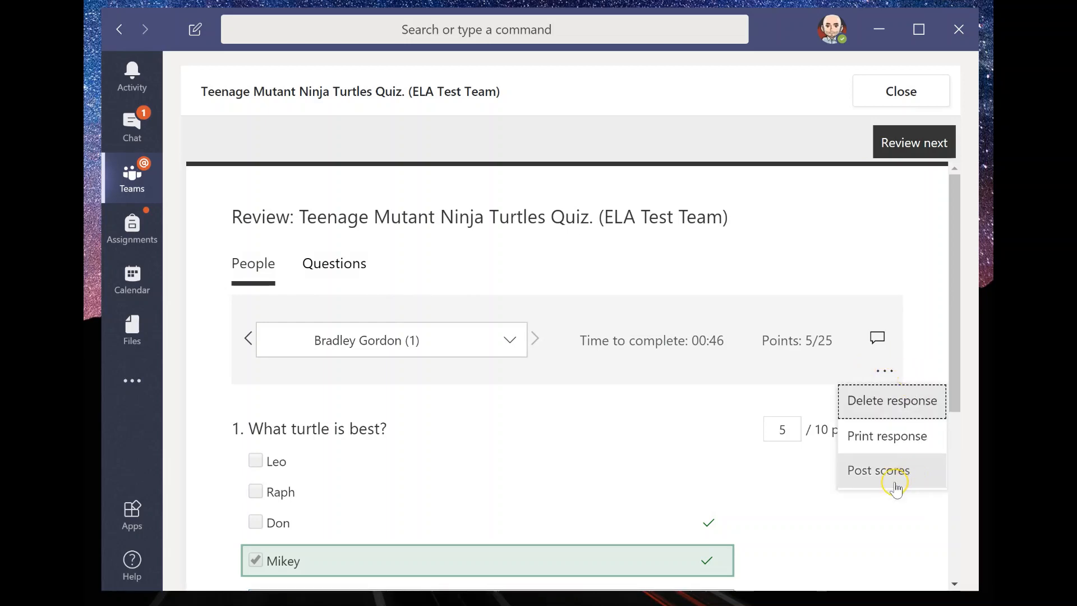
scroll(down, 3)
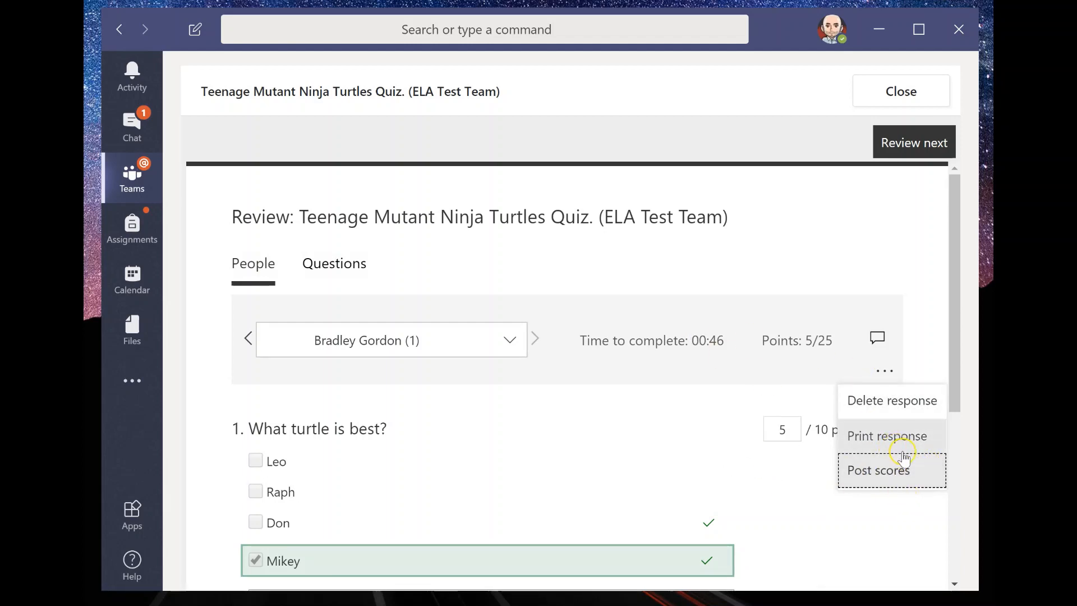
mouse_move(921, 483)
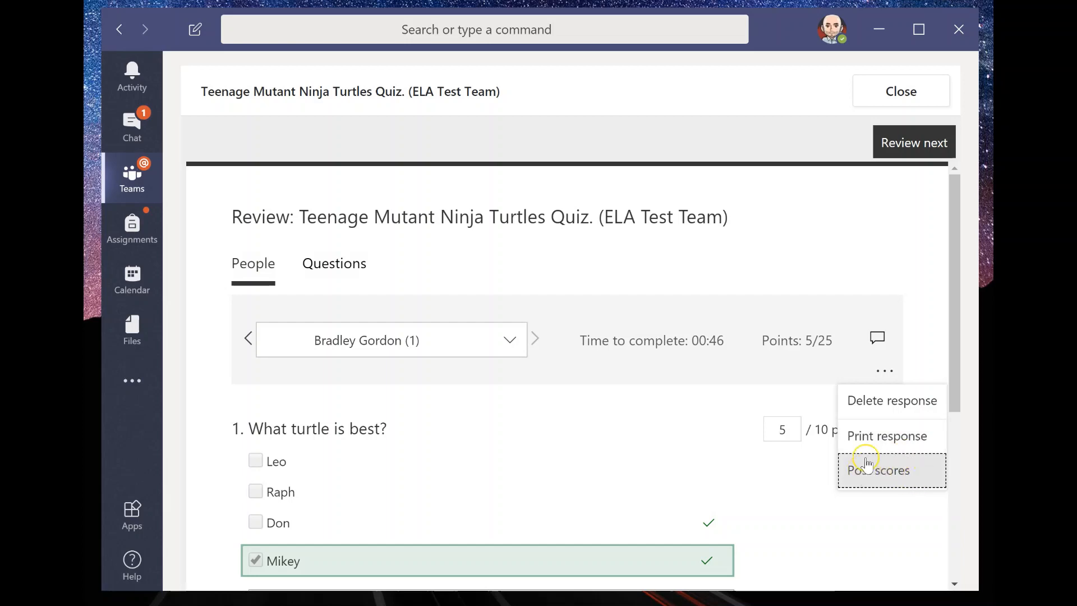
click(878, 470)
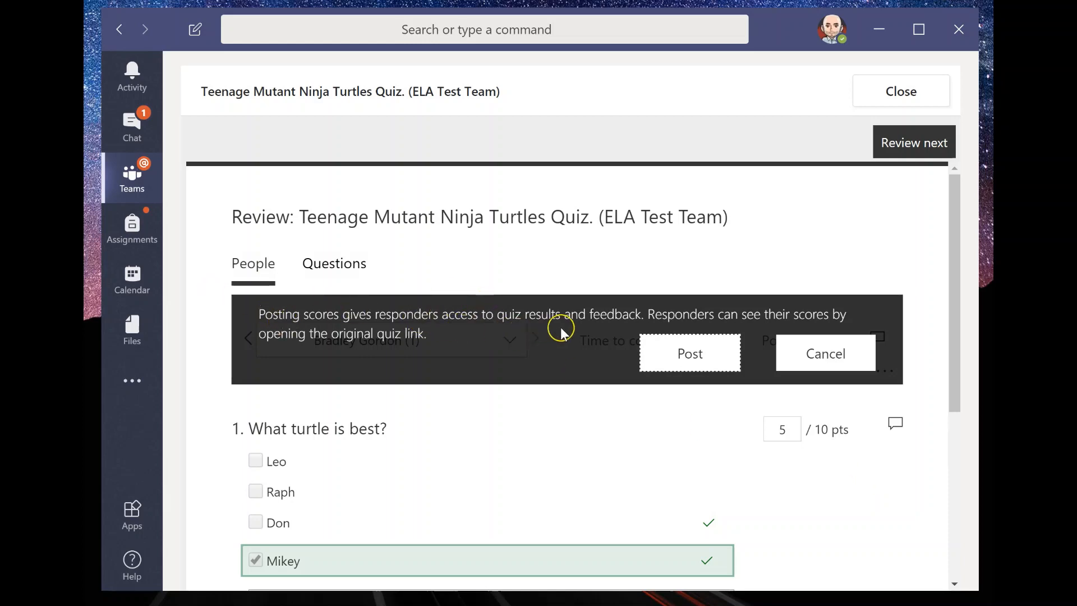
mouse_move(845, 321)
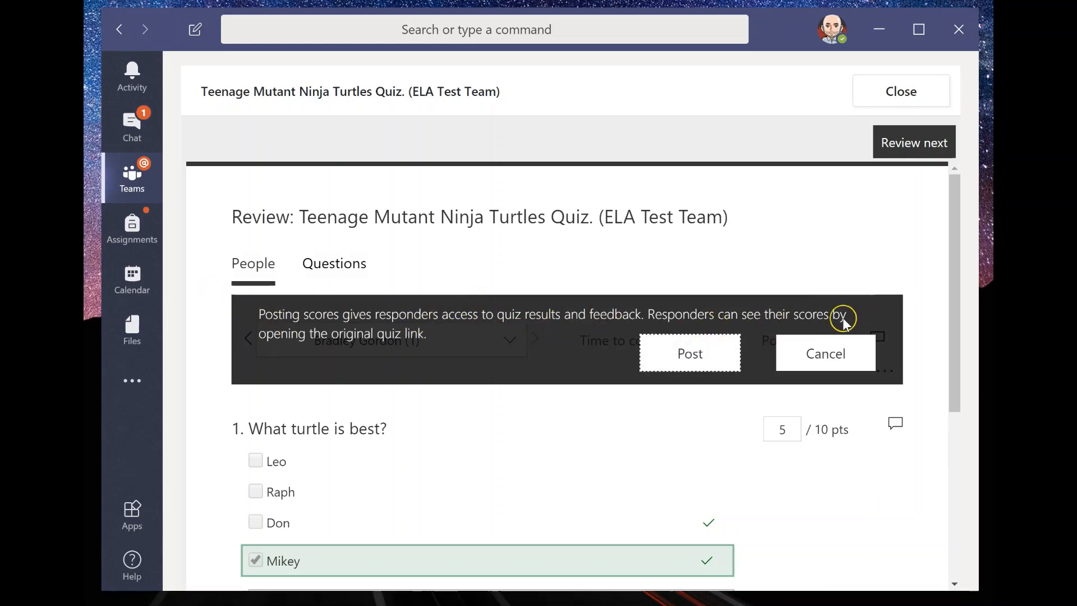
mouse_move(461, 353)
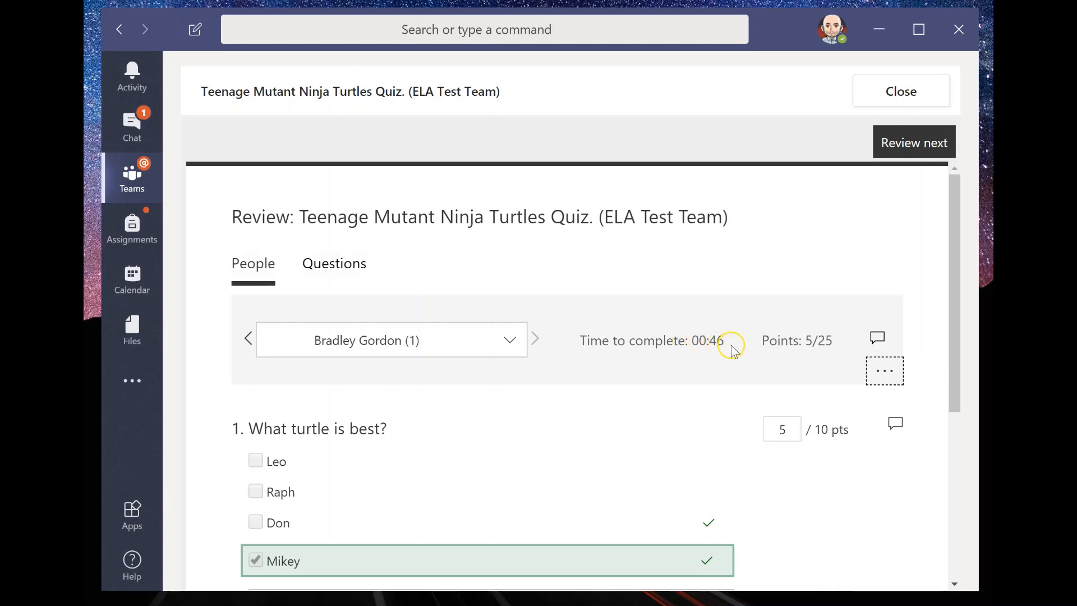
scroll(down, 3)
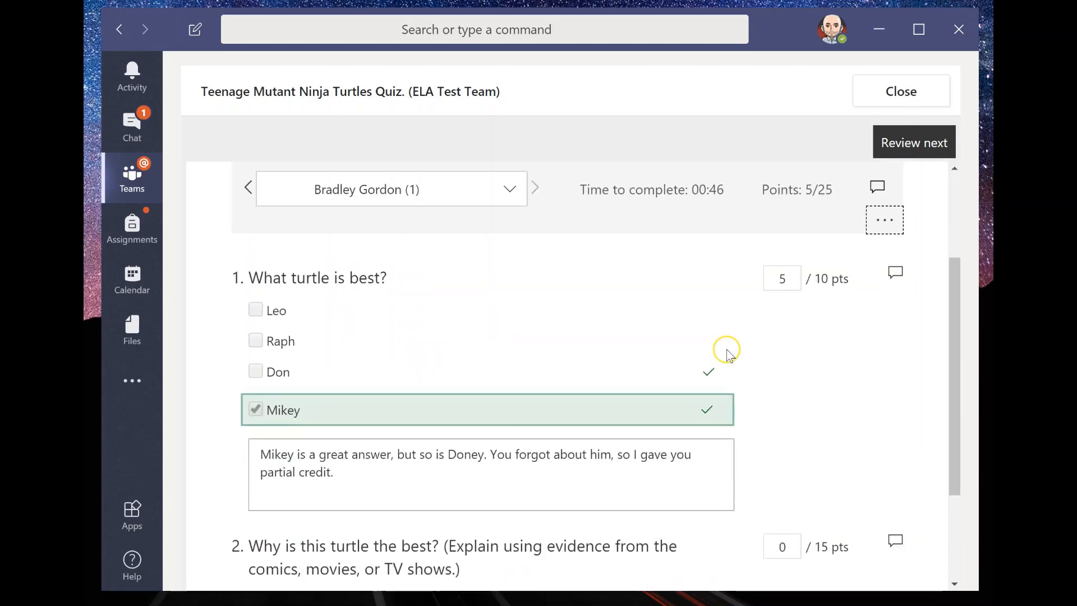
scroll(down, 3)
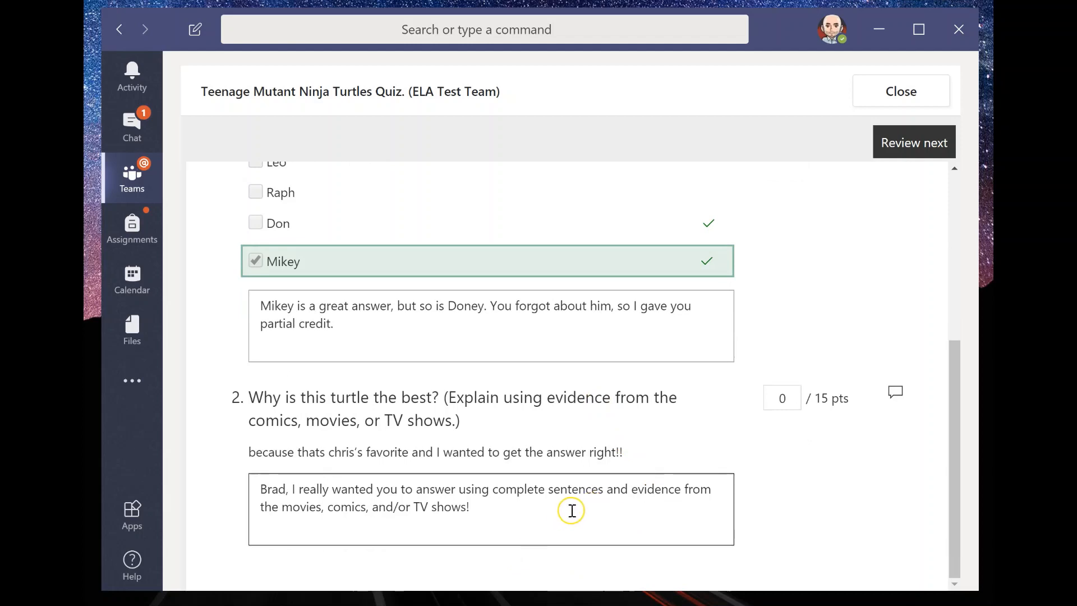
scroll(up, 3)
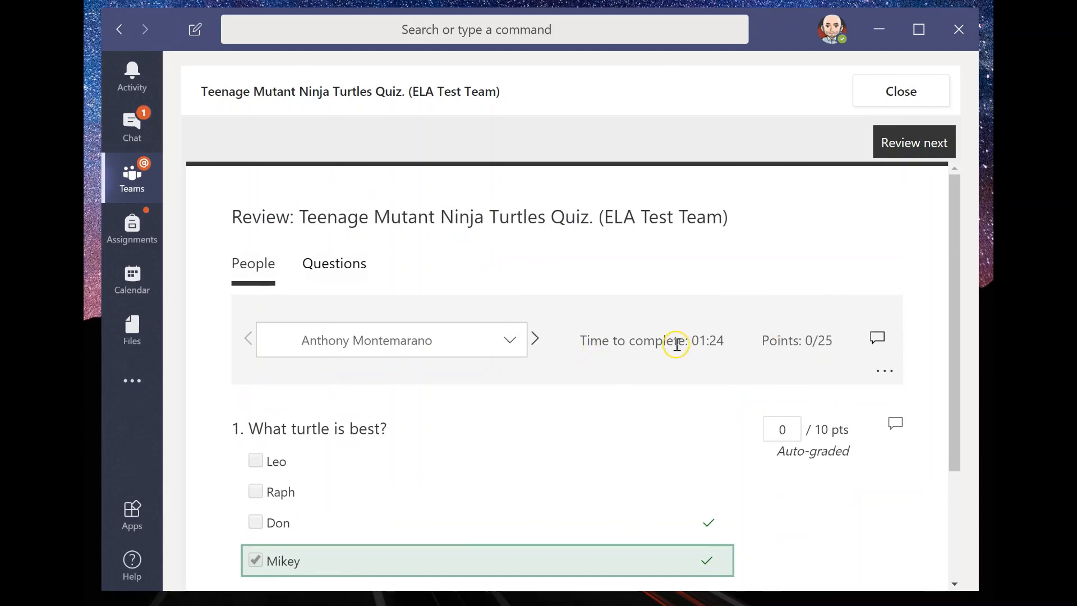
On the next student's response, set question 1's points to 5.
scroll(down, 3)
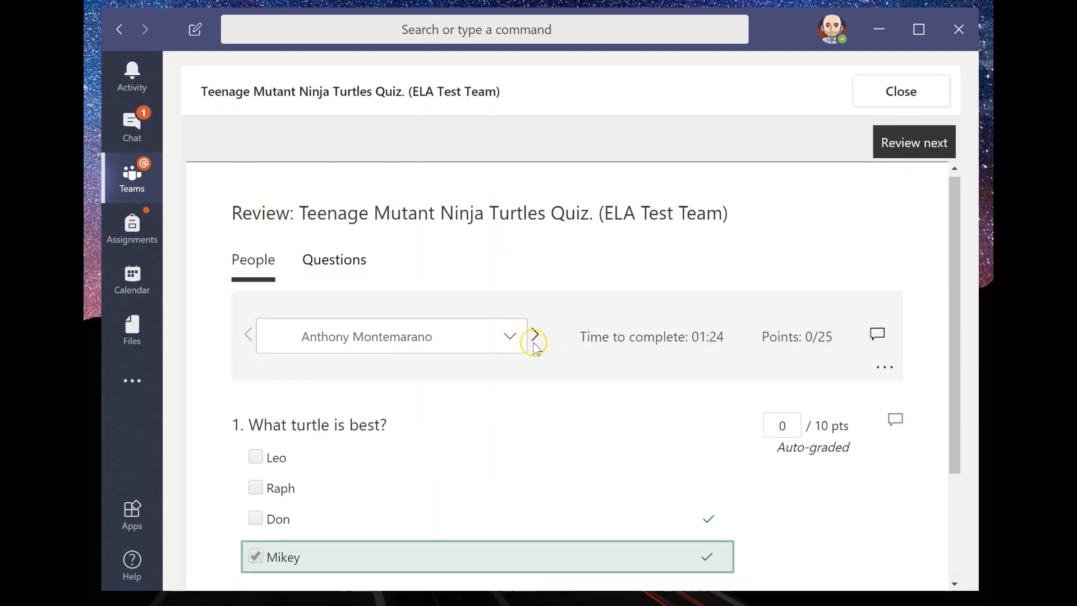
scroll(down, 3)
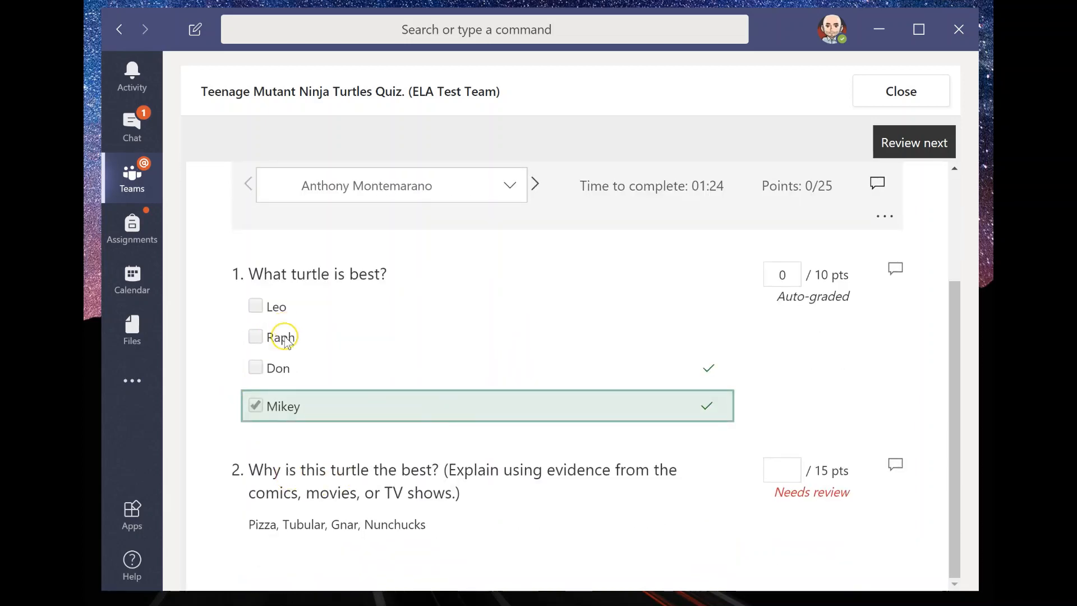
click(782, 275)
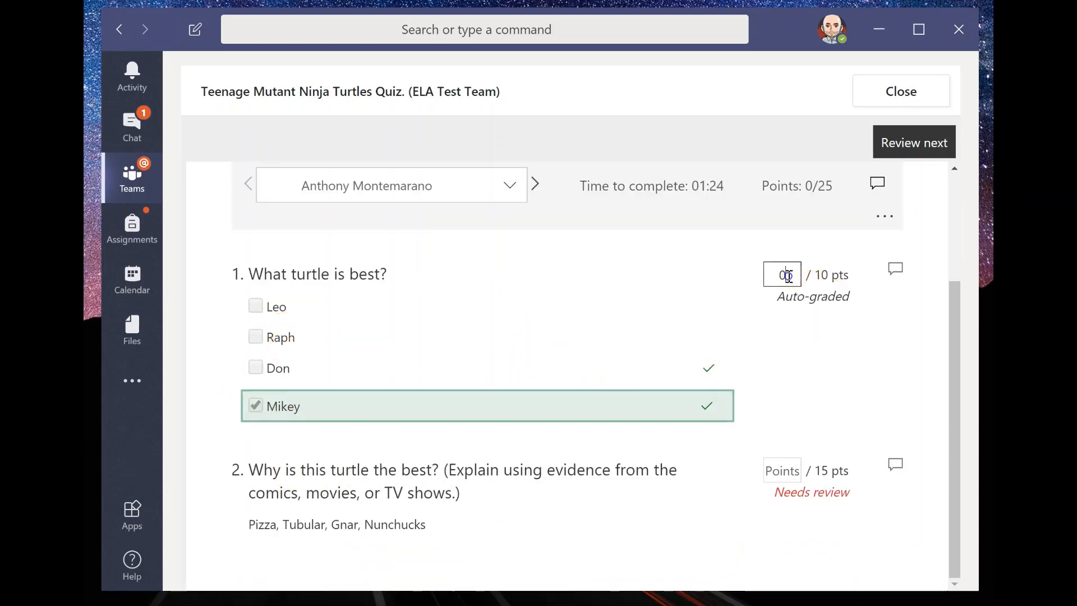
text(5)
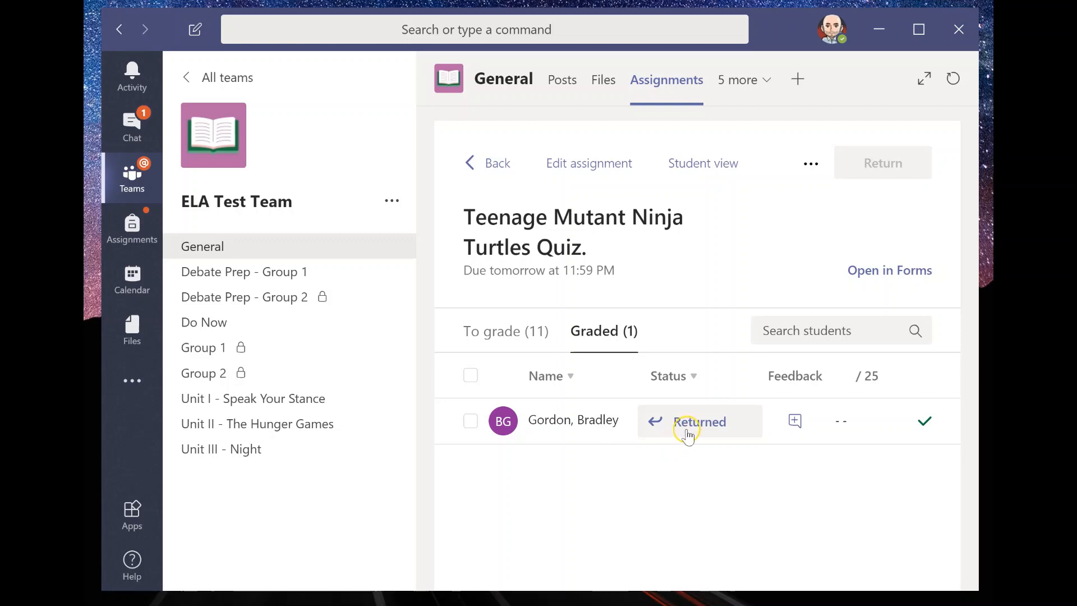
mouse_move(681, 440)
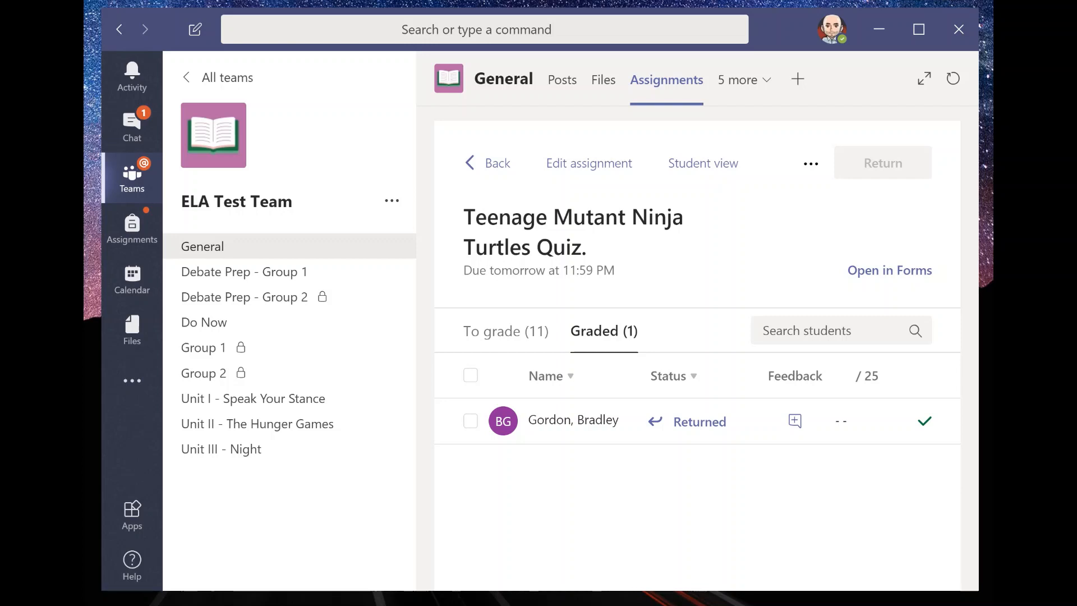
mouse_move(954, 334)
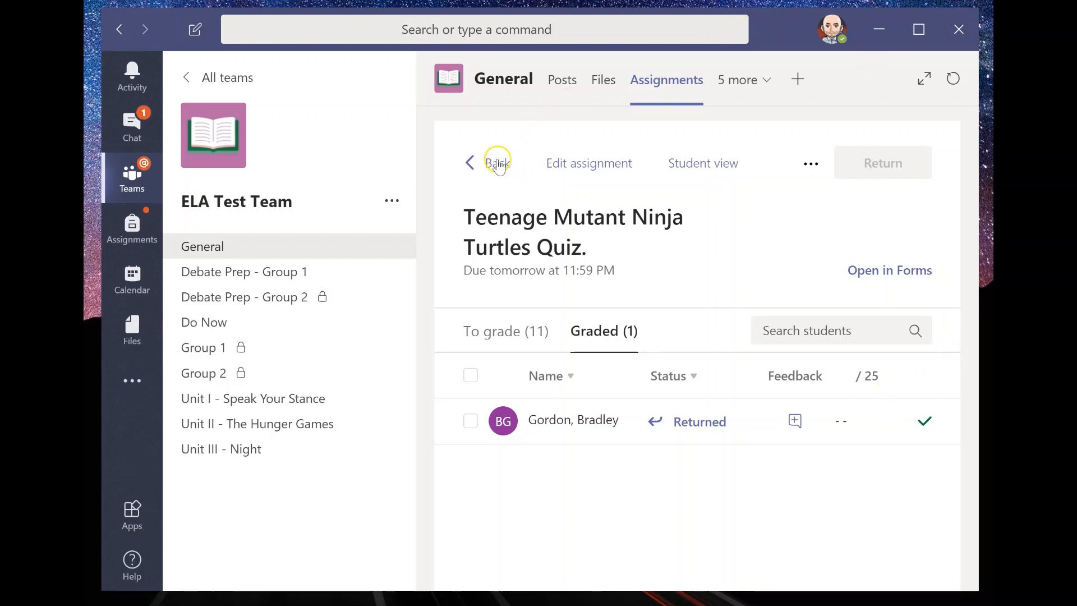
mouse_move(495, 166)
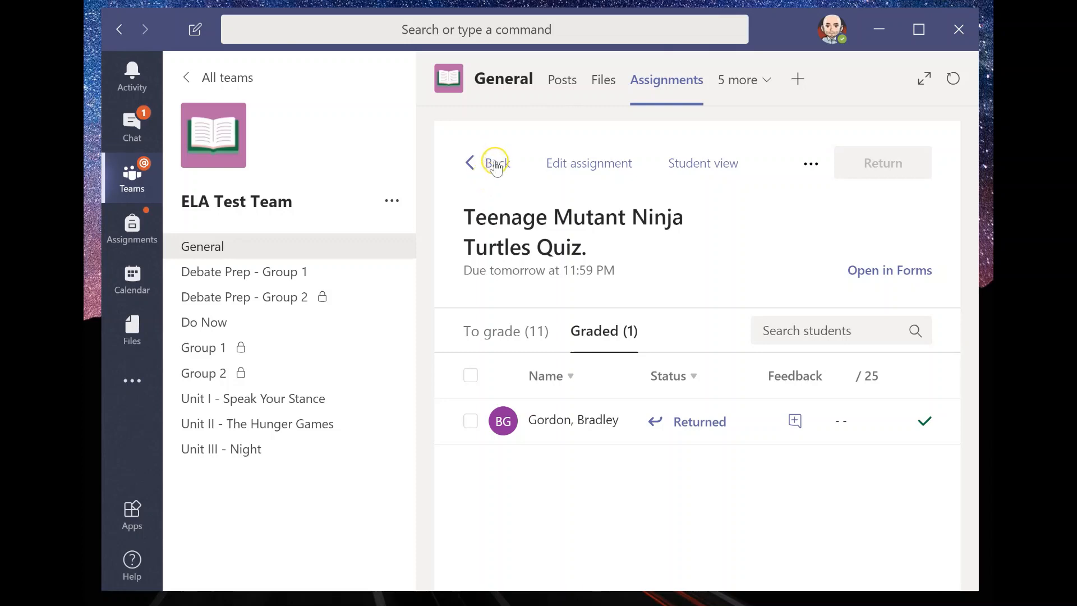